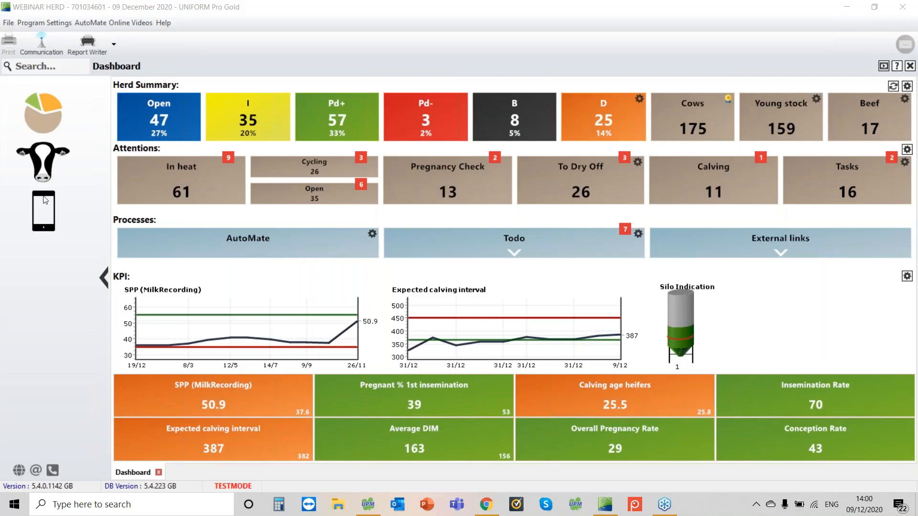
pyautogui.moveTo(917, 238)
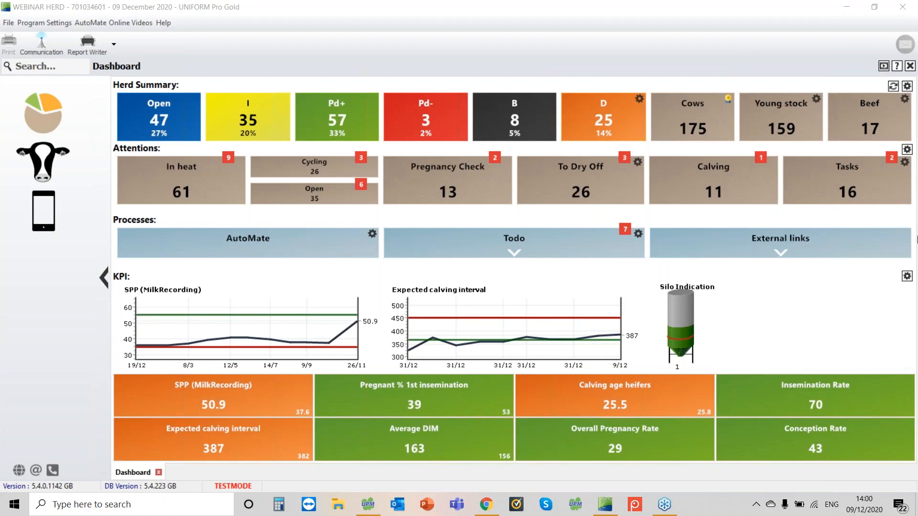
pyautogui.moveTo(911, 263)
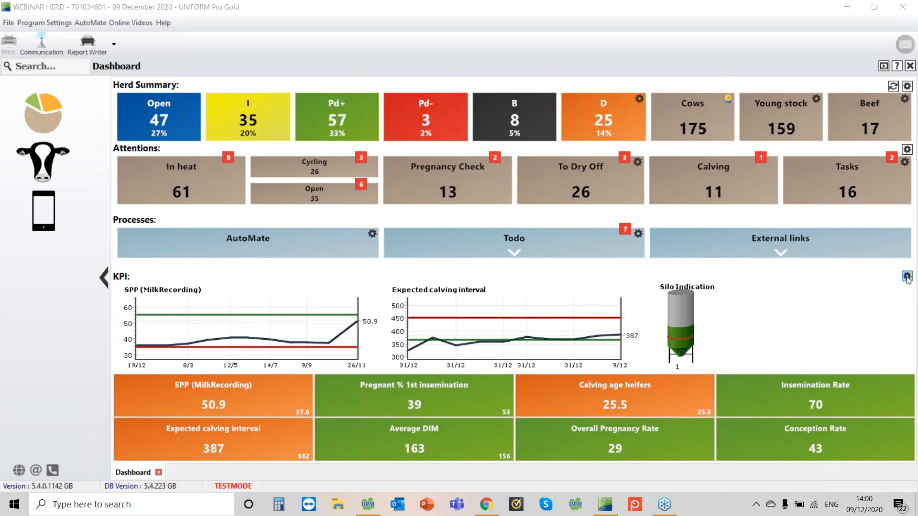
# Step: Enable the Graph option for Somatic Cell Count (Milk Recording) in the dashboard KPI settings
pyautogui.click(906, 276)
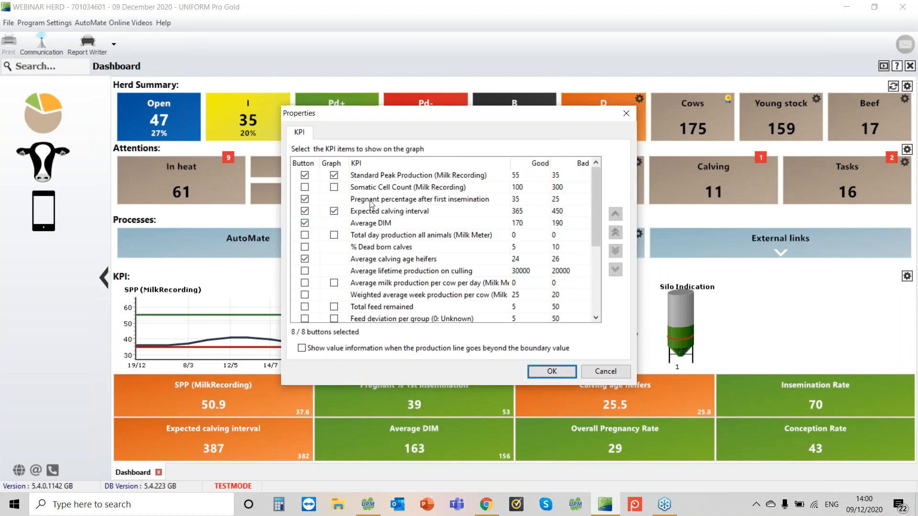
pyautogui.click(304, 187)
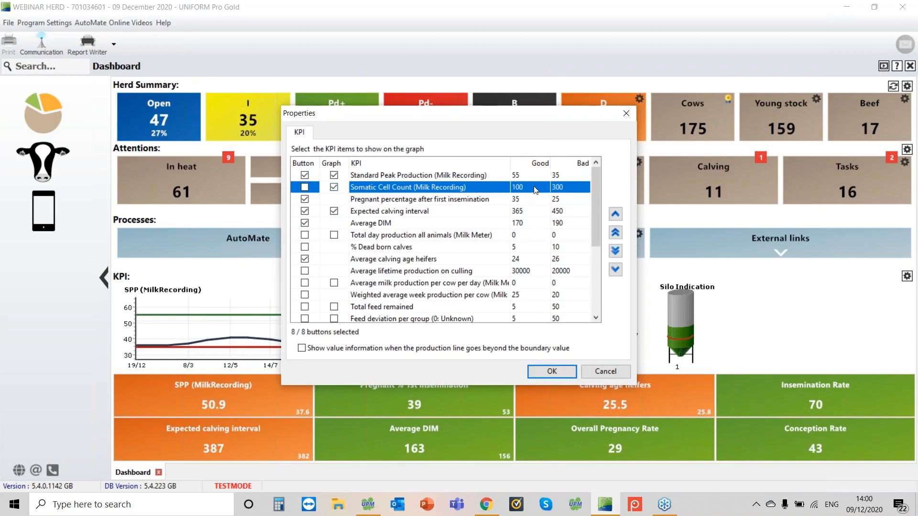
pyautogui.moveTo(556, 193)
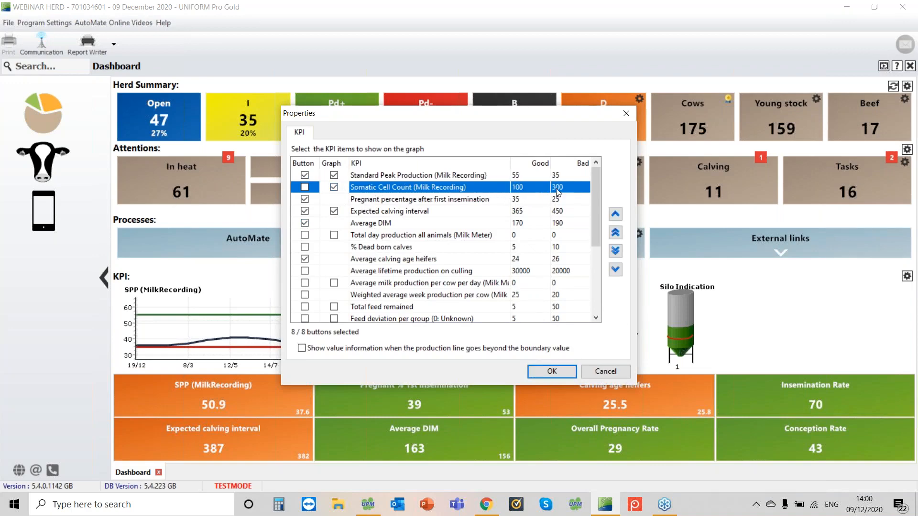
pyautogui.click(552, 372)
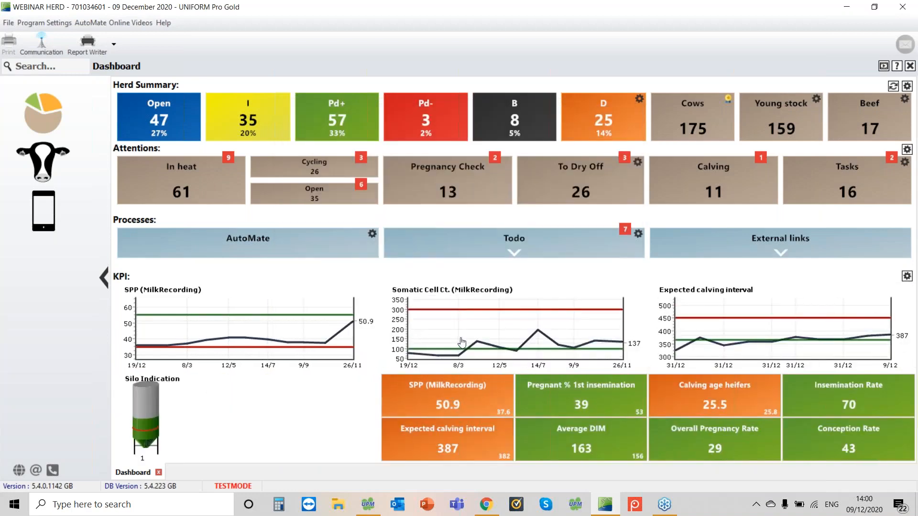
pyautogui.moveTo(618, 341)
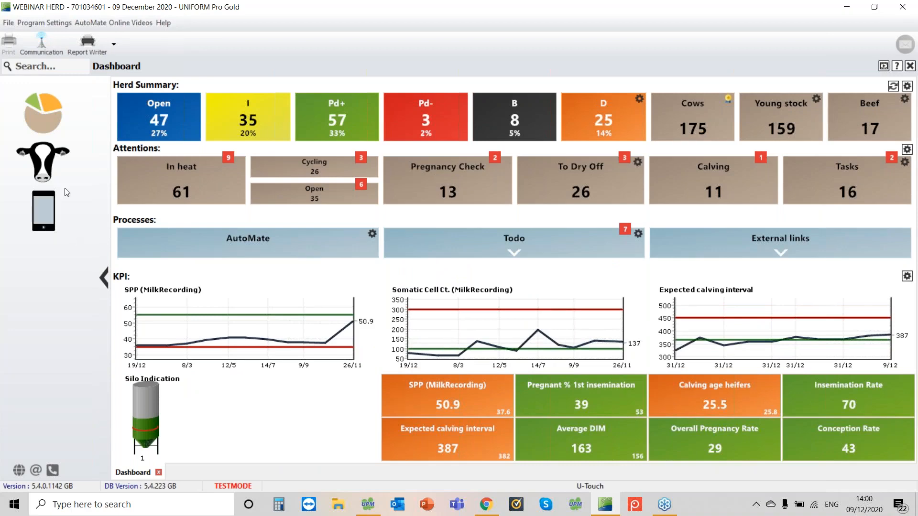
pyautogui.moveTo(619, 346)
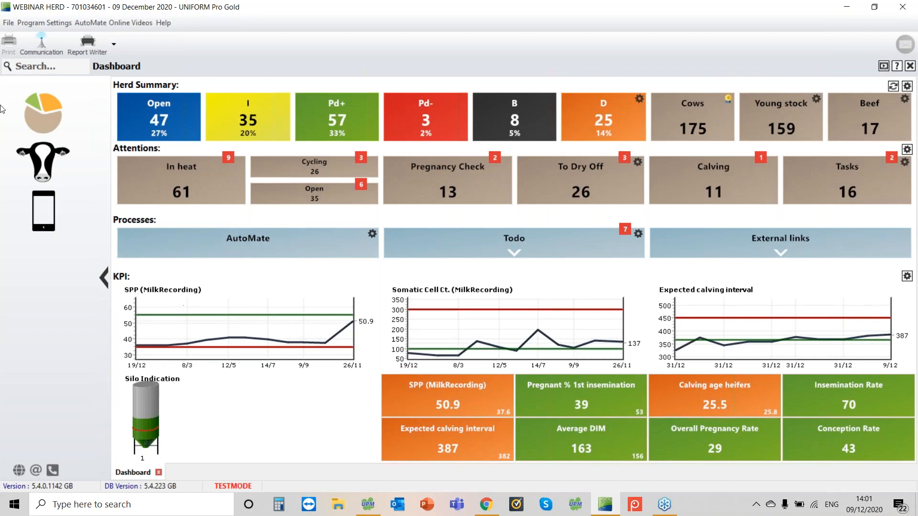
pyautogui.moveTo(42, 168)
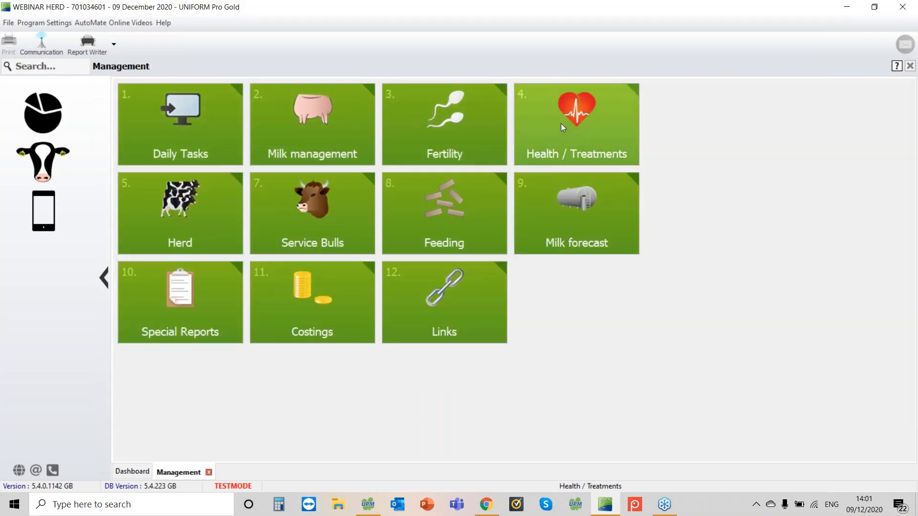
# Step: Launch the Cellcount Analysis report from the Health / Treatments reports
pyautogui.click(576, 124)
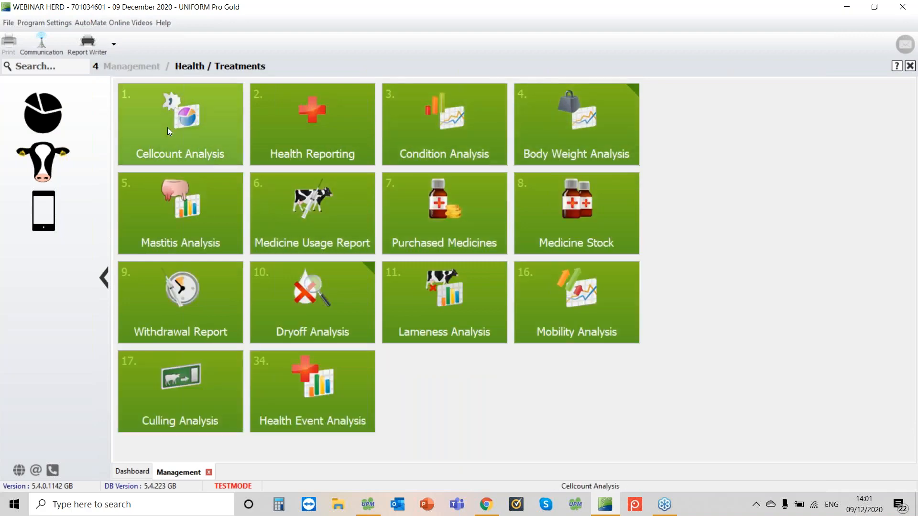
pyautogui.click(180, 124)
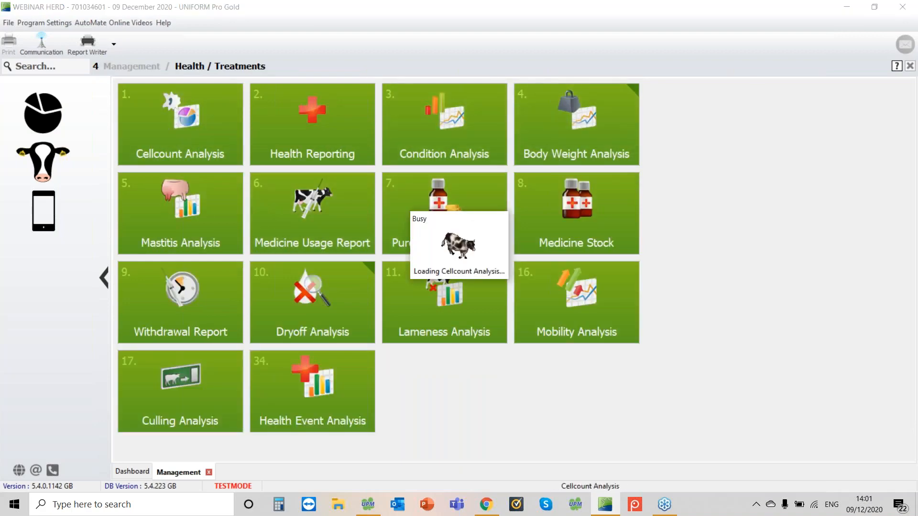
# Step: Sort the loaded Cellcount Analysis grid by '% of Total', highest first
pyautogui.click(180, 124)
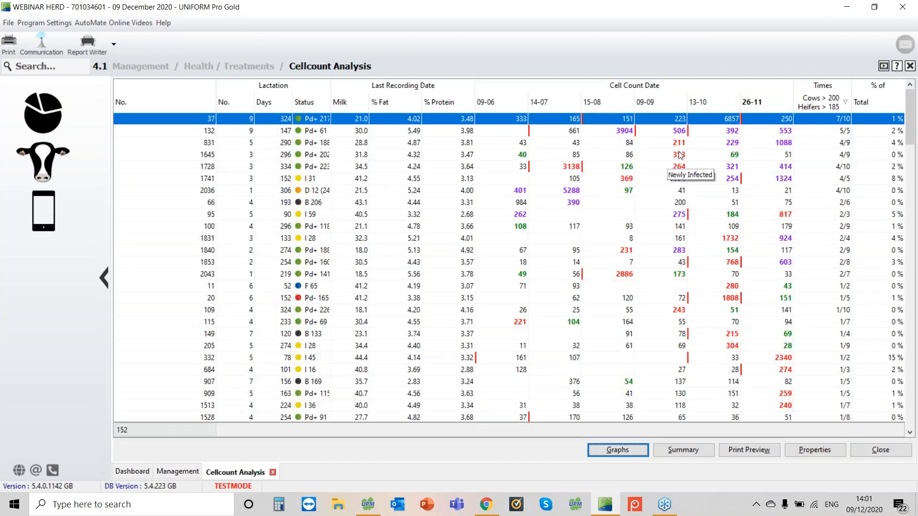
pyautogui.moveTo(308, 159)
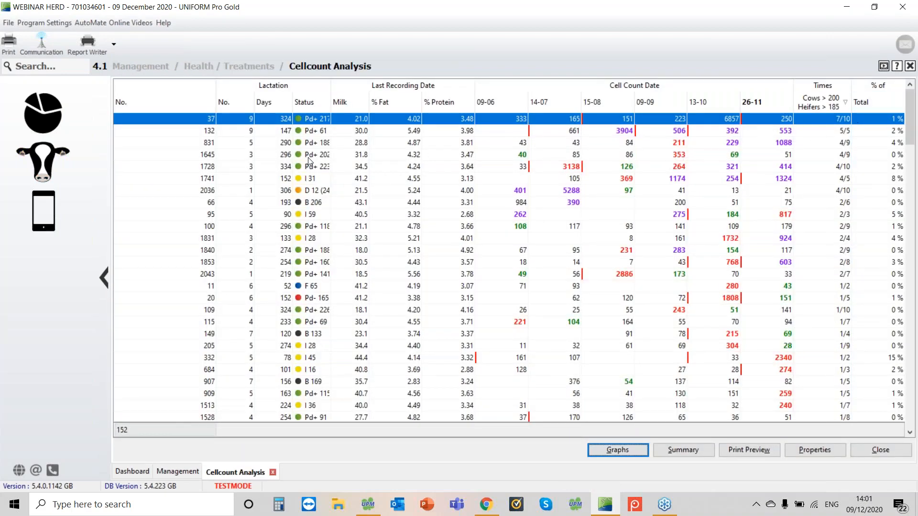
pyautogui.moveTo(793, 110)
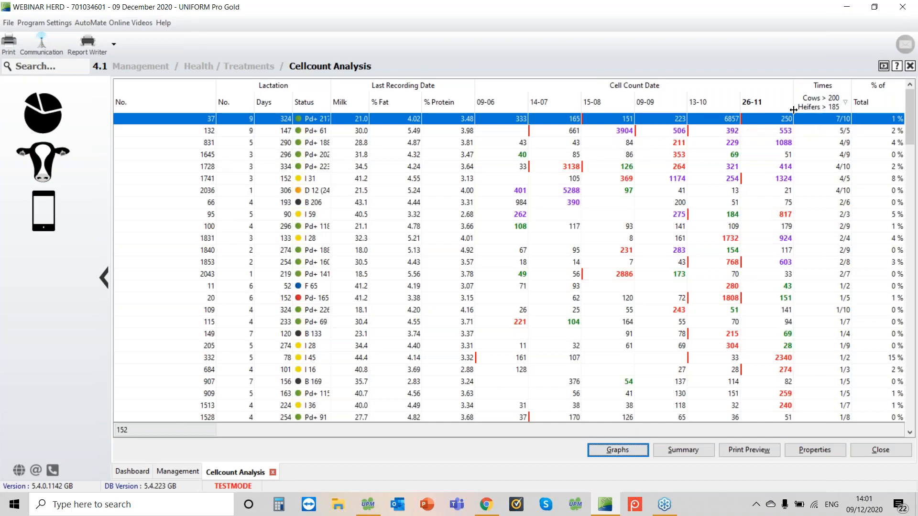
pyautogui.moveTo(768, 118)
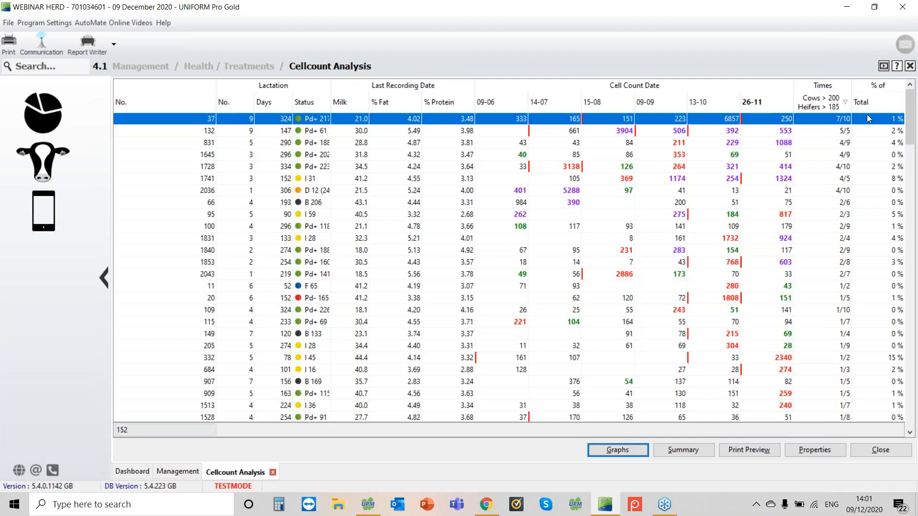
pyautogui.click(876, 88)
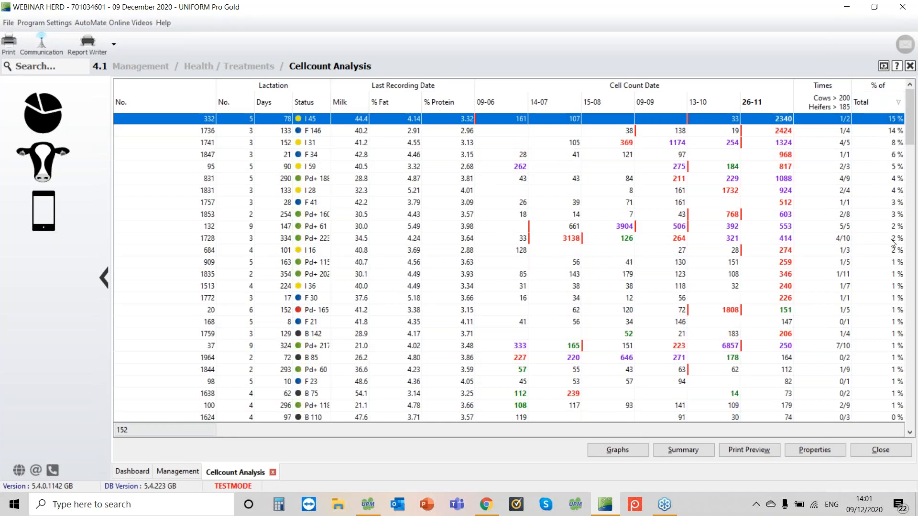
pyautogui.moveTo(891, 242)
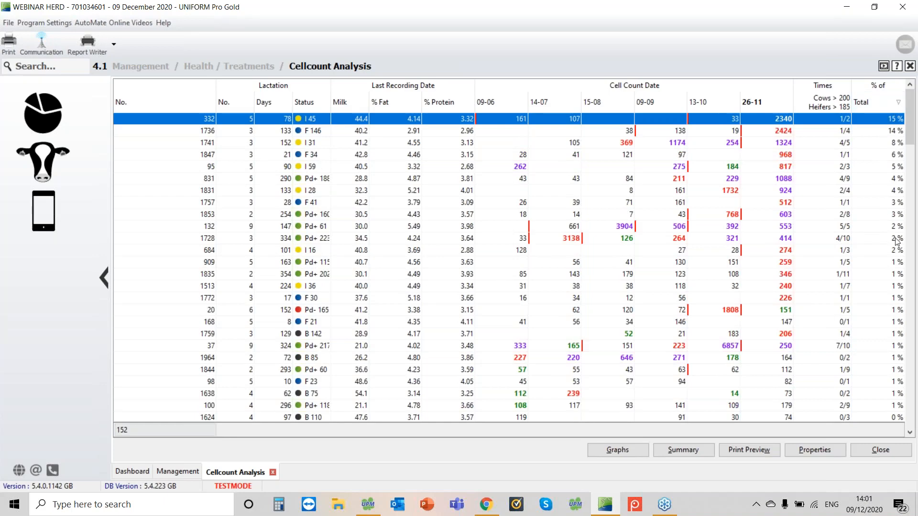
pyautogui.moveTo(811, 103)
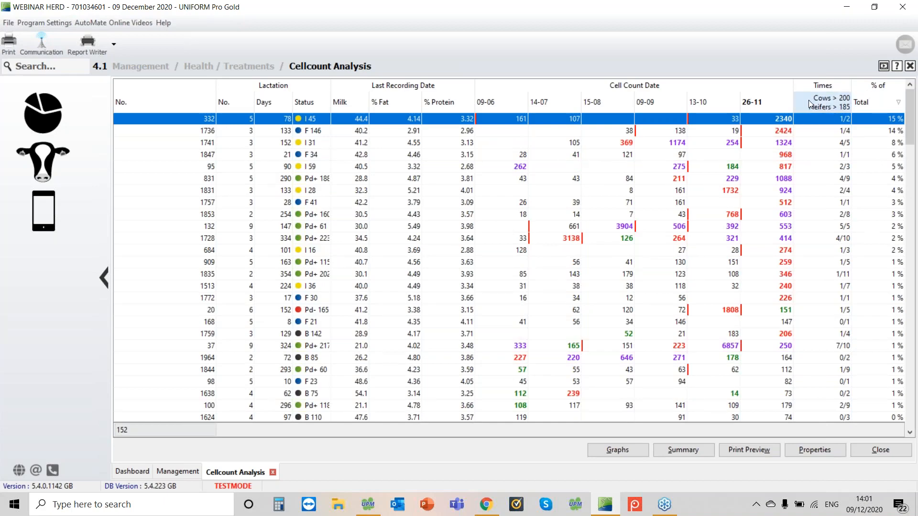
pyautogui.moveTo(821, 112)
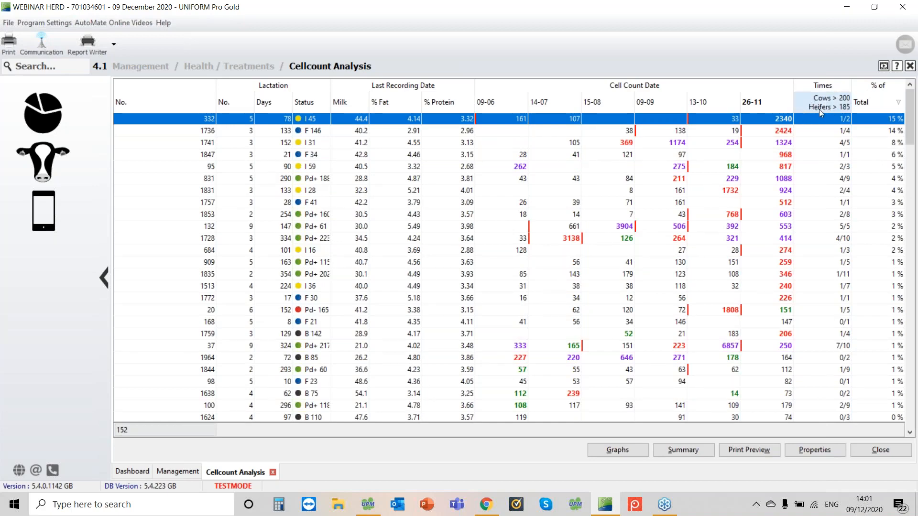
pyautogui.moveTo(843, 98)
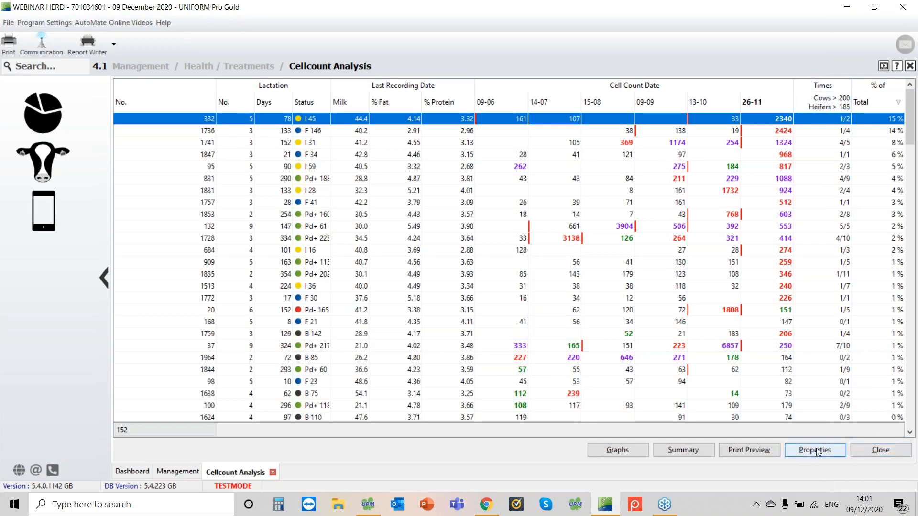
# Step: Change Max. SCC first calver from 185 to 180 in report properties and save the settings
pyautogui.click(814, 450)
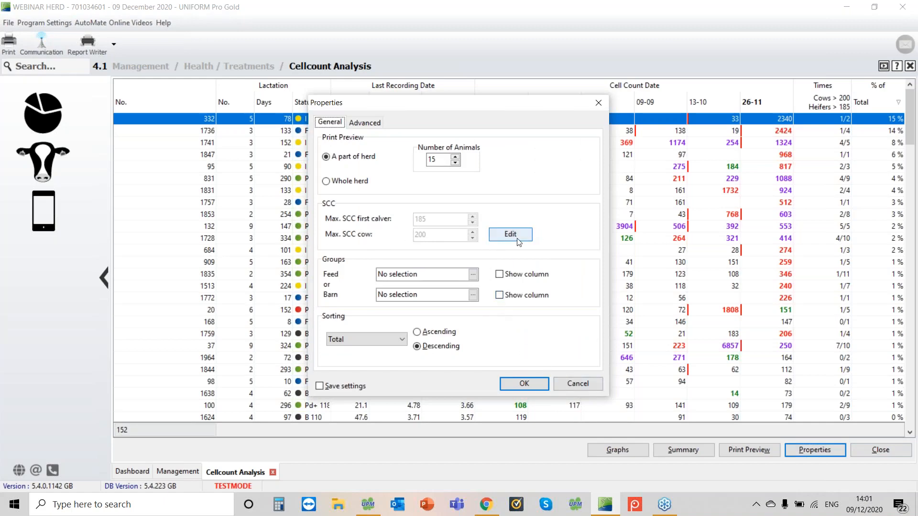
pyautogui.click(511, 234)
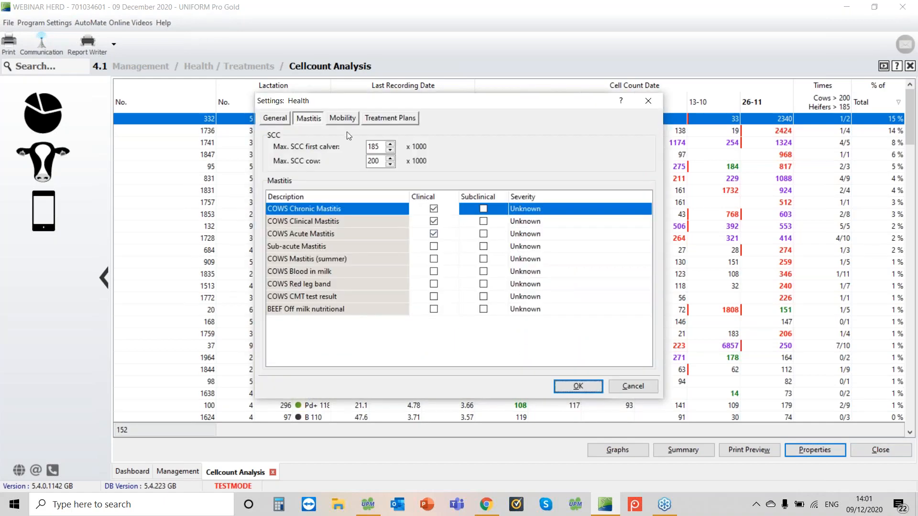
pyautogui.click(391, 144)
pyautogui.write('180')
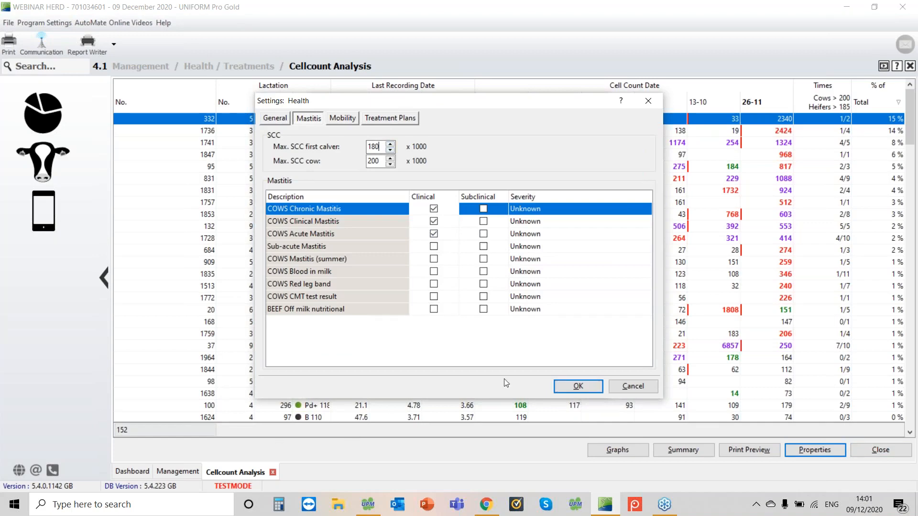
pyautogui.click(578, 386)
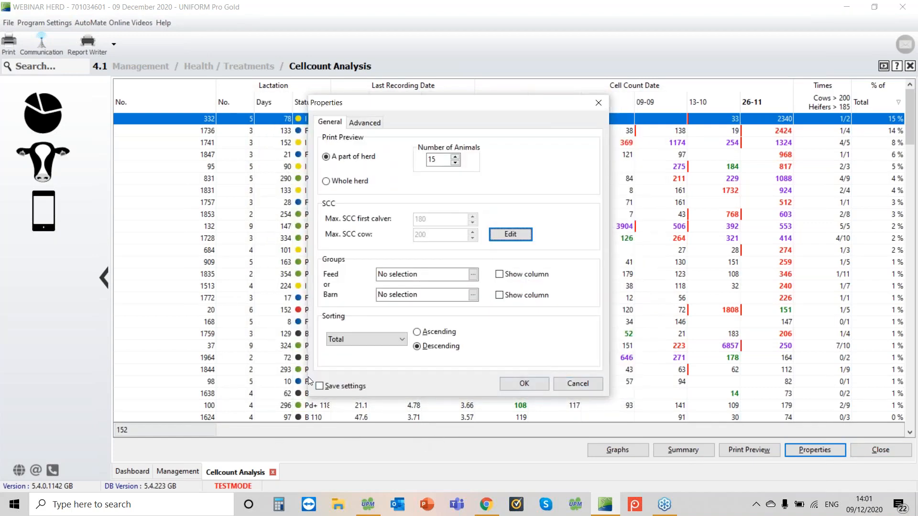
pyautogui.click(319, 385)
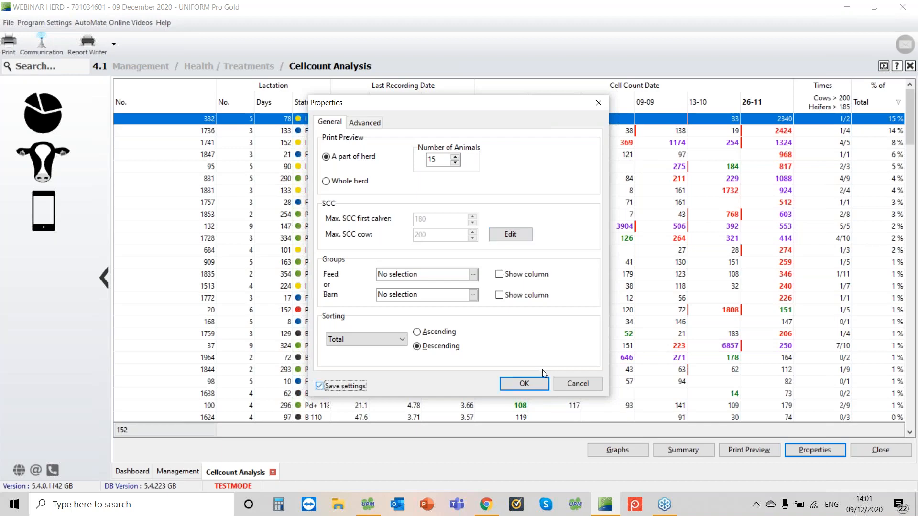
pyautogui.click(524, 384)
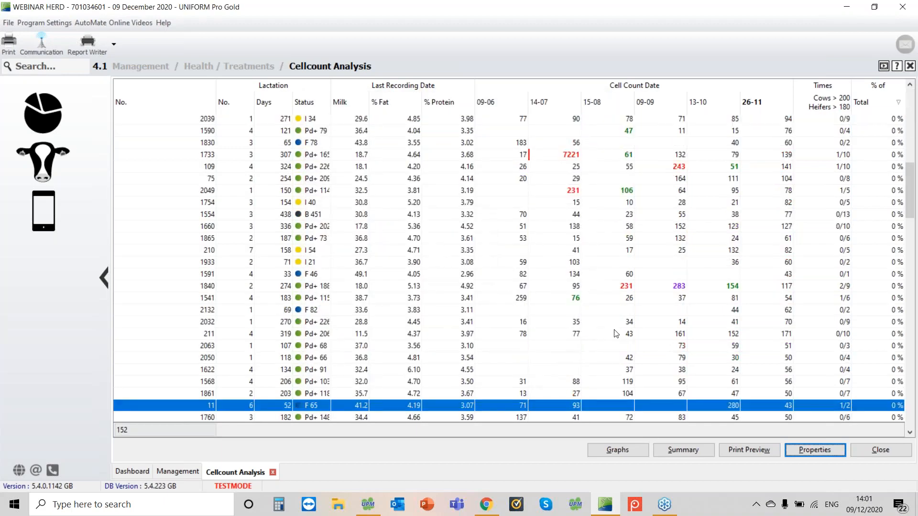
pyautogui.moveTo(898, 34)
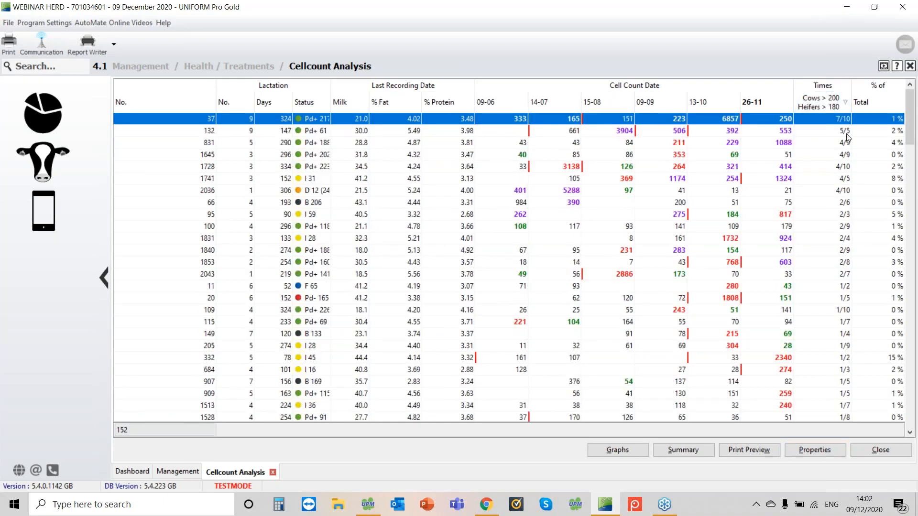
pyautogui.moveTo(863, 250)
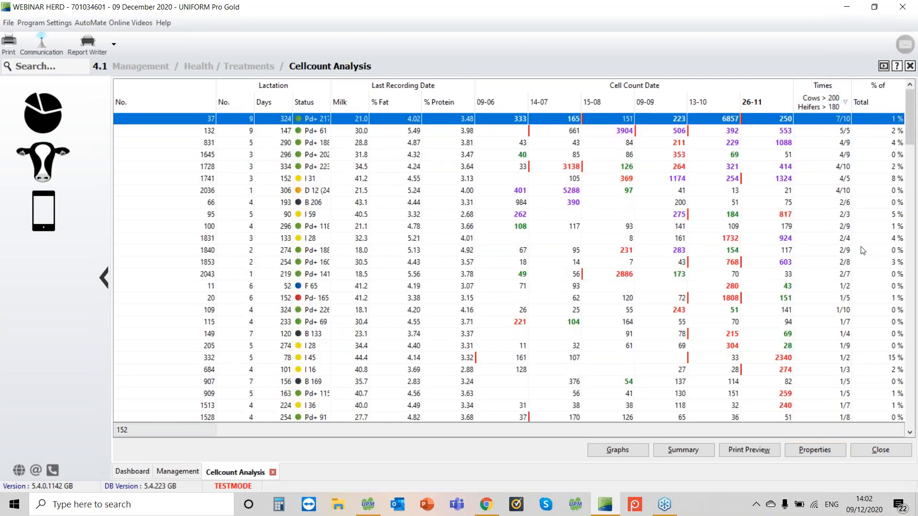
pyautogui.moveTo(228, 190)
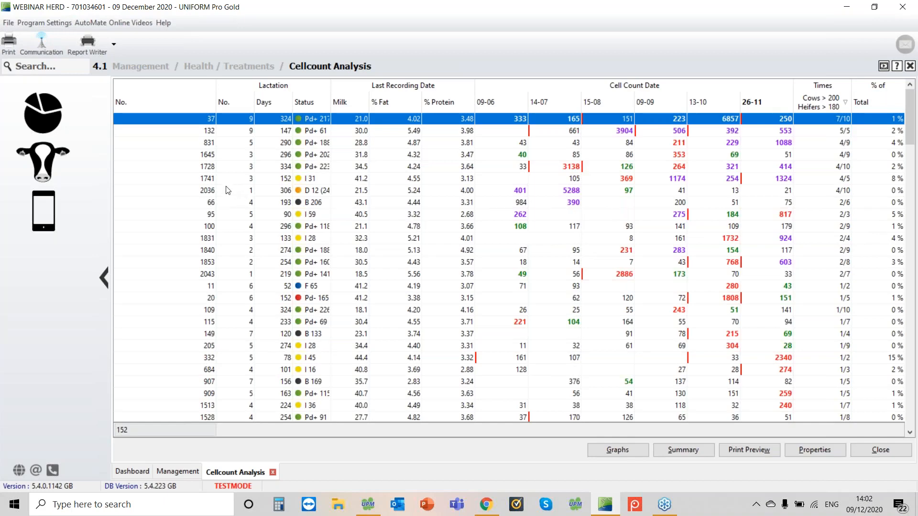
# Step: Open cow 1741's Animal Record on the Lactations tab from the results grid
pyautogui.click(228, 190)
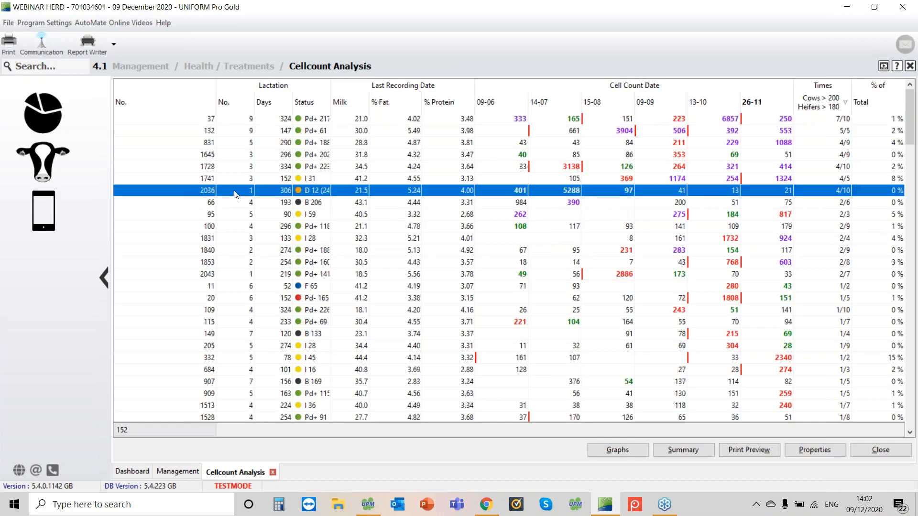
pyautogui.moveTo(209, 184)
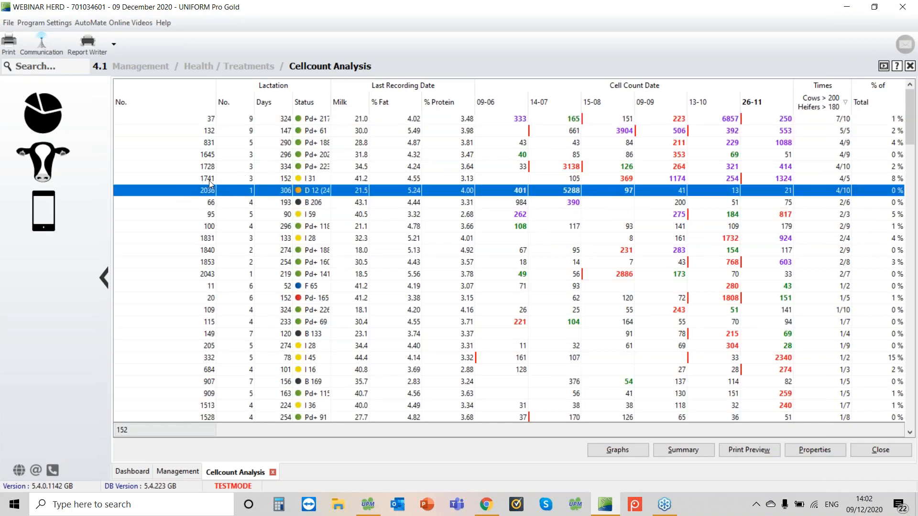
pyautogui.moveTo(617, 190)
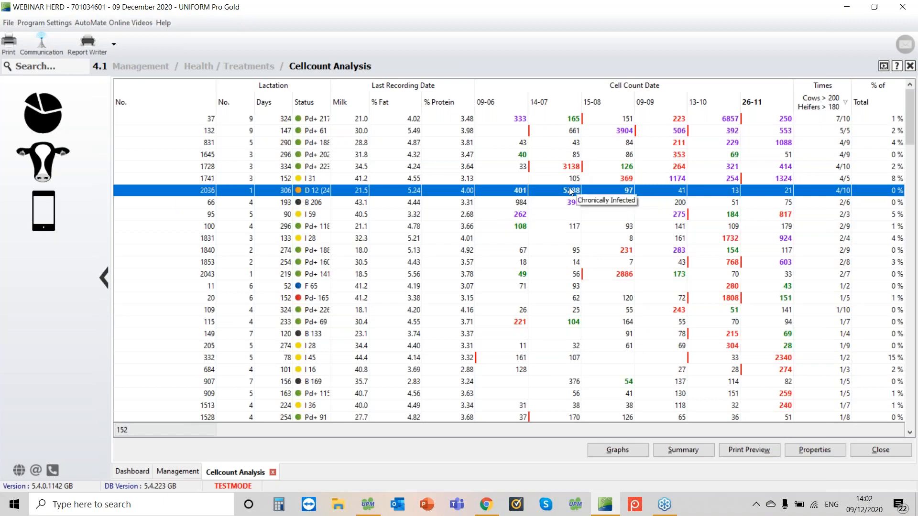
pyautogui.moveTo(617, 181)
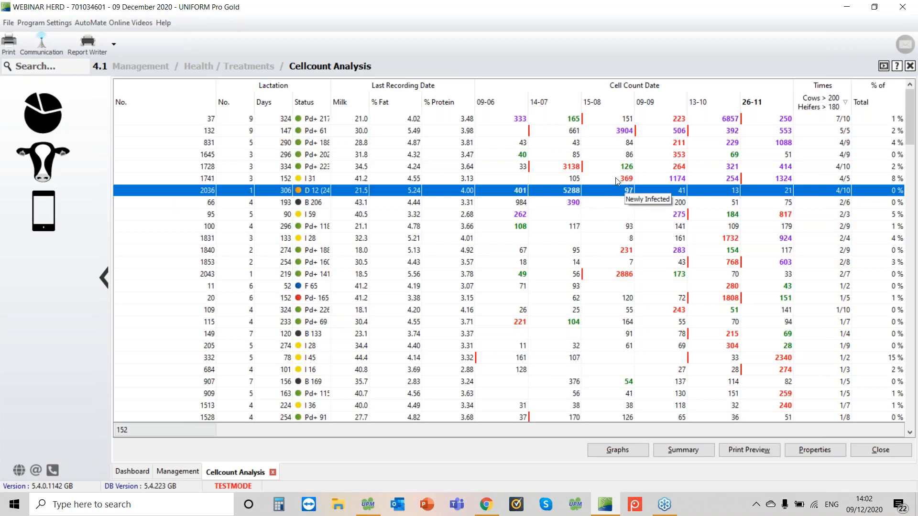
pyautogui.moveTo(673, 186)
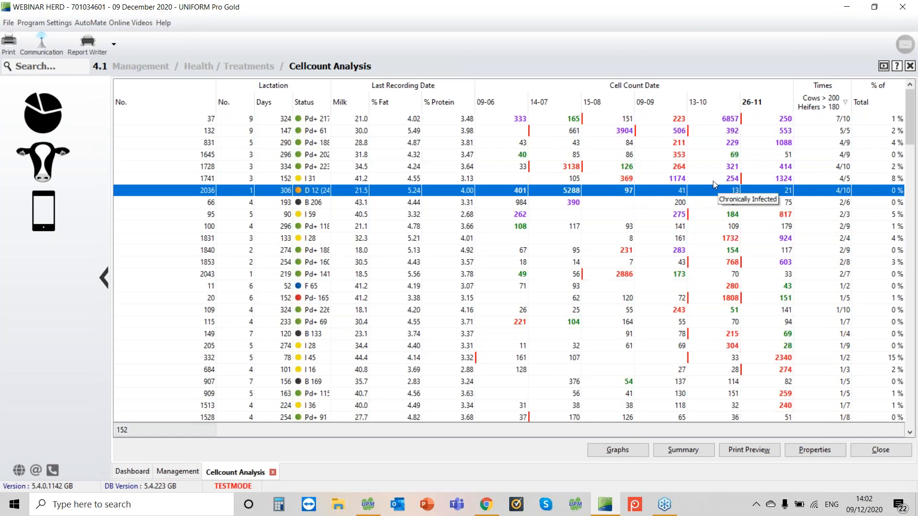
pyautogui.moveTo(758, 177)
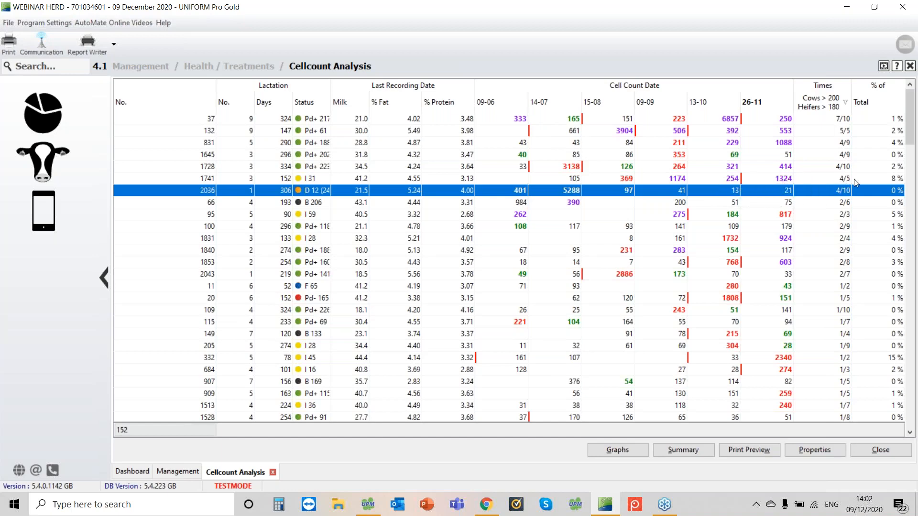
pyautogui.moveTo(818, 183)
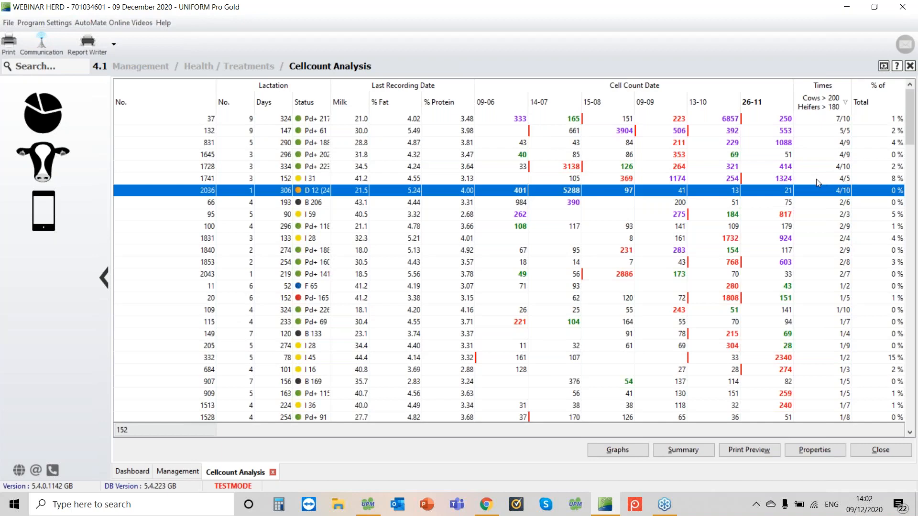
pyautogui.moveTo(744, 190)
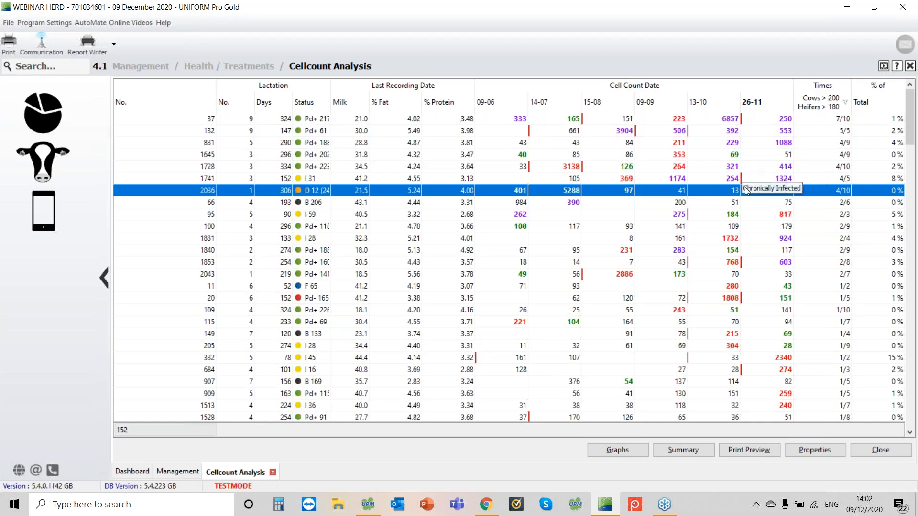
pyautogui.moveTo(742, 181)
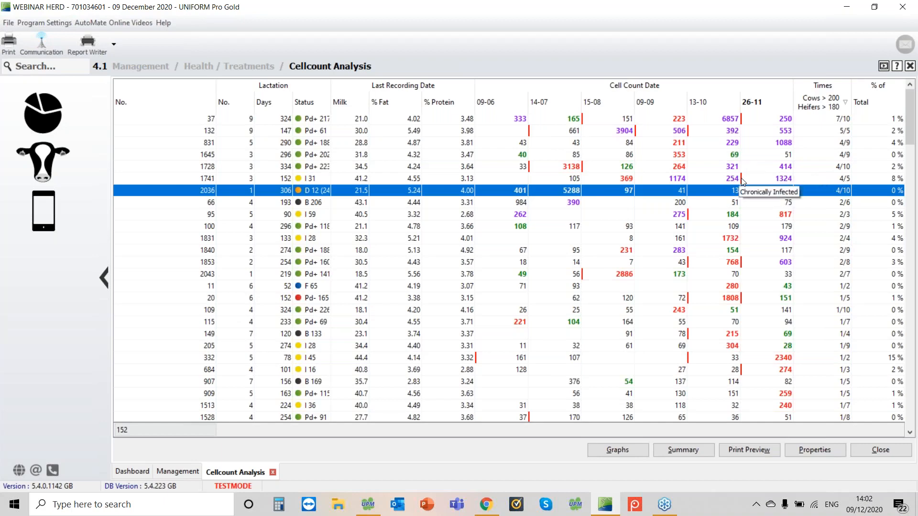
pyautogui.moveTo(444, 180)
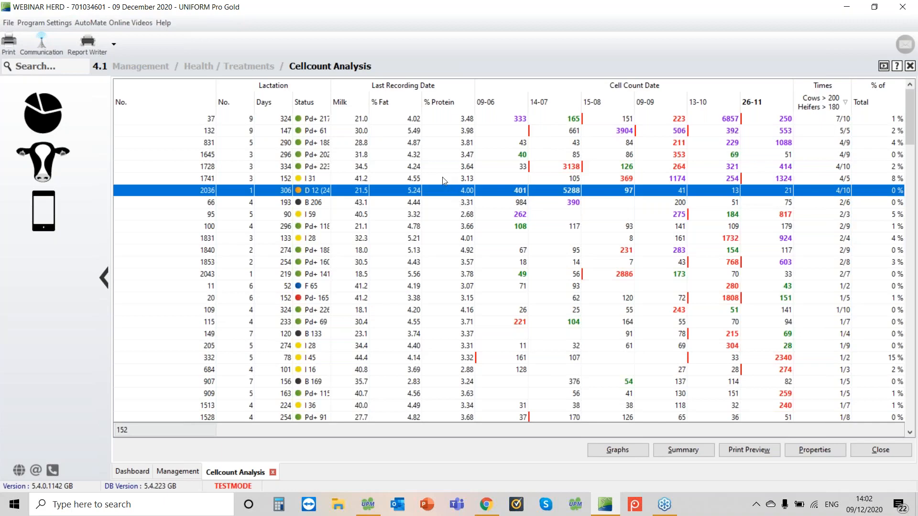
pyautogui.doubleClick(205, 178)
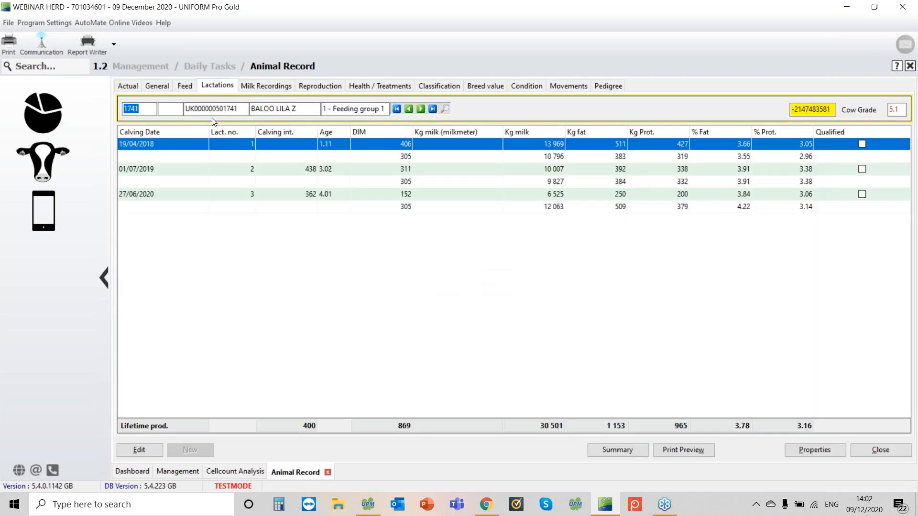
# Step: Check cow 1741's health and treatments, then list milk recordings for all lactations
pyautogui.click(266, 85)
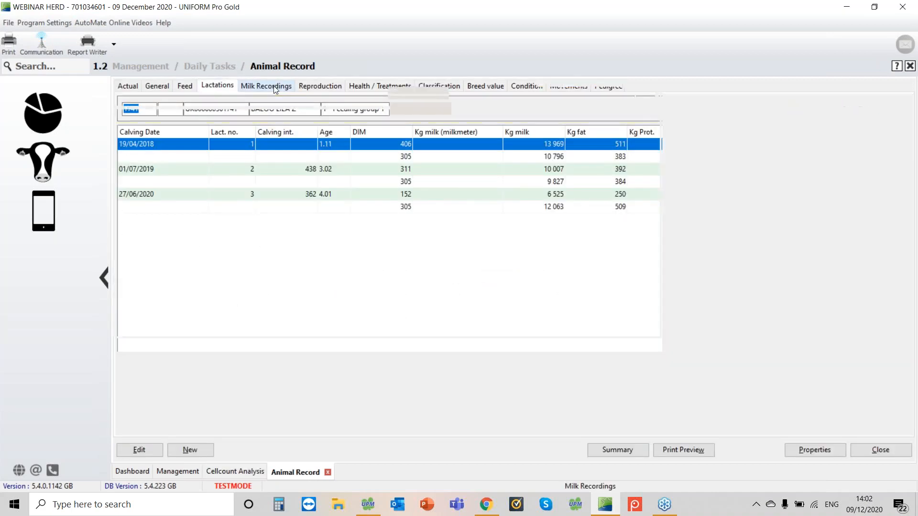
pyautogui.click(266, 85)
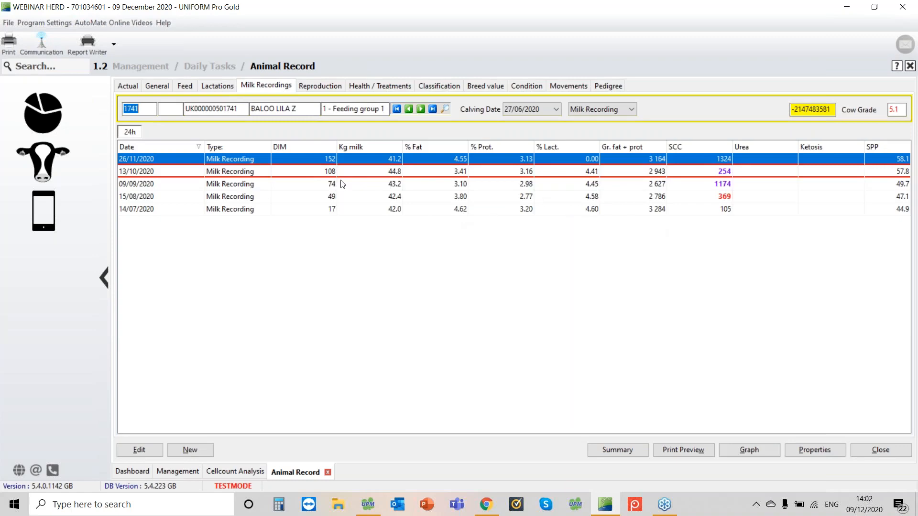
pyautogui.moveTo(334, 174)
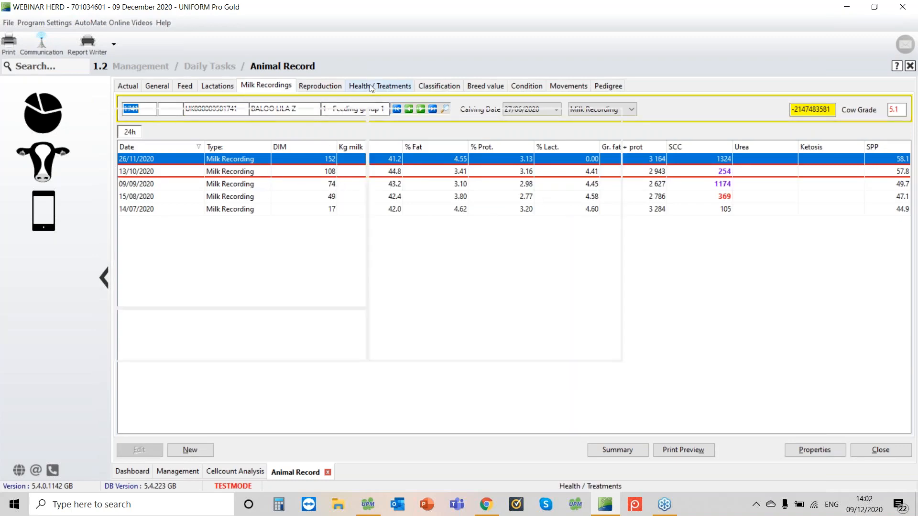
pyautogui.click(380, 86)
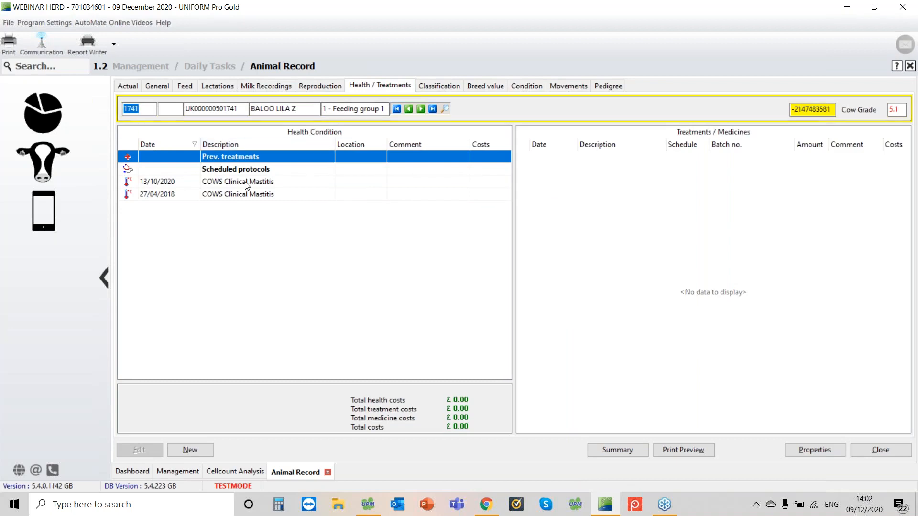
pyautogui.click(266, 86)
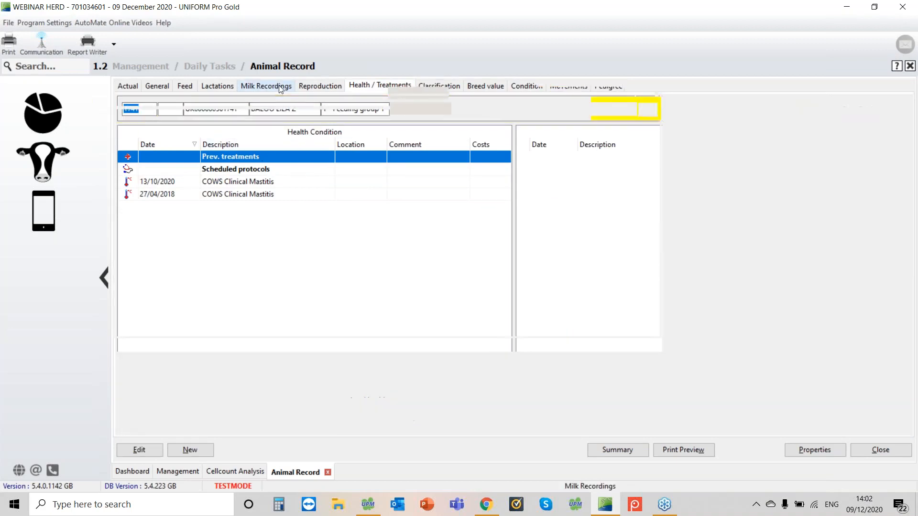
pyautogui.click(265, 86)
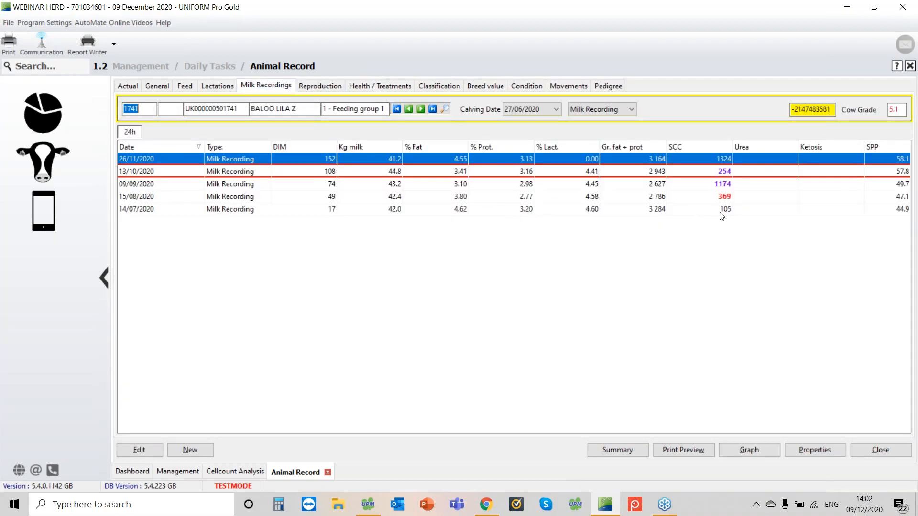
pyautogui.moveTo(735, 196)
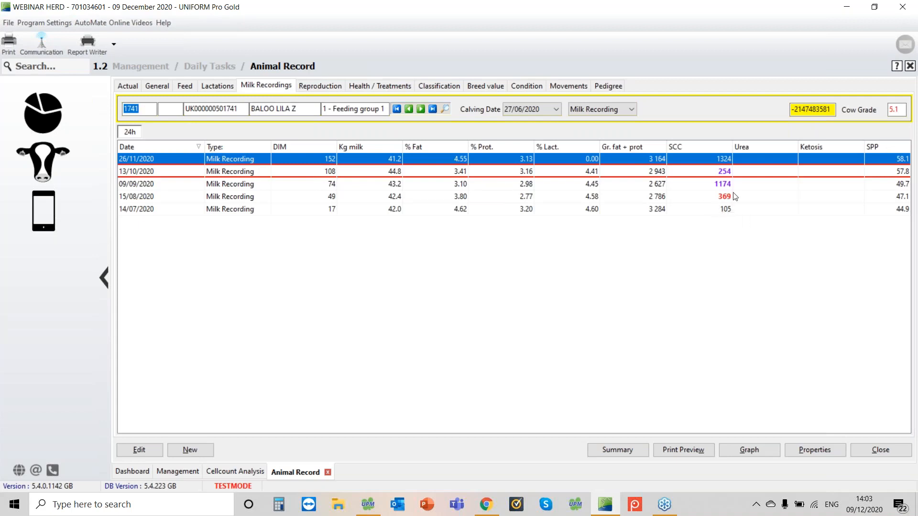
pyautogui.moveTo(724, 193)
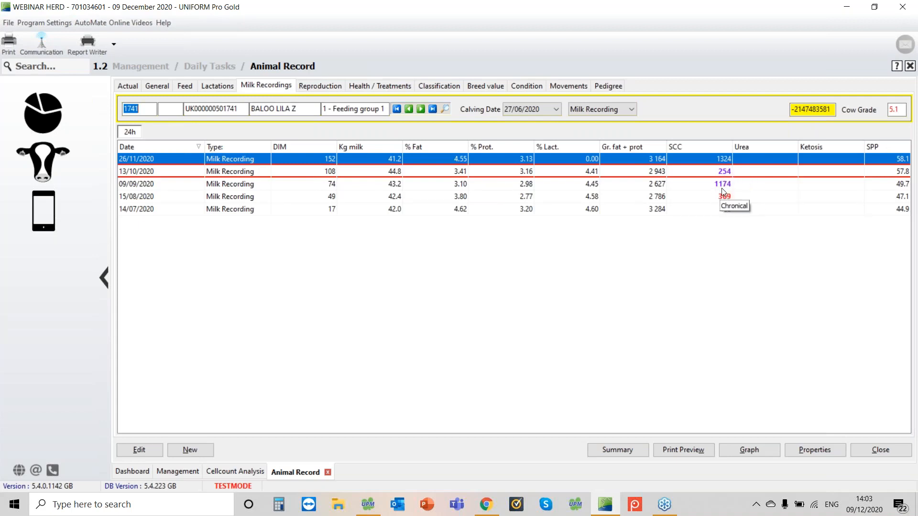
pyautogui.moveTo(508, 155)
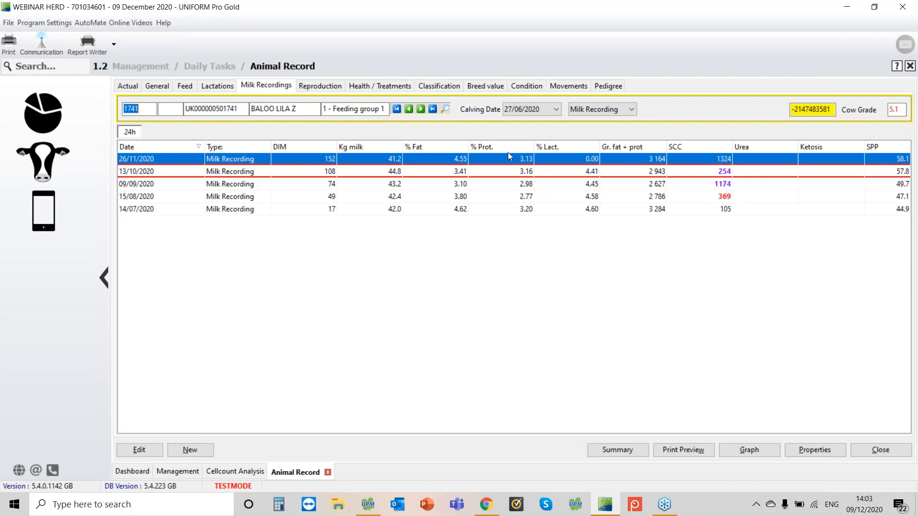
pyautogui.click(556, 109)
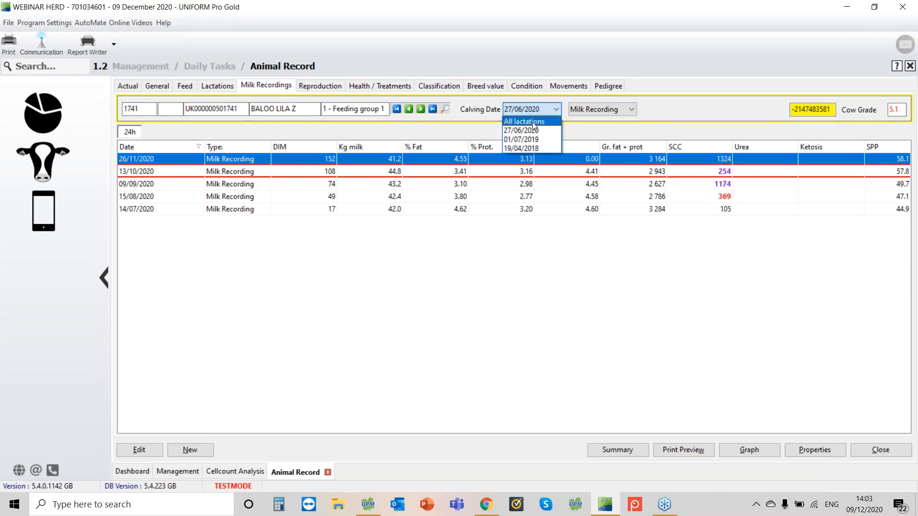
pyautogui.click(524, 121)
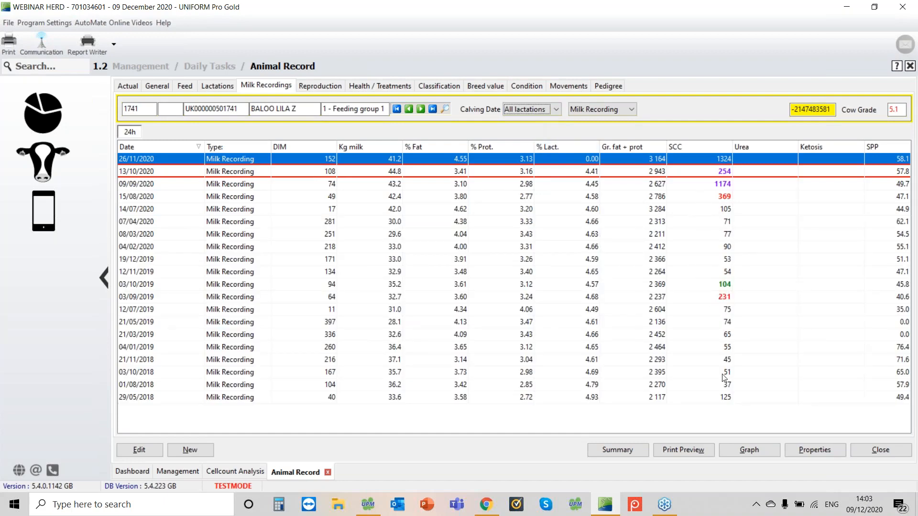
pyautogui.moveTo(722, 426)
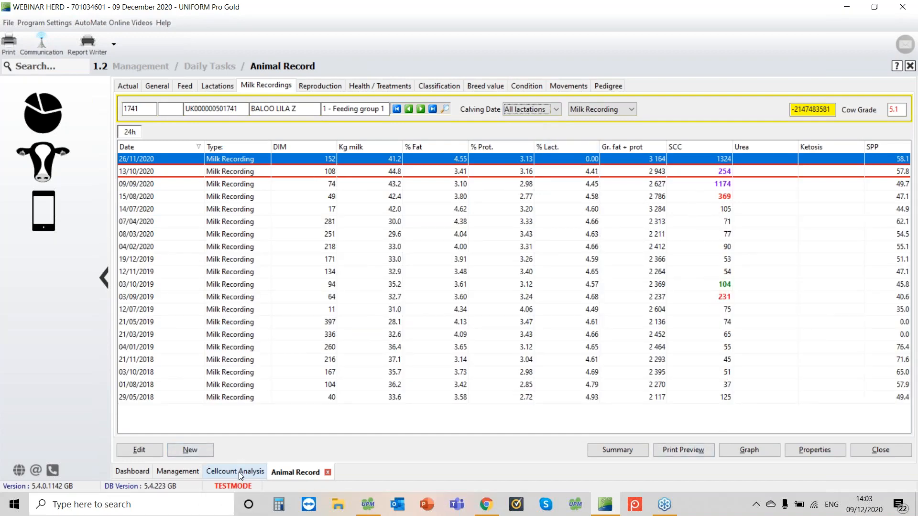
# Step: Return to Cellcount Analysis and show the SCC Breakdown pie chart
pyautogui.click(235, 472)
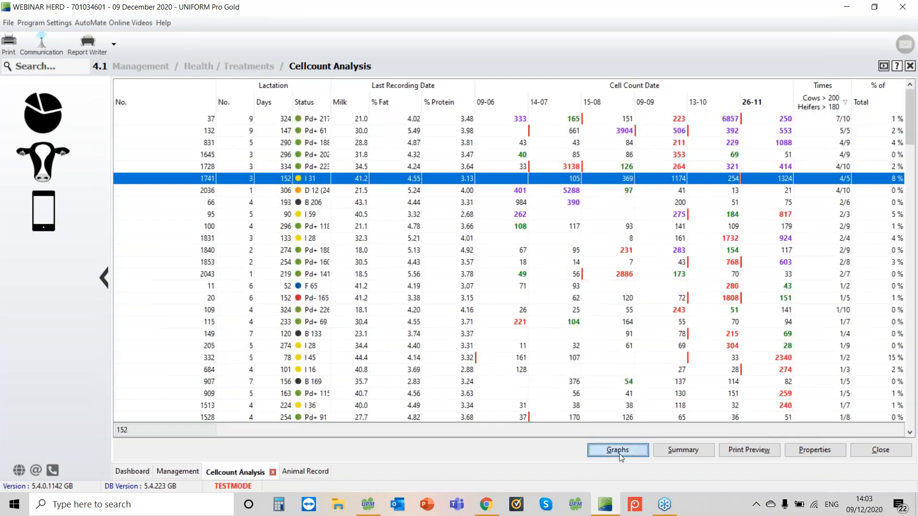
pyautogui.click(617, 449)
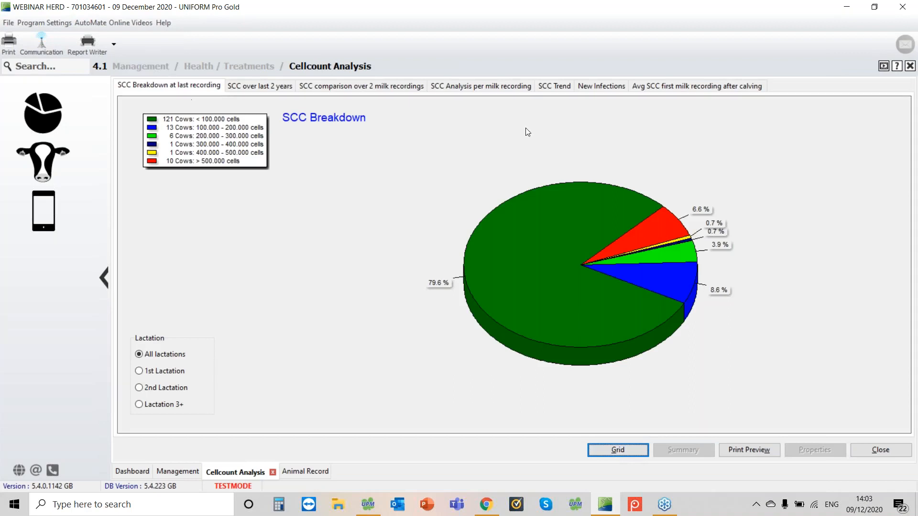
pyautogui.moveTo(223, 166)
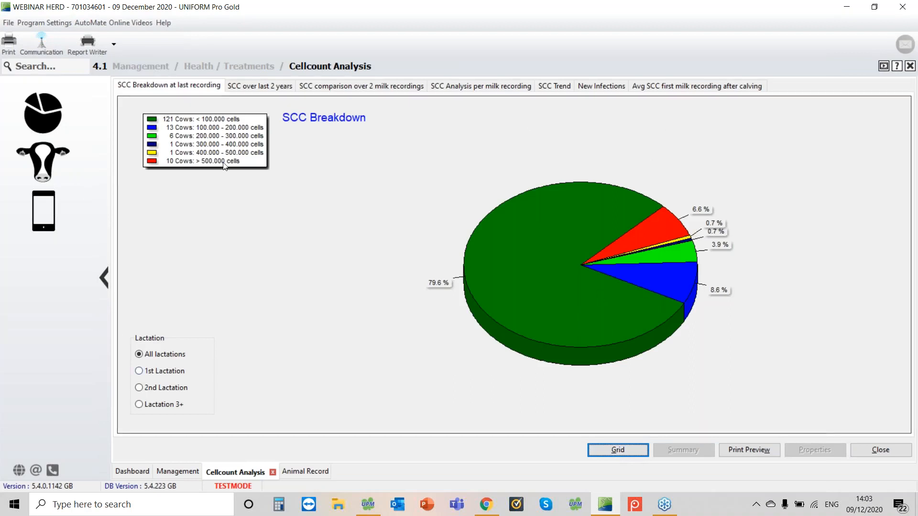
pyautogui.moveTo(691, 191)
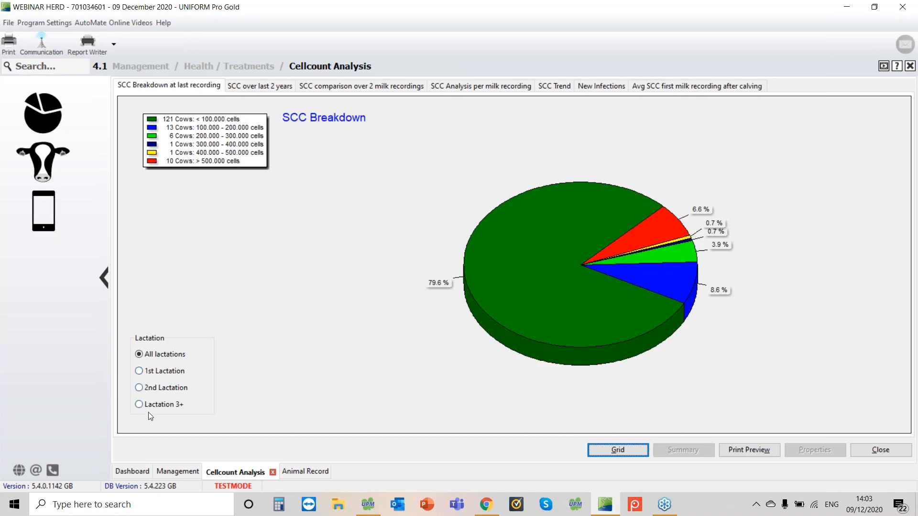
# Step: Switch to the 'SCC over last 2 years' herd average line chart
pyautogui.click(260, 86)
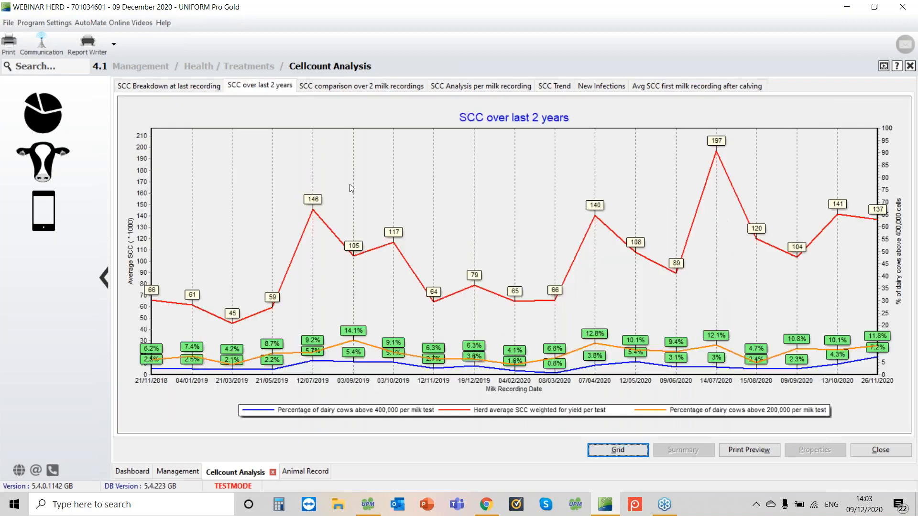
pyautogui.moveTo(301, 225)
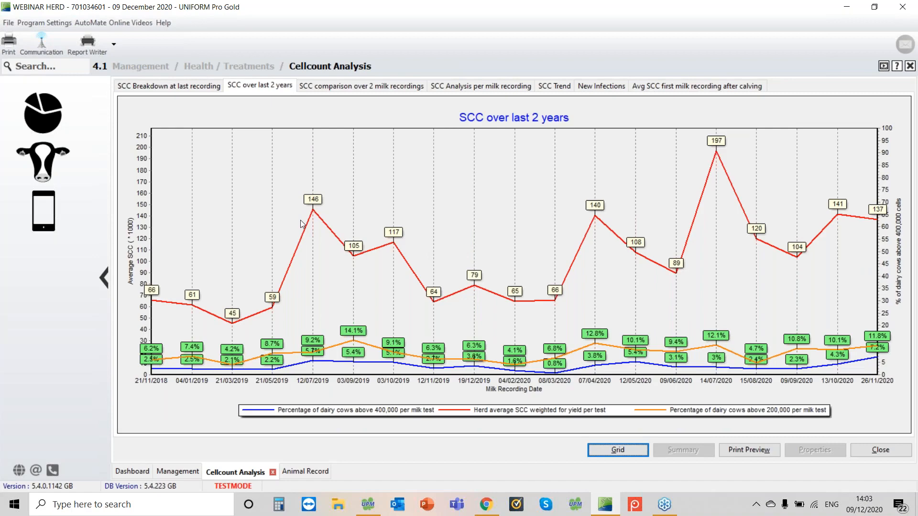
pyautogui.moveTo(365, 362)
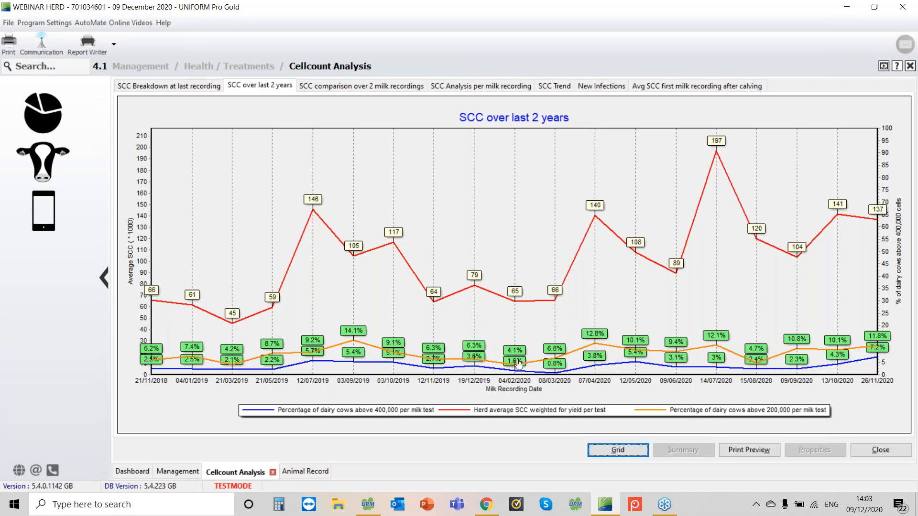
pyautogui.moveTo(590, 346)
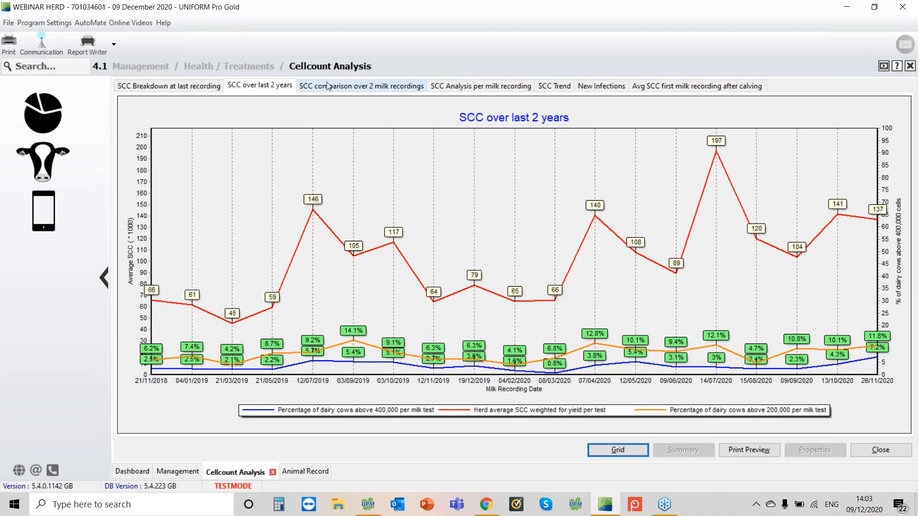
# Step: Open the 'SCC comparison over 2 milk recordings' scatter plot and inspect its infection quadrants
pyautogui.click(361, 86)
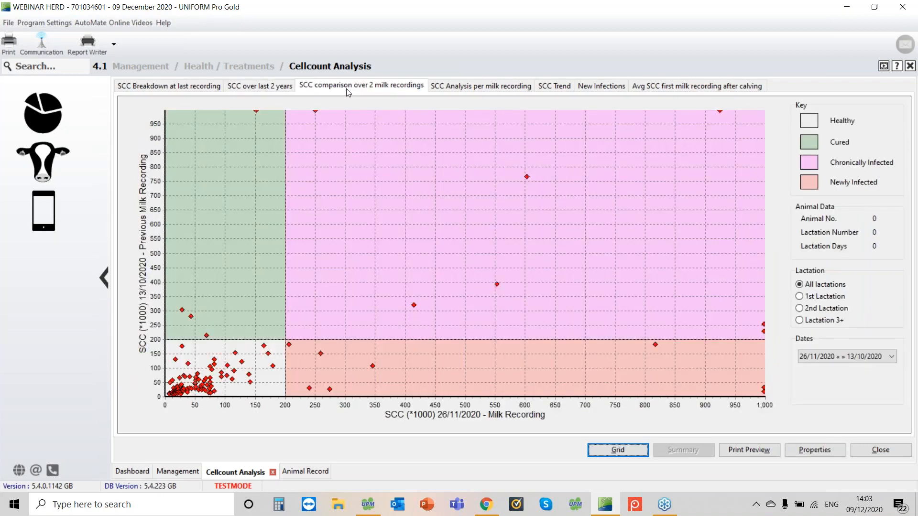
pyautogui.moveTo(367, 111)
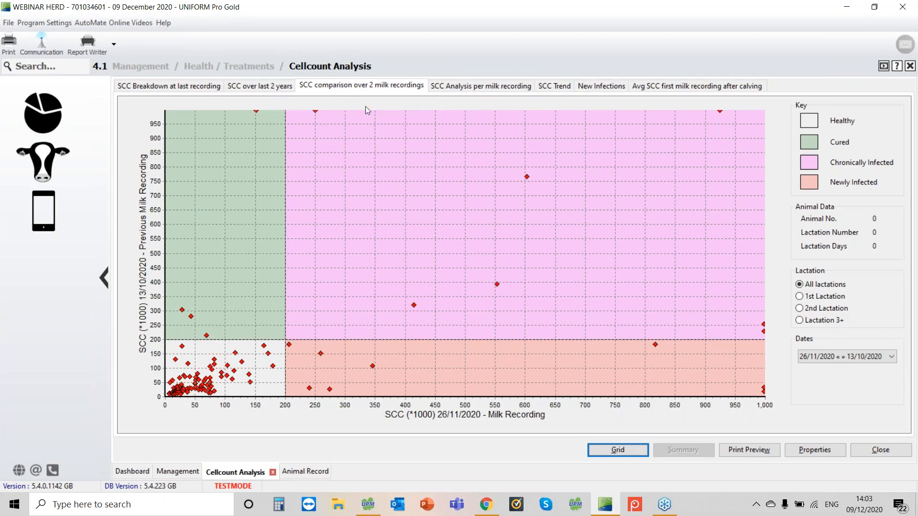
pyautogui.moveTo(843, 92)
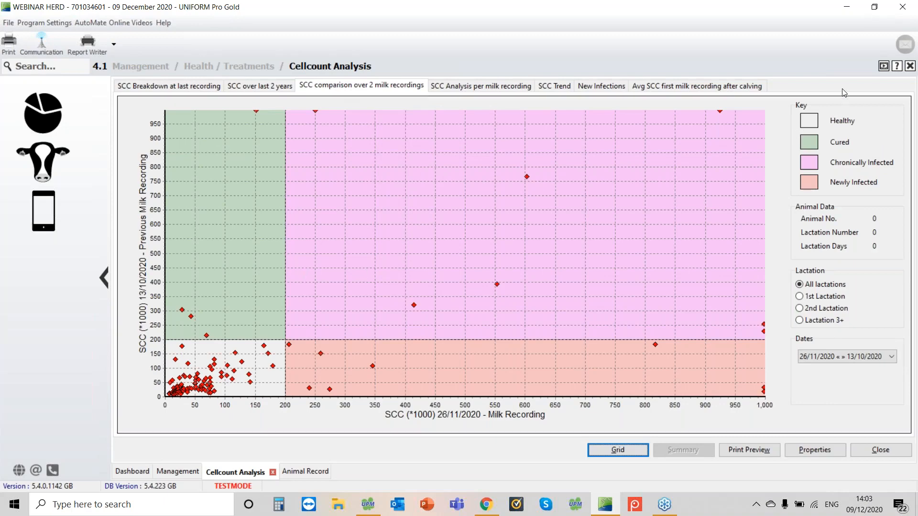
pyautogui.click(719, 111)
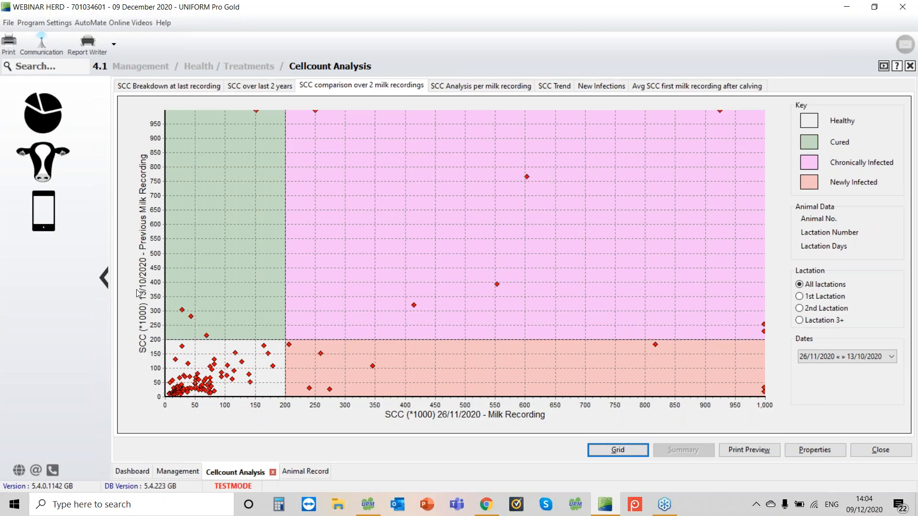
pyautogui.moveTo(722, 119)
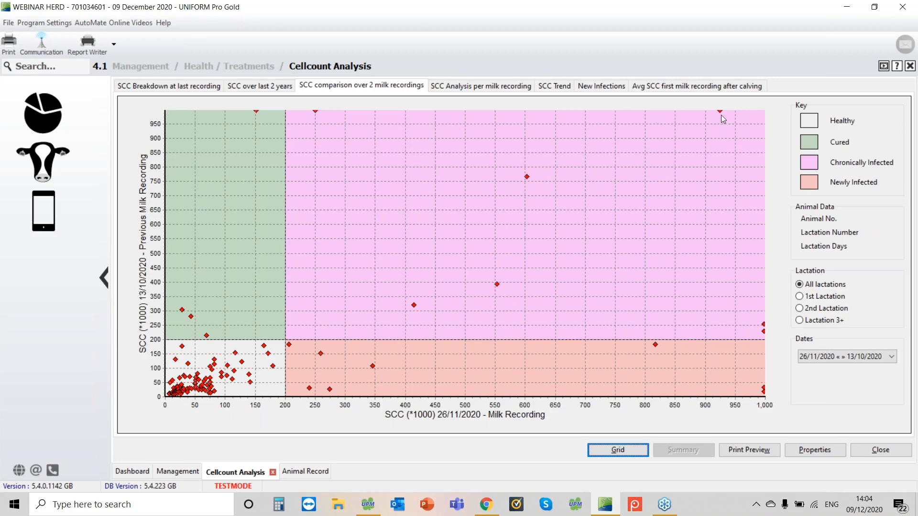
pyautogui.click(719, 110)
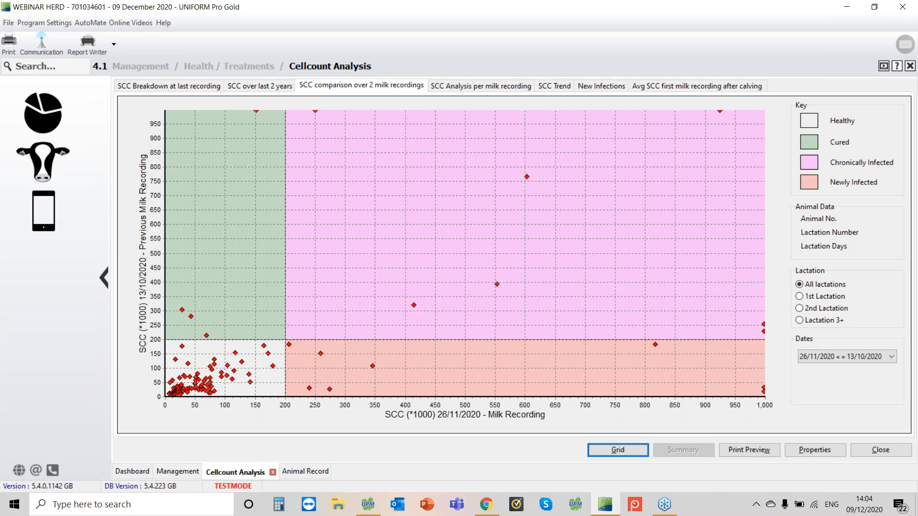
pyautogui.moveTo(209, 110)
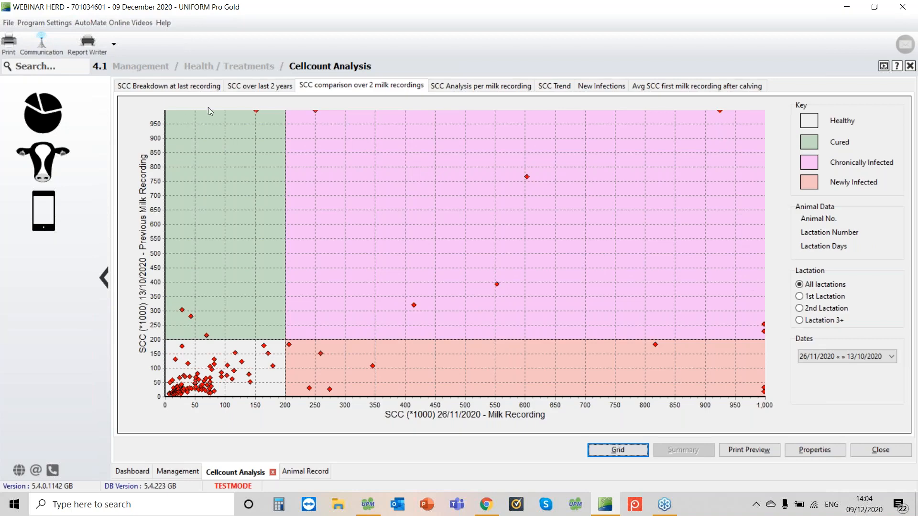
pyautogui.moveTo(463, 292)
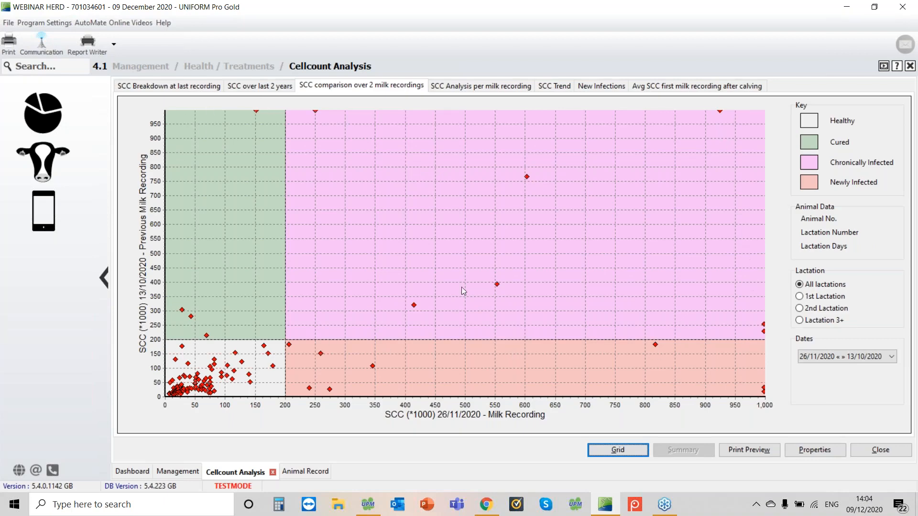
pyautogui.moveTo(515, 199)
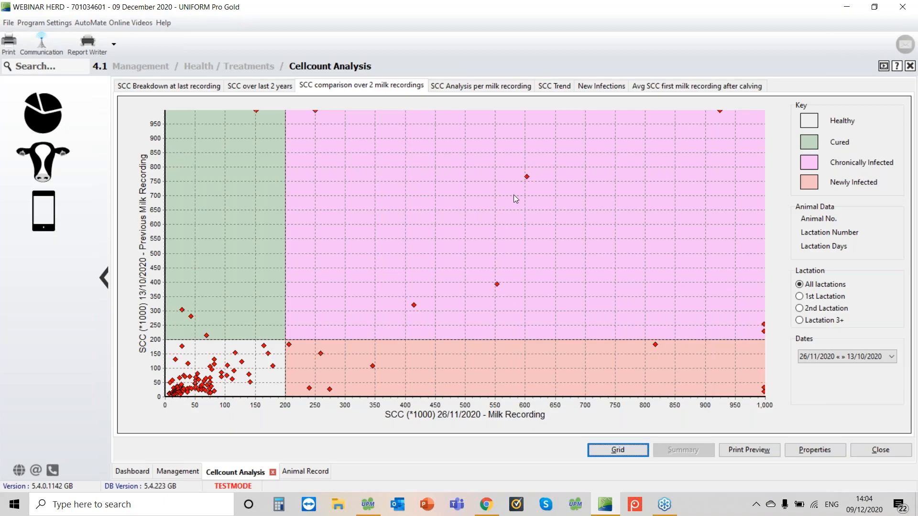
pyautogui.moveTo(148, 281)
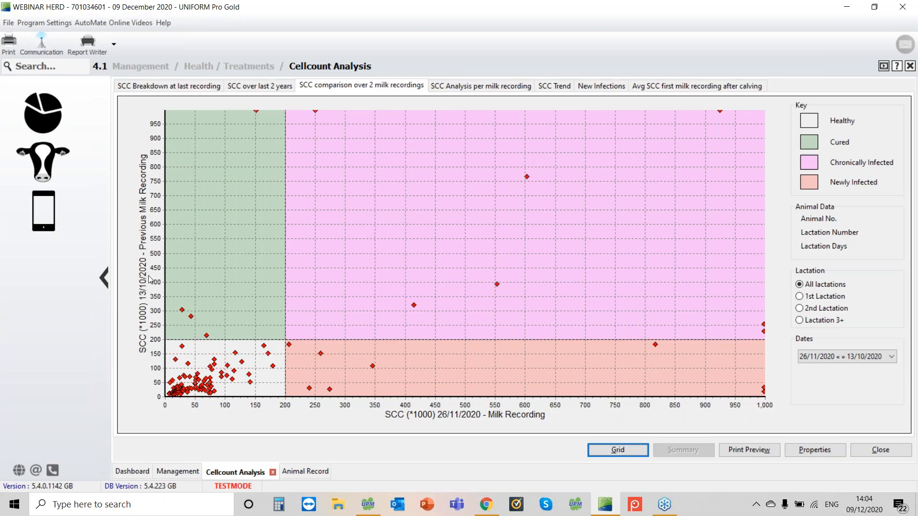
pyautogui.moveTo(182, 307)
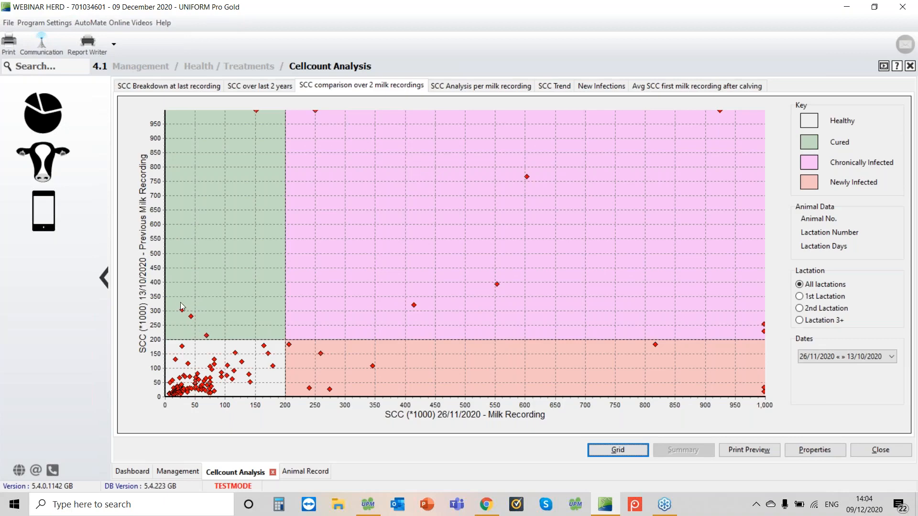
pyautogui.moveTo(368, 369)
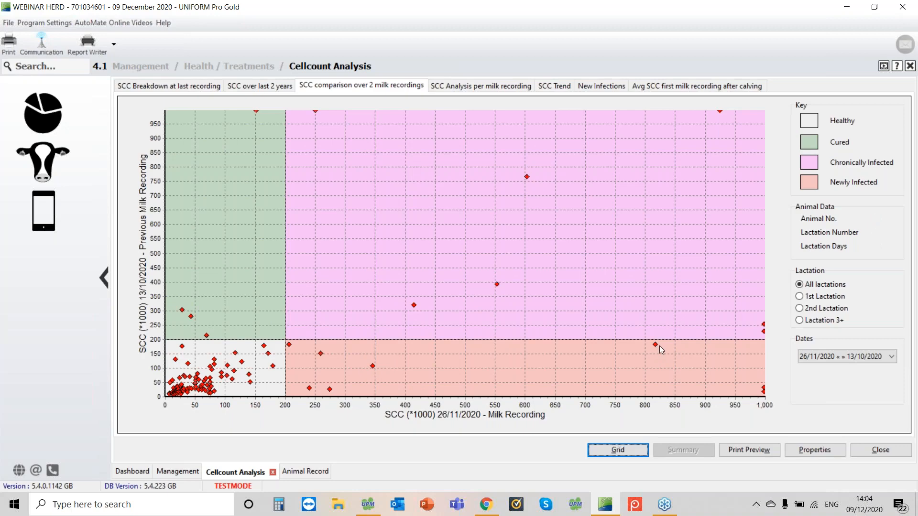
pyautogui.click(654, 344)
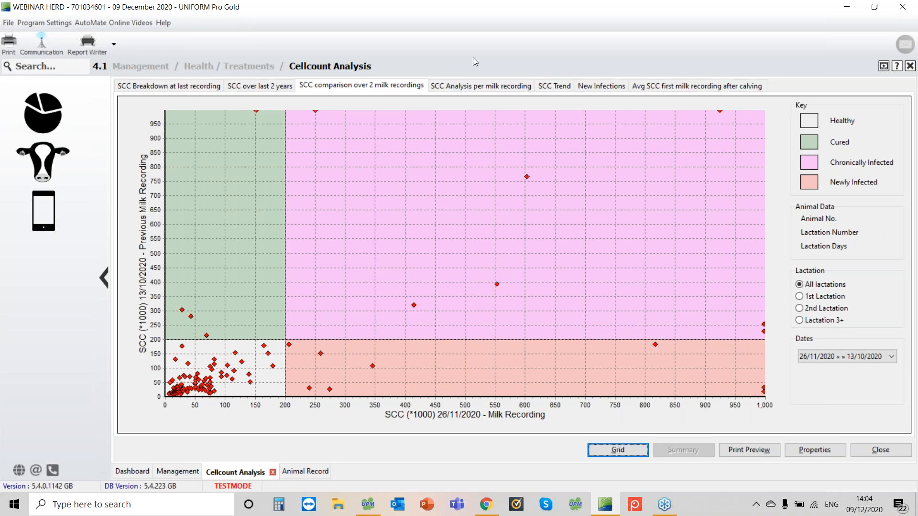
# Step: Switch to the 'SCC Analysis per milk recording' stacked bar chart
pyautogui.click(480, 86)
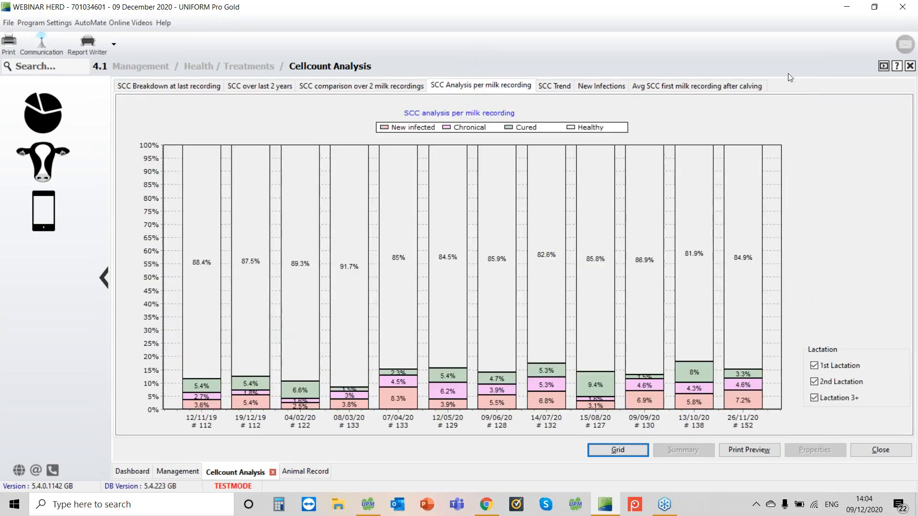
pyautogui.moveTo(441, 166)
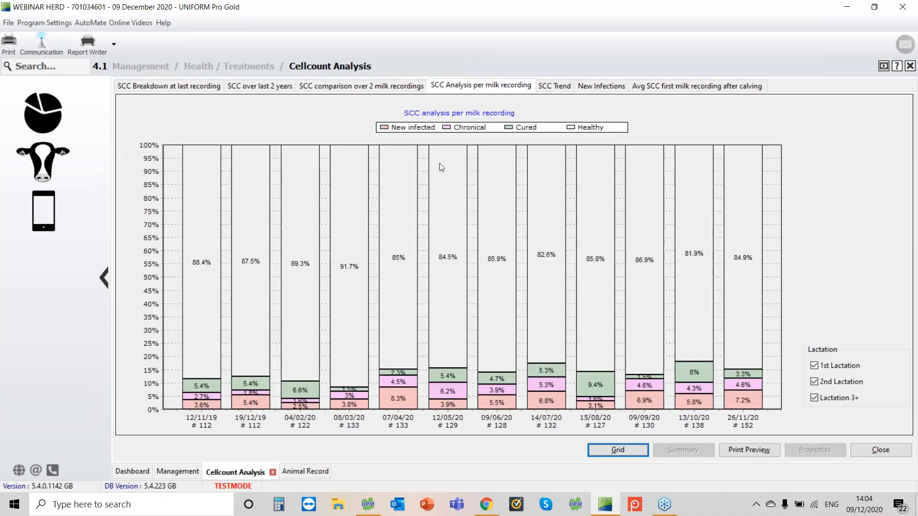
pyautogui.moveTo(401, 168)
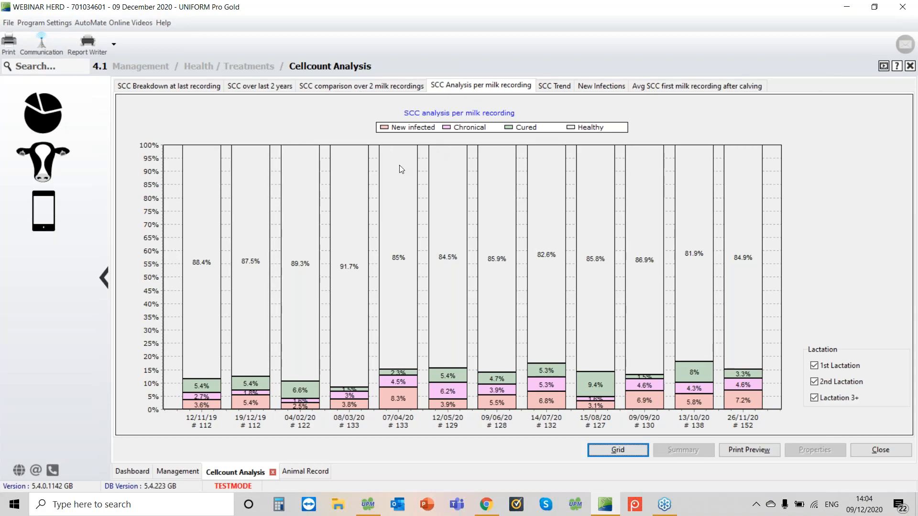
pyautogui.moveTo(494, 162)
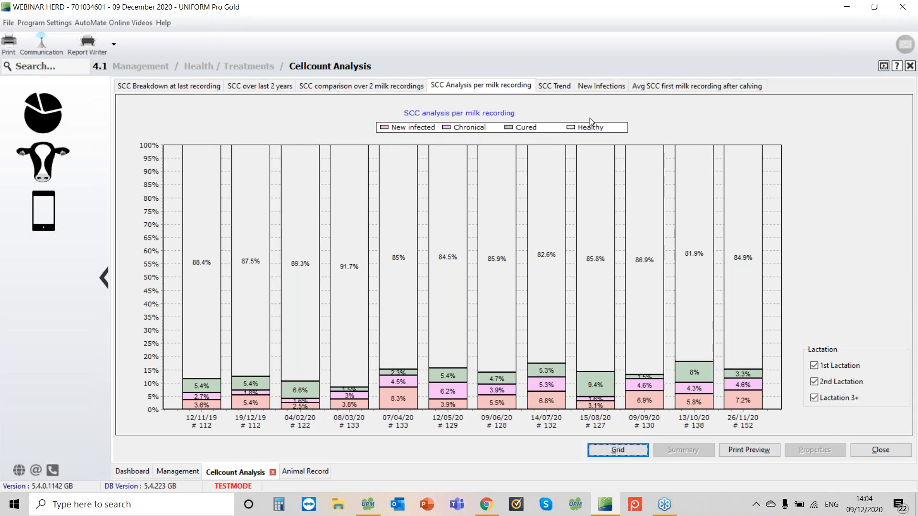
pyautogui.moveTo(552, 317)
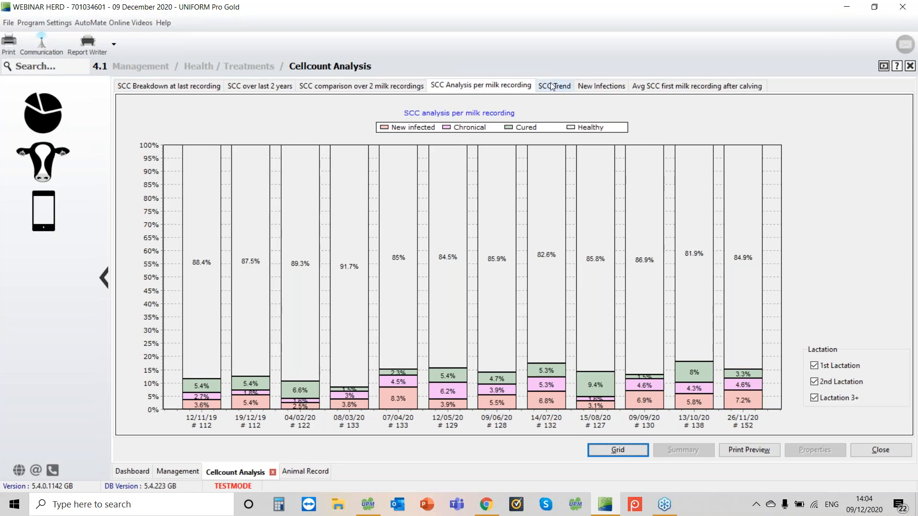
pyautogui.click(554, 86)
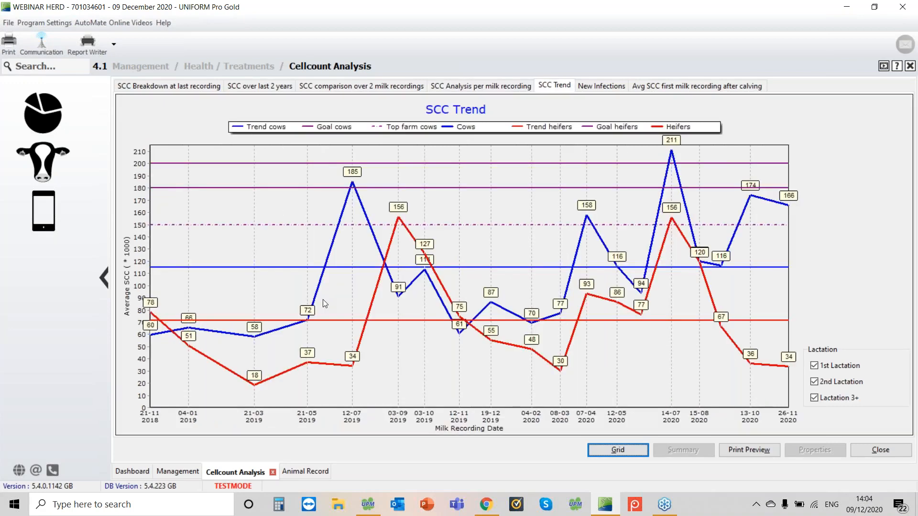
pyautogui.moveTo(204, 150)
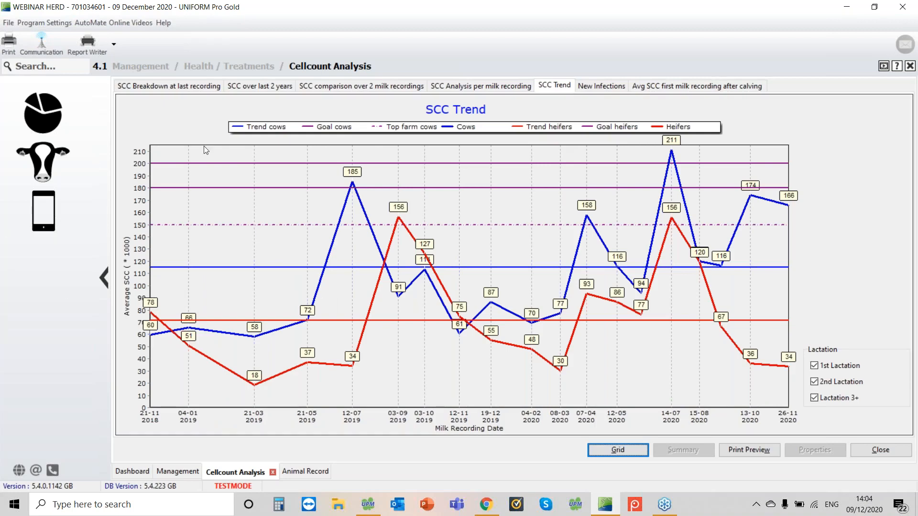
pyautogui.moveTo(151, 164)
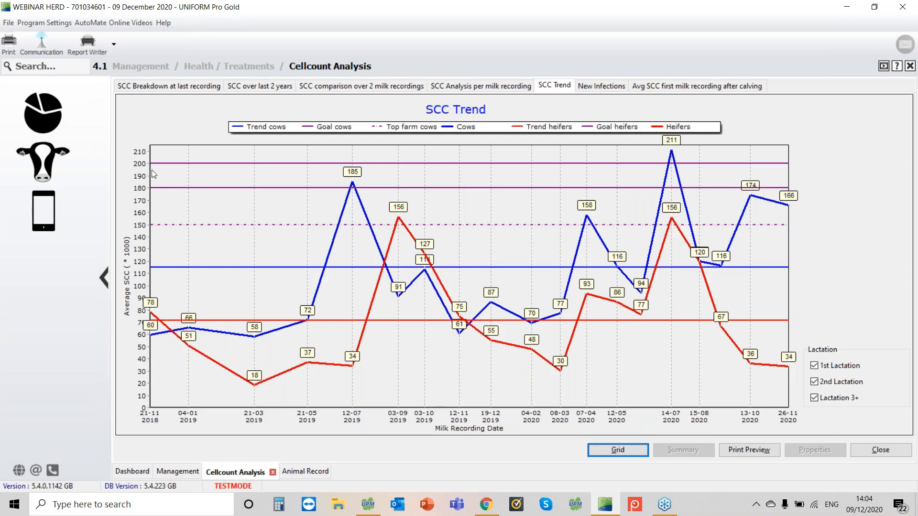
pyautogui.moveTo(150, 169)
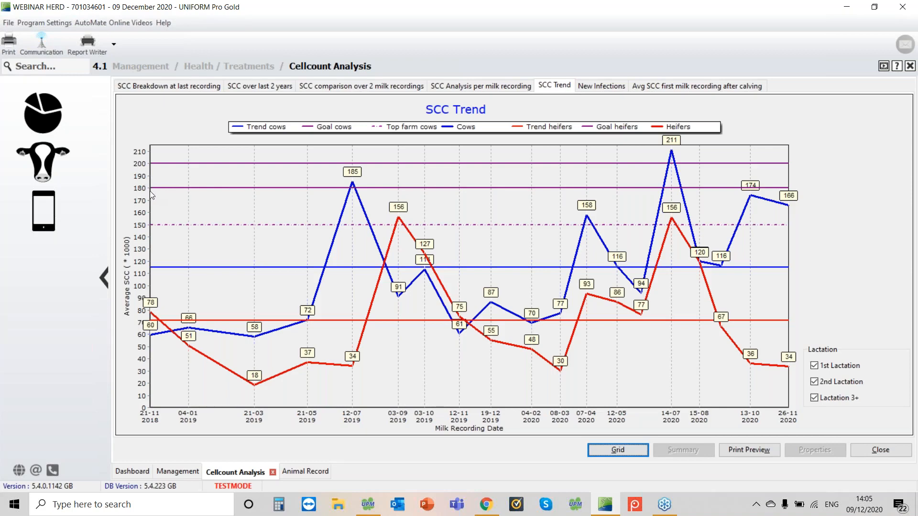
pyautogui.moveTo(167, 195)
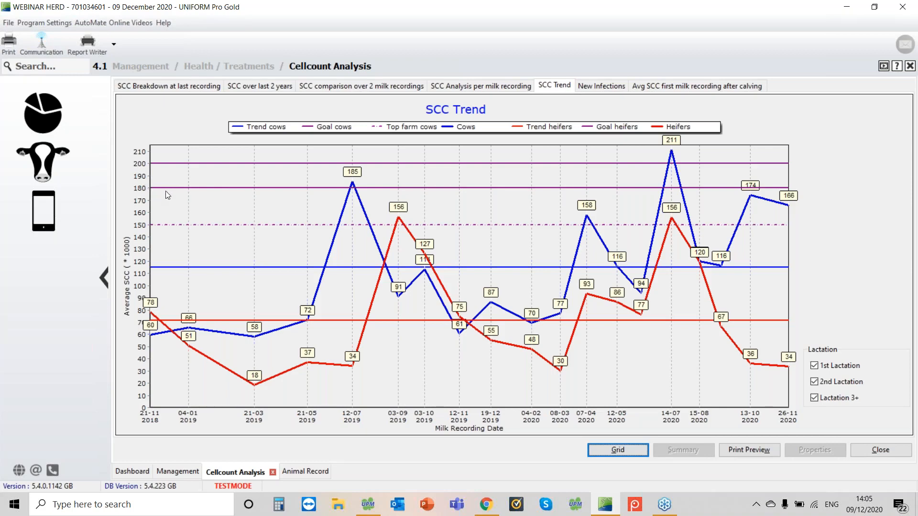
pyautogui.moveTo(144, 289)
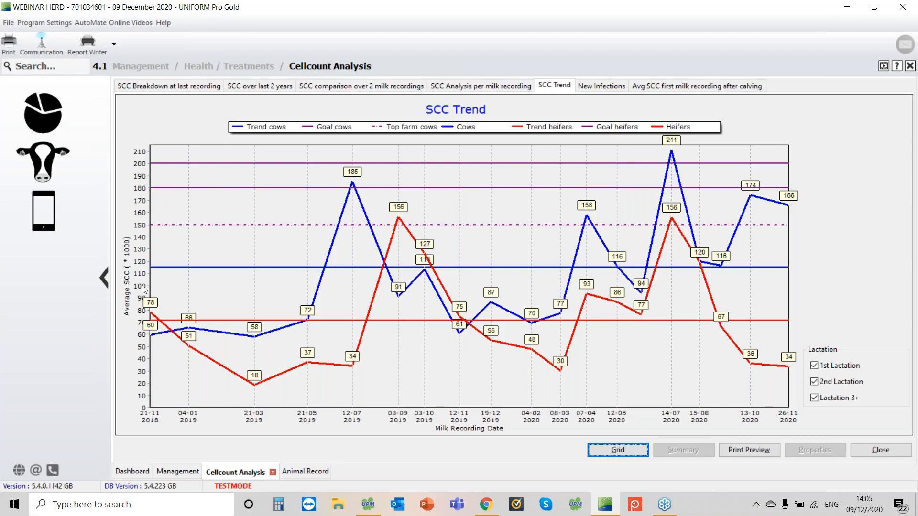
pyautogui.moveTo(226, 233)
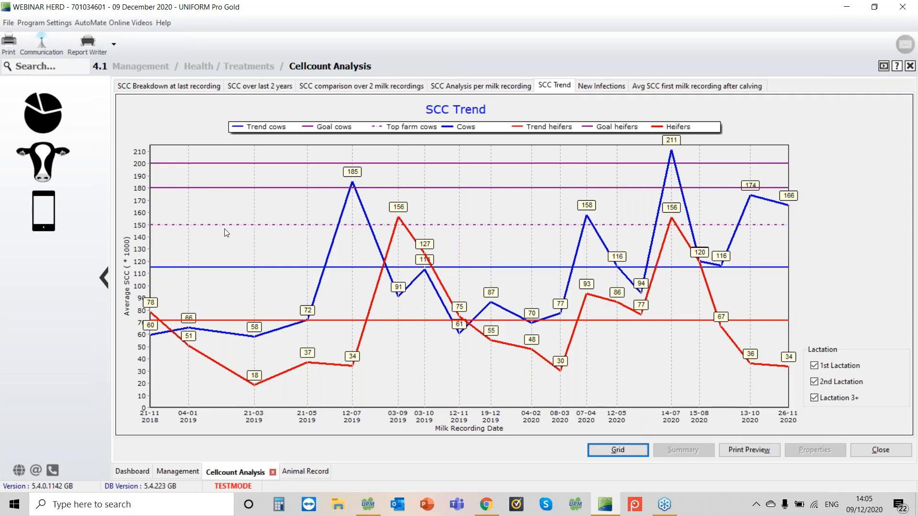
pyautogui.moveTo(247, 227)
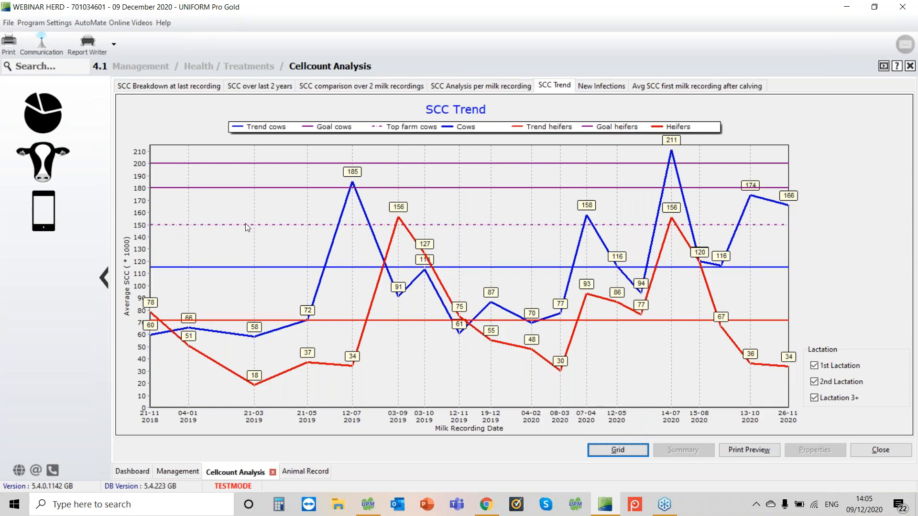
pyautogui.moveTo(161, 229)
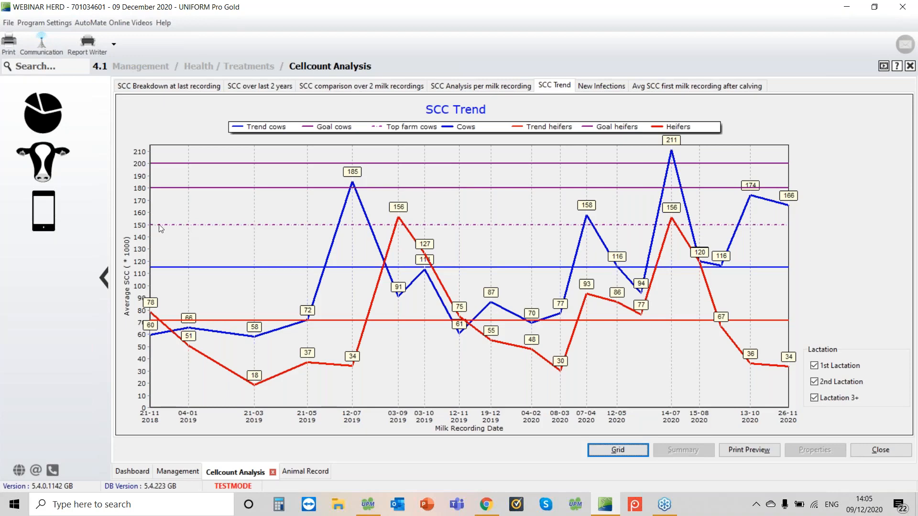
pyautogui.moveTo(331, 226)
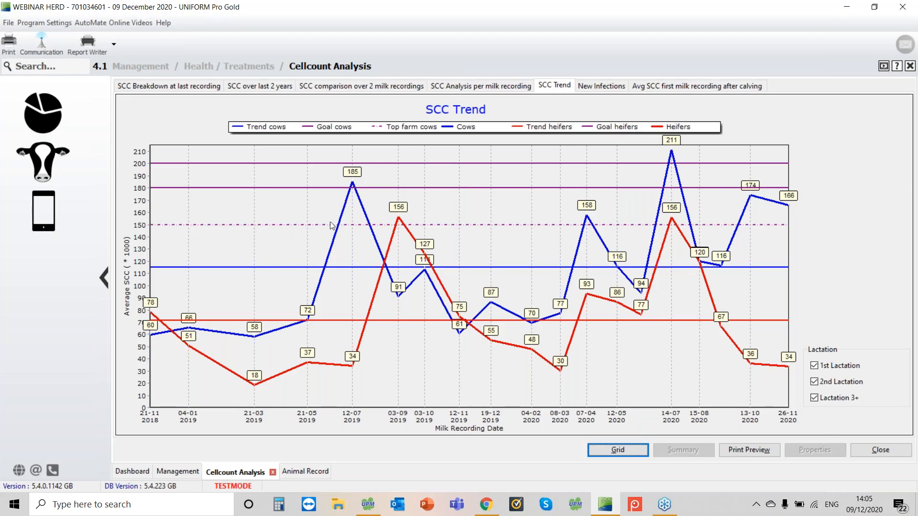
pyautogui.moveTo(42, 245)
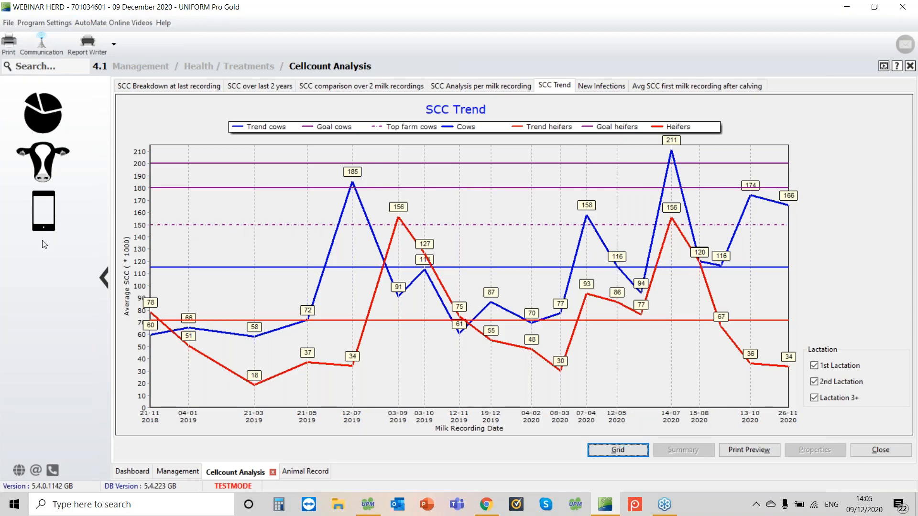
pyautogui.moveTo(293, 229)
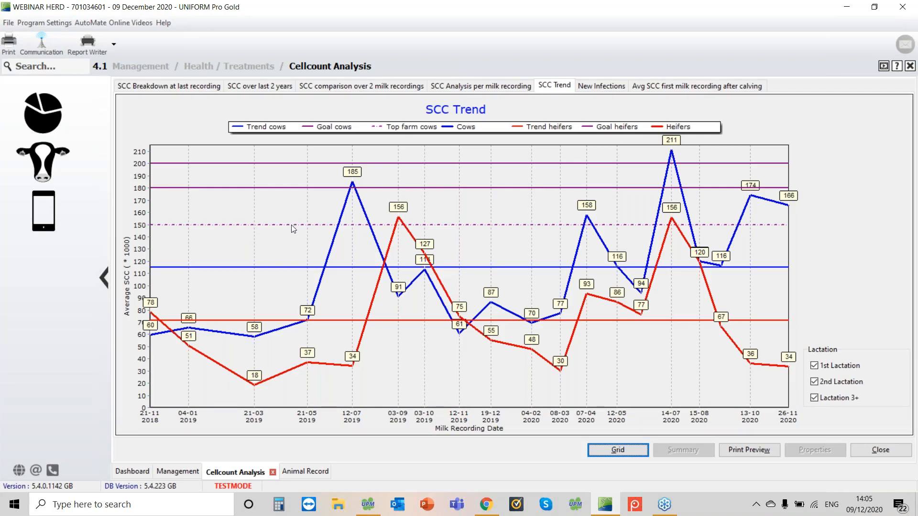
pyautogui.moveTo(131, 332)
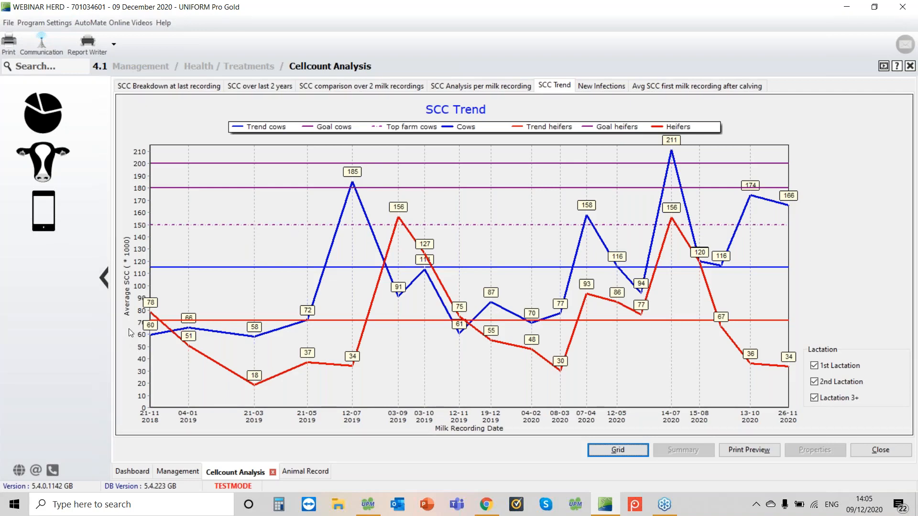
pyautogui.moveTo(263, 342)
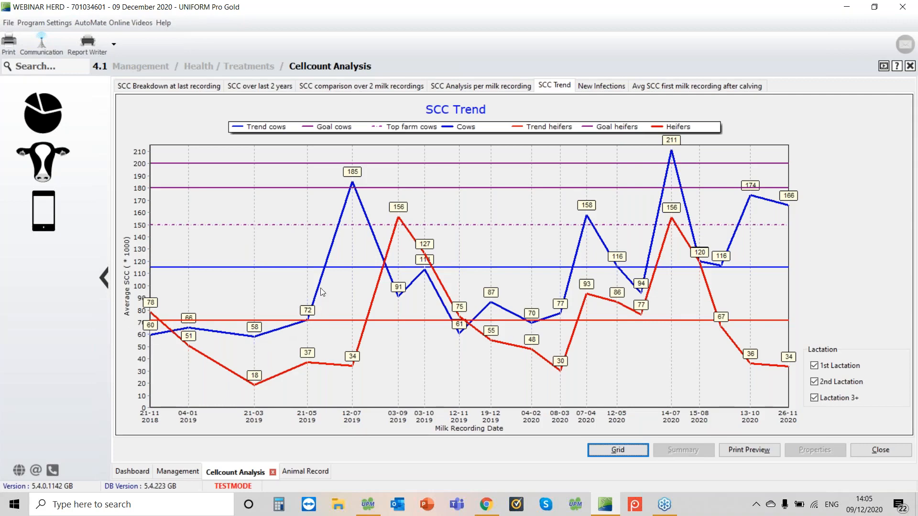
pyautogui.moveTo(355, 268)
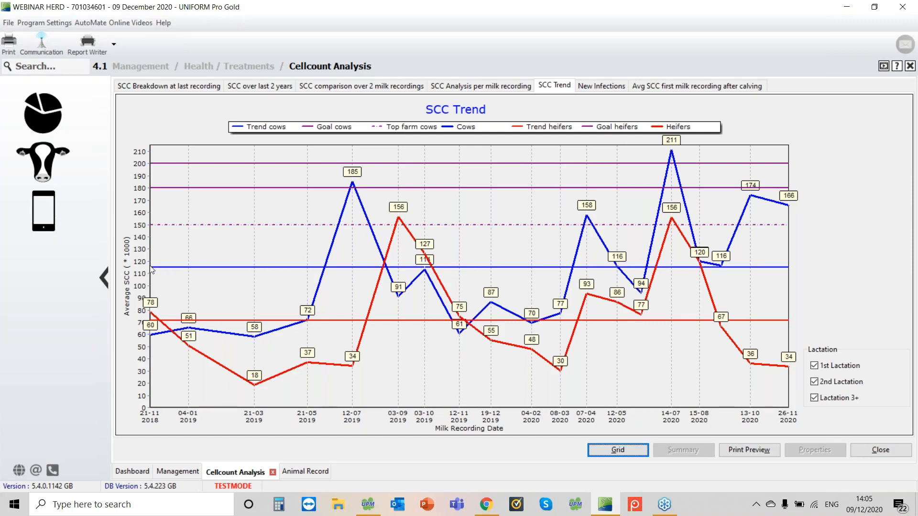
pyautogui.moveTo(172, 272)
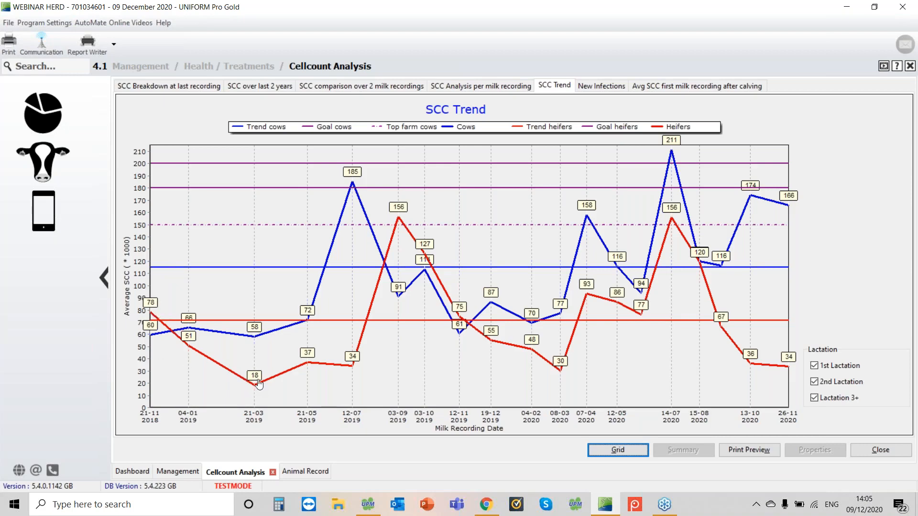
pyautogui.moveTo(349, 368)
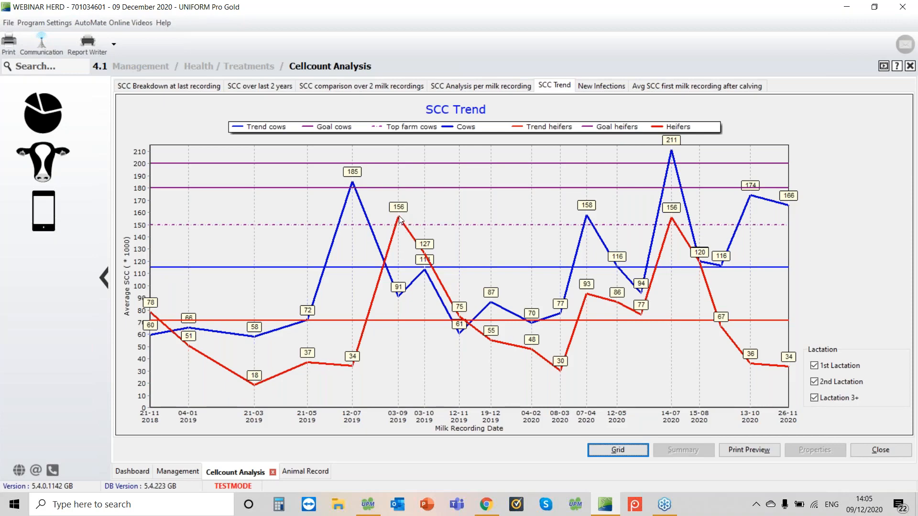
pyautogui.moveTo(153, 330)
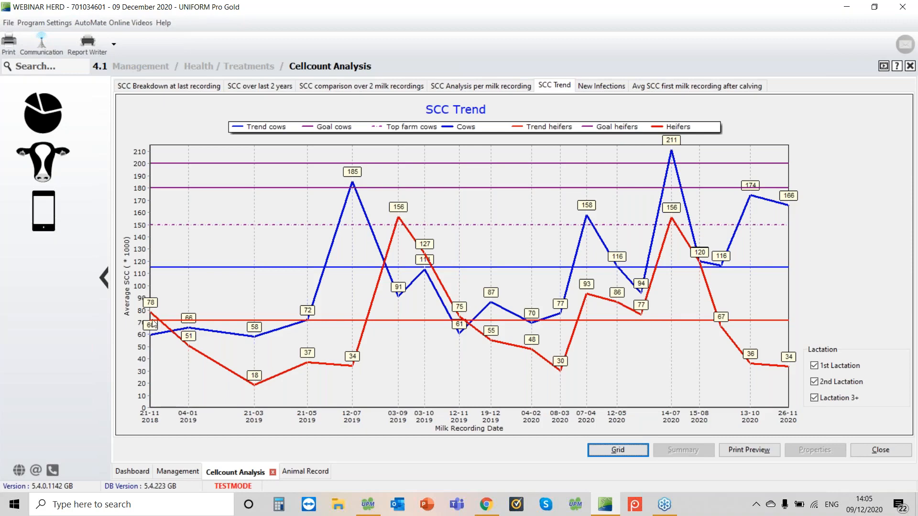
pyautogui.moveTo(357, 321)
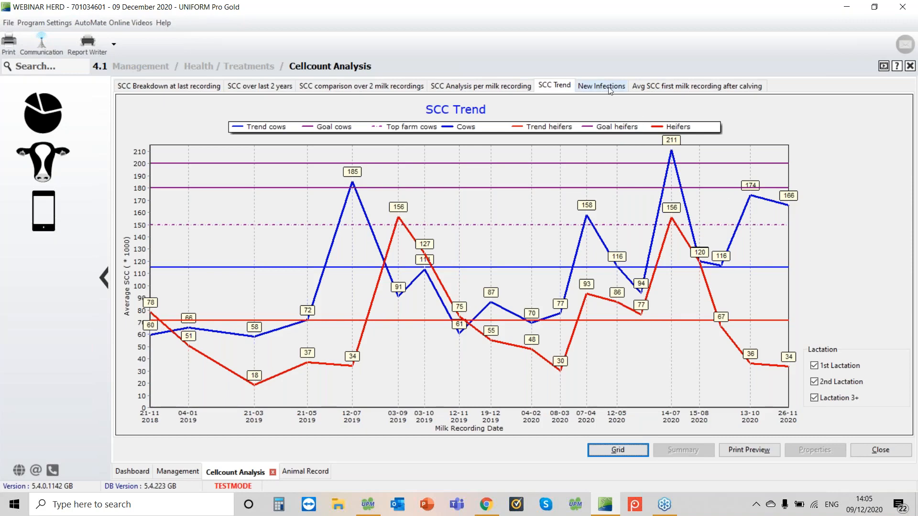
# Step: View the New Infections and Avg SCC first-recording-after-calving graphs, then the per-cow Grid
pyautogui.click(601, 86)
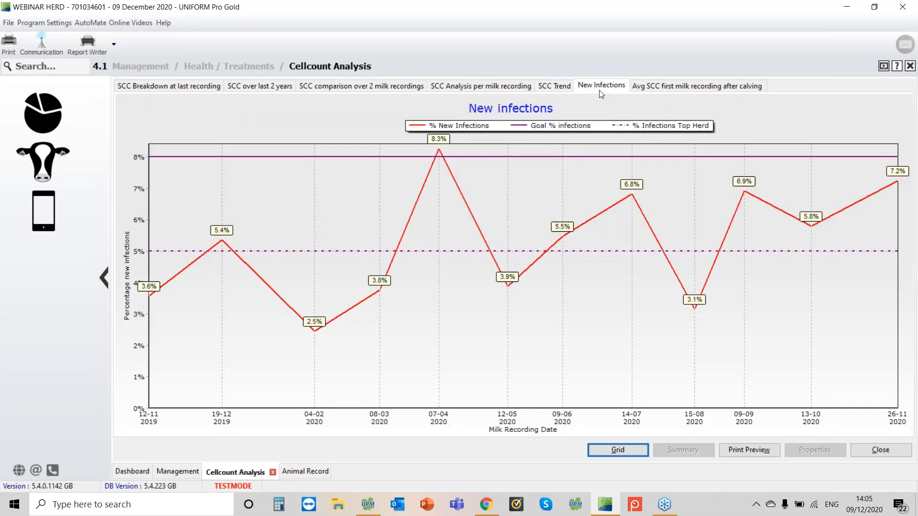
pyautogui.moveTo(180, 159)
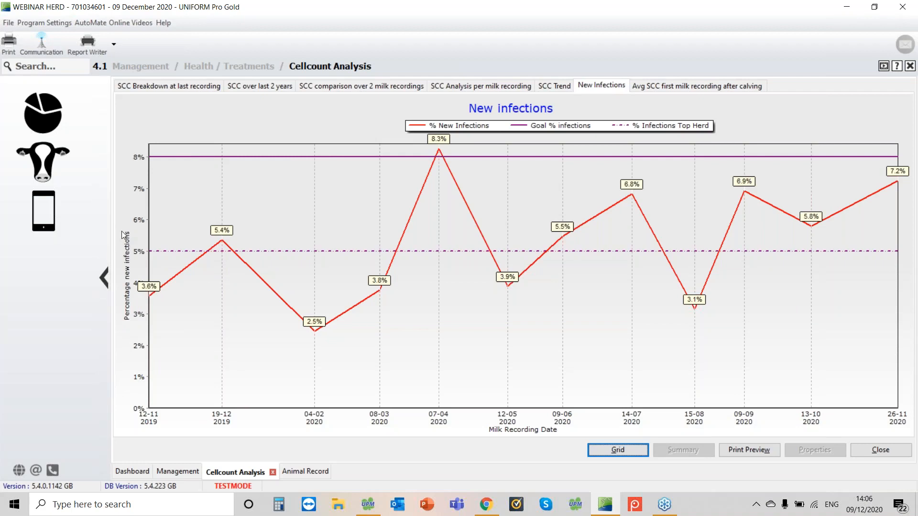
pyautogui.moveTo(148, 252)
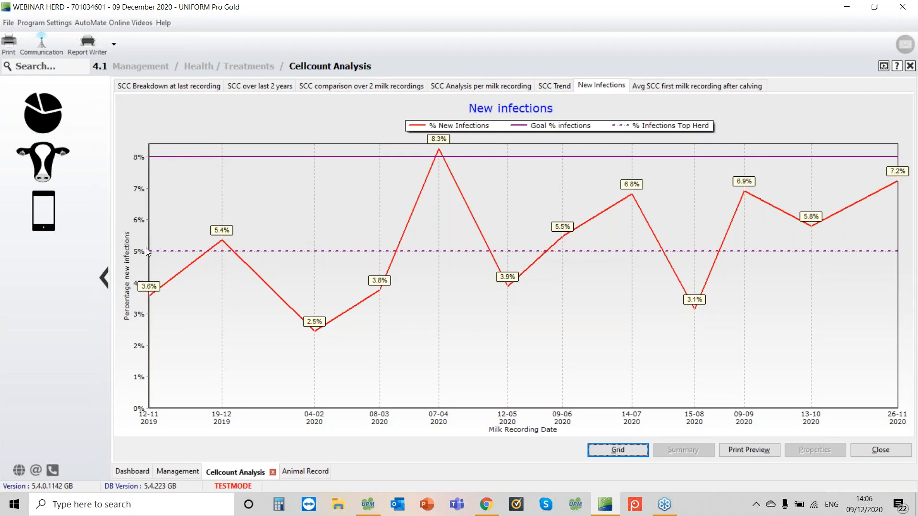
pyautogui.moveTo(370, 306)
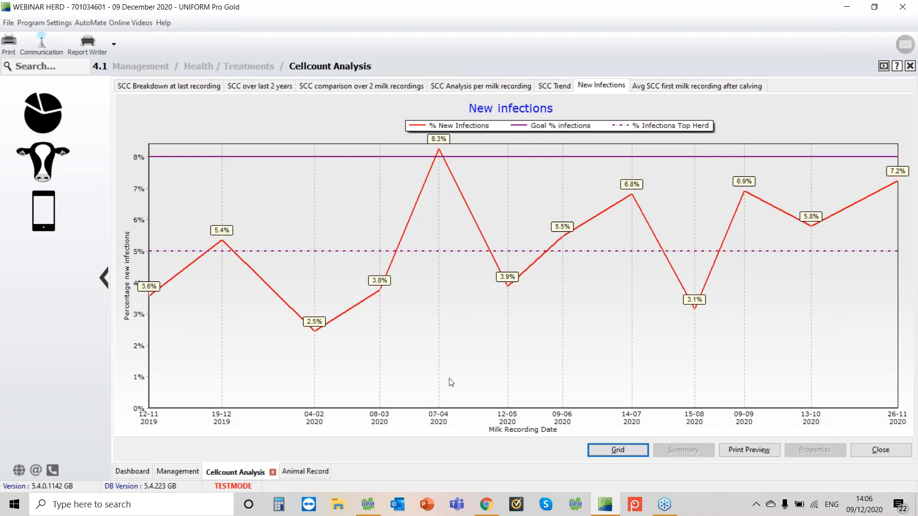
pyautogui.moveTo(442, 157)
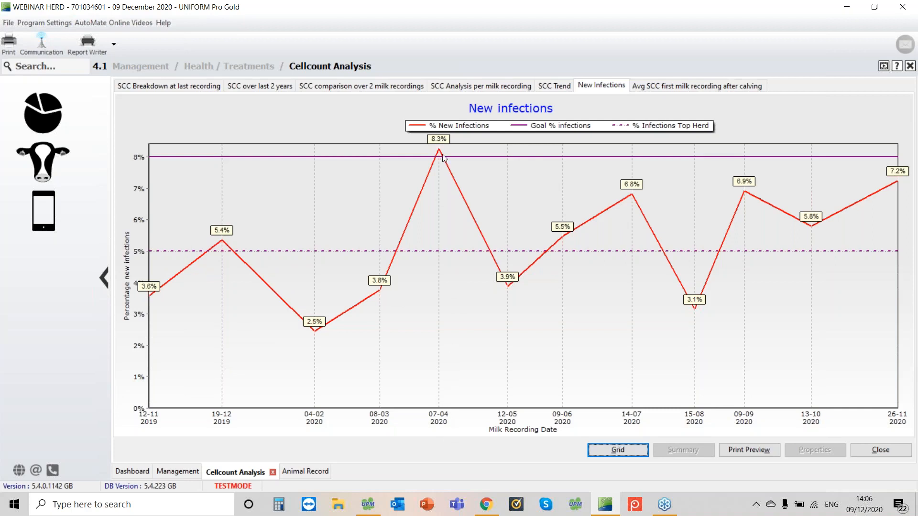
pyautogui.moveTo(437, 155)
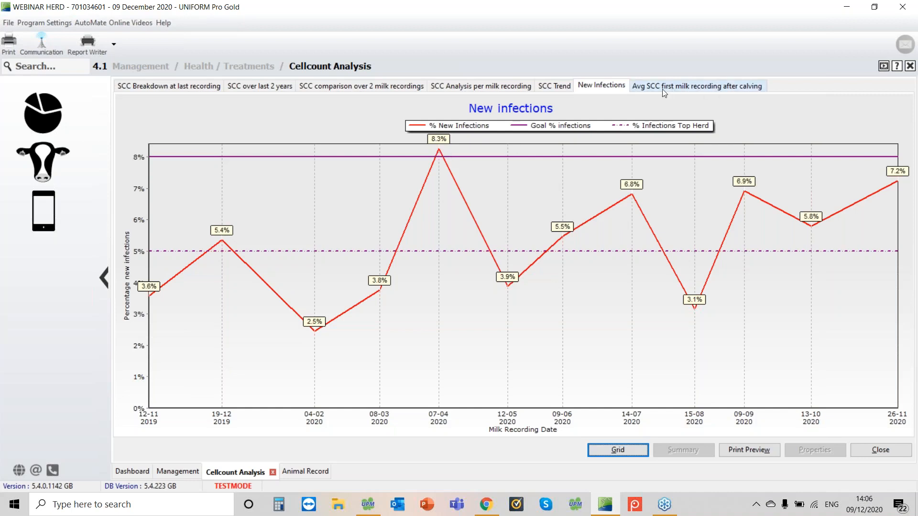
pyautogui.moveTo(687, 93)
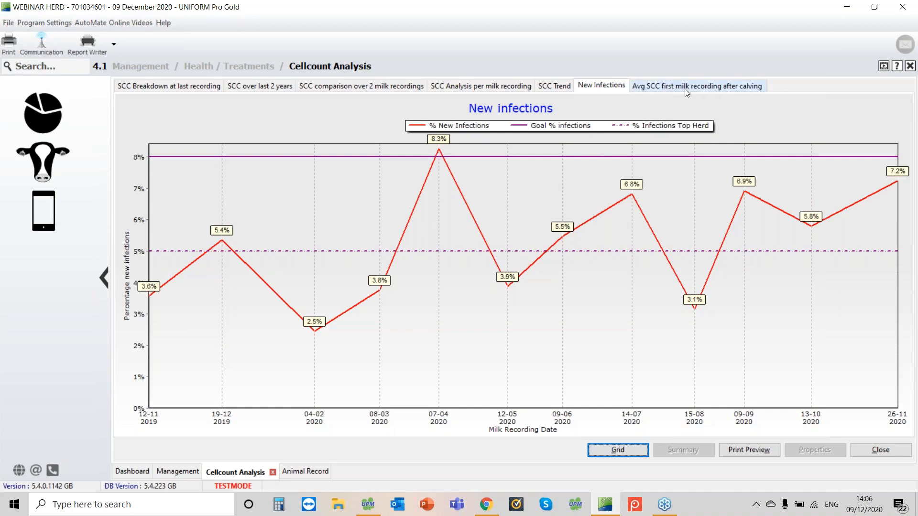
pyautogui.click(697, 85)
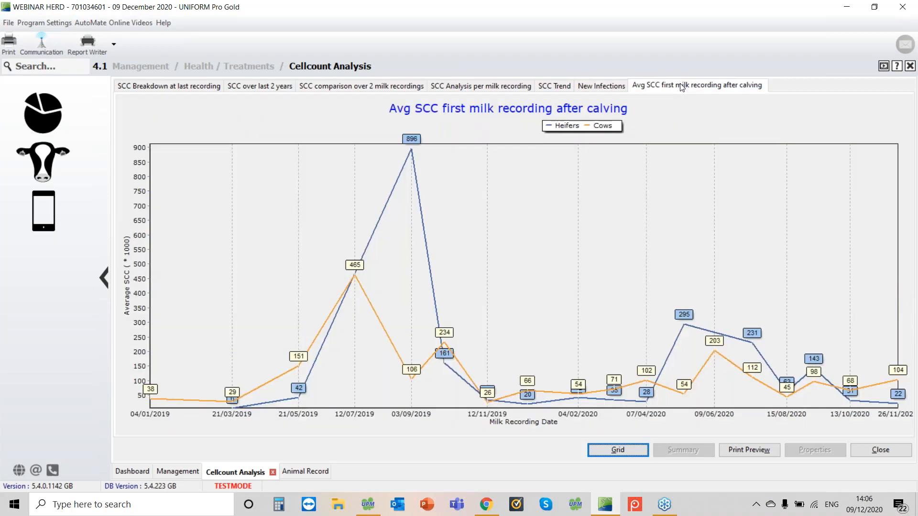
pyautogui.moveTo(708, 437)
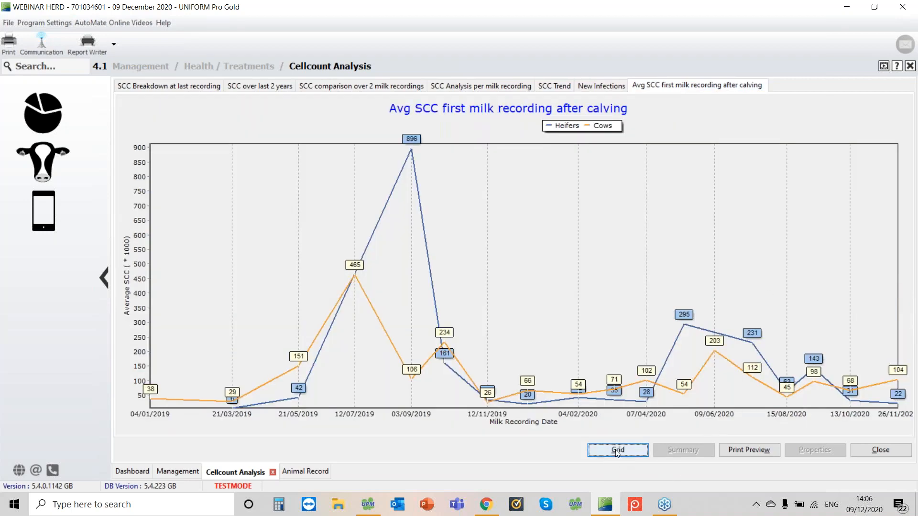
pyautogui.click(617, 450)
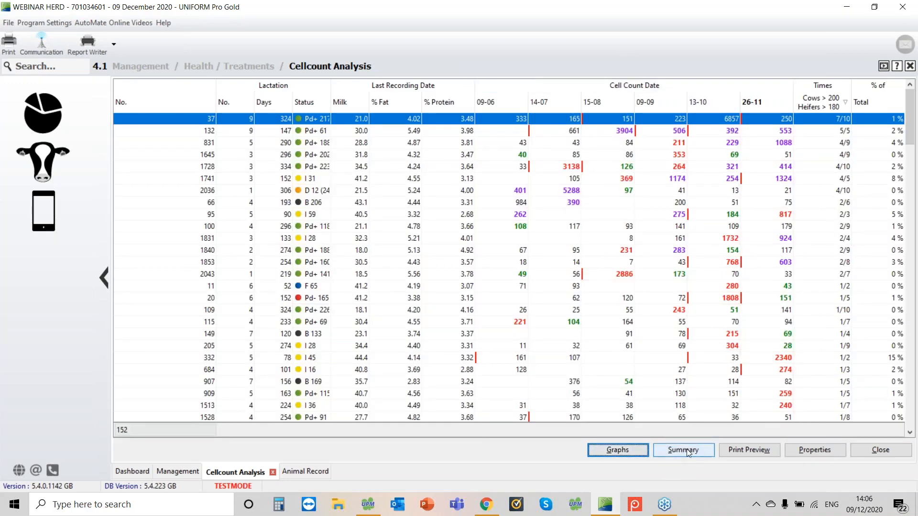
# Step: Open the printable Cell Count Analysis summary and scroll down to the dry period table
pyautogui.click(684, 449)
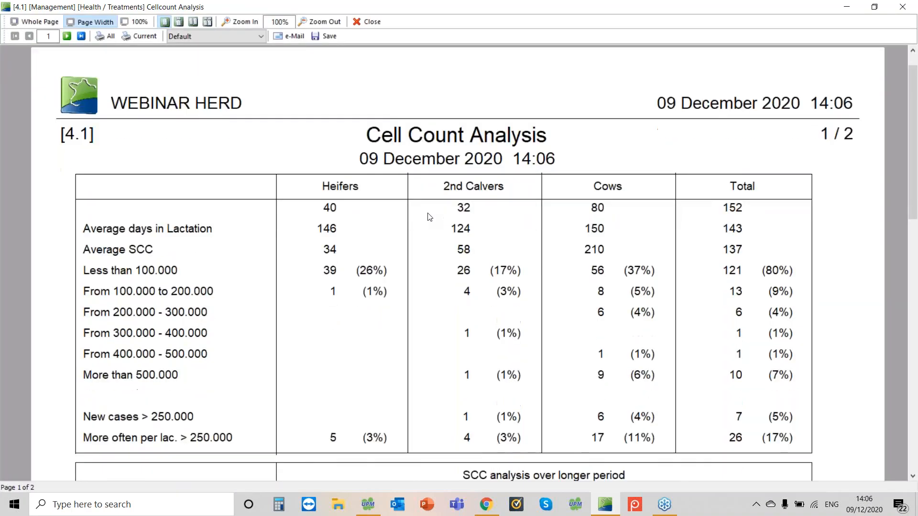
pyautogui.scroll(-3)
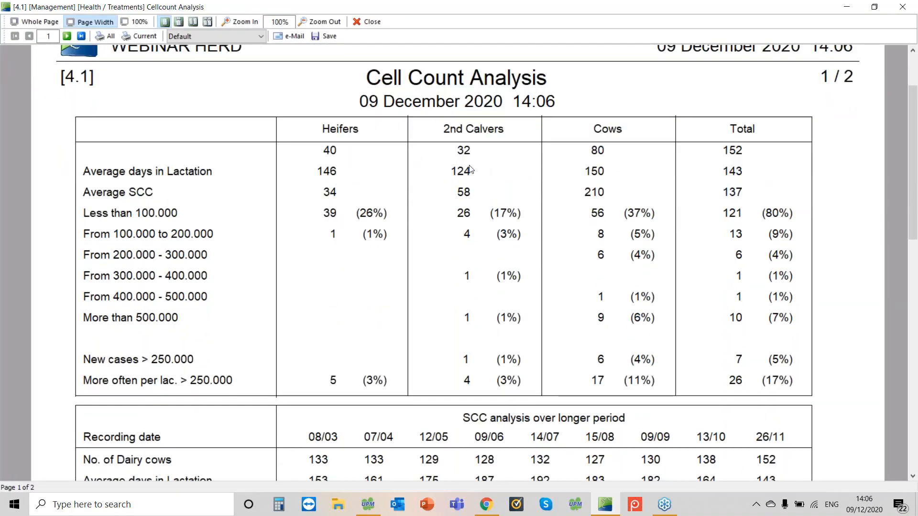
pyautogui.moveTo(626, 176)
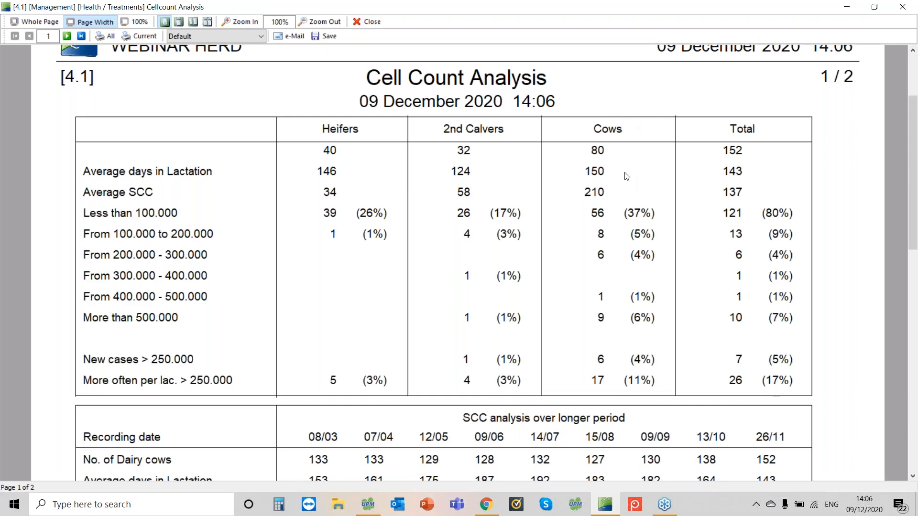
pyautogui.scroll(-3)
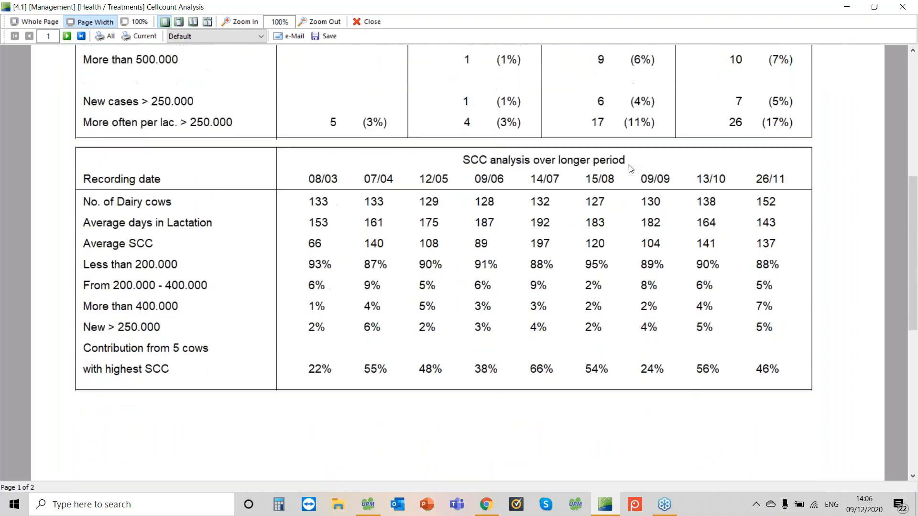
pyautogui.scroll(-3)
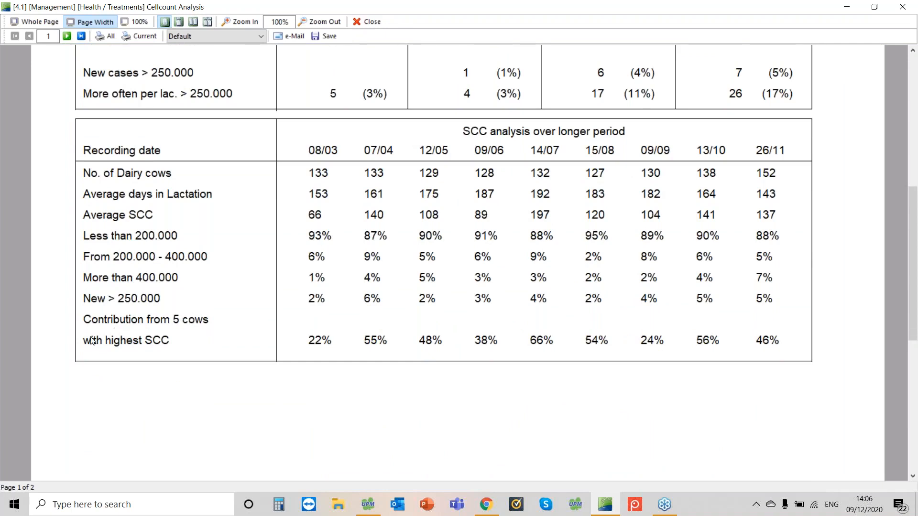
pyautogui.moveTo(551, 266)
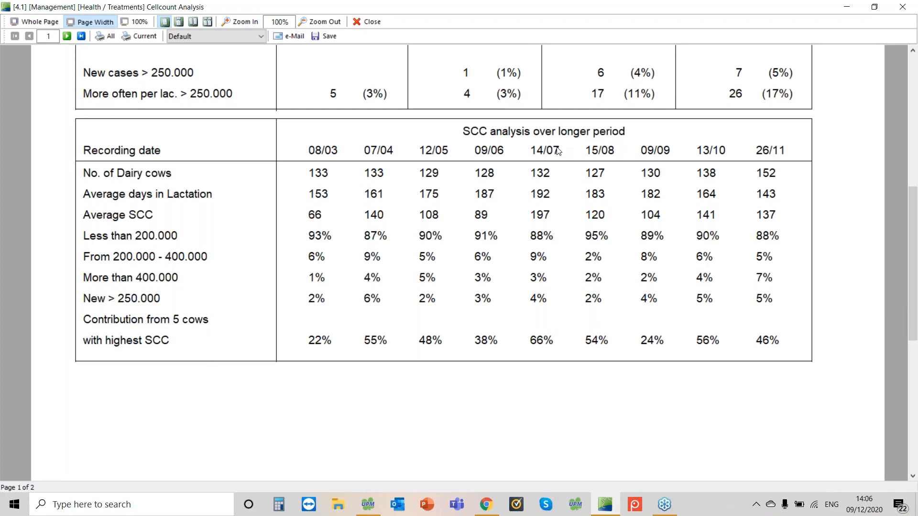
pyautogui.moveTo(163, 63)
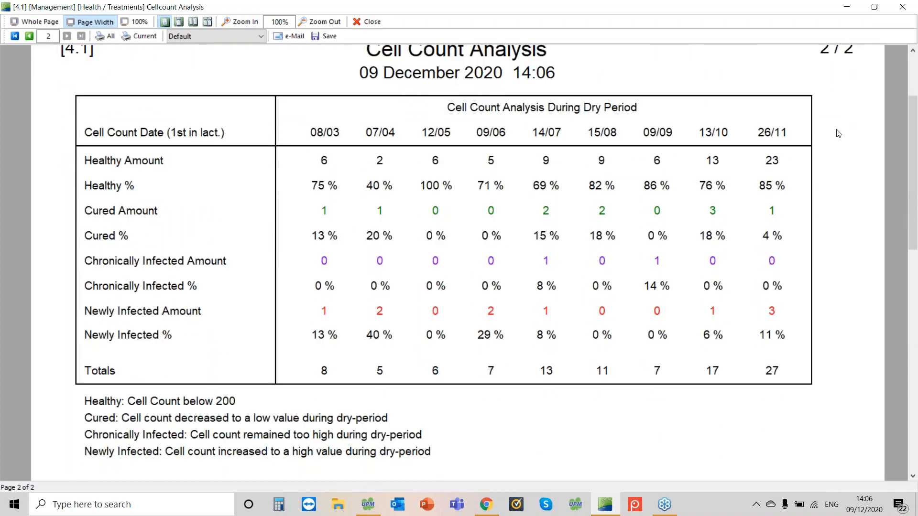
pyautogui.moveTo(818, 439)
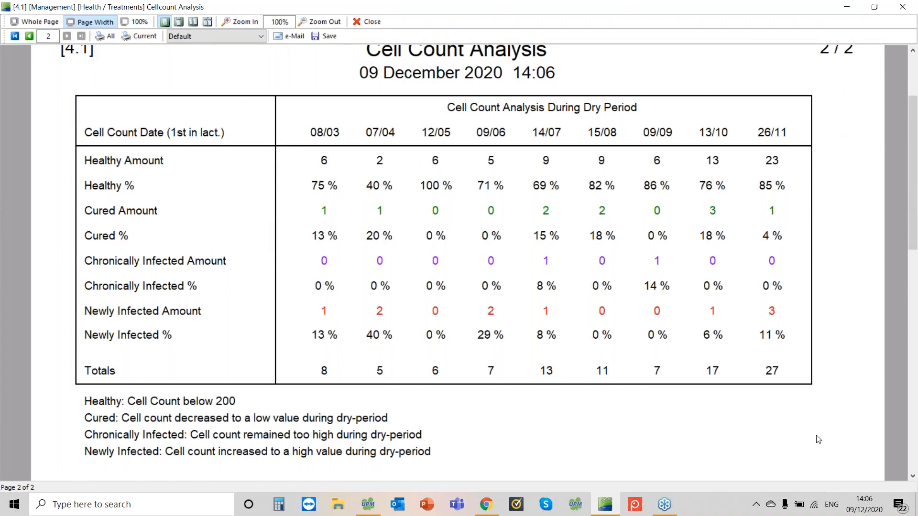
pyautogui.moveTo(782, 136)
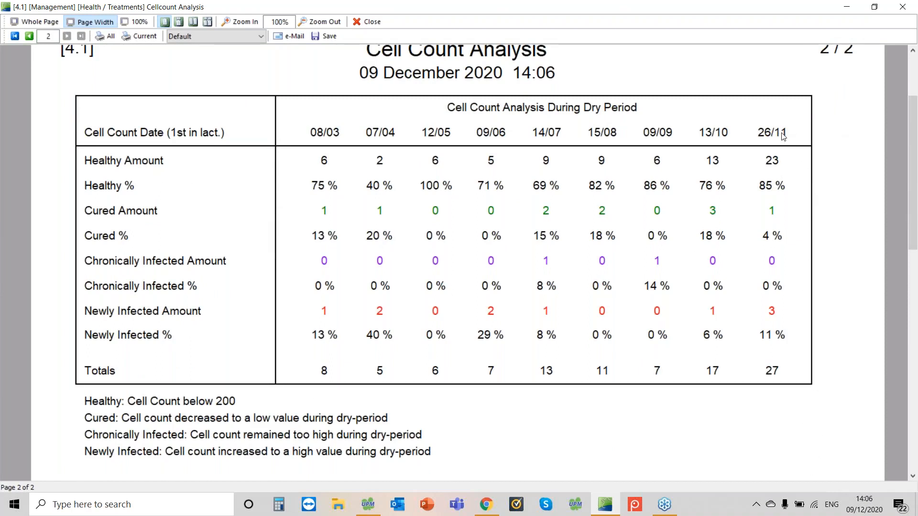
pyautogui.moveTo(775, 371)
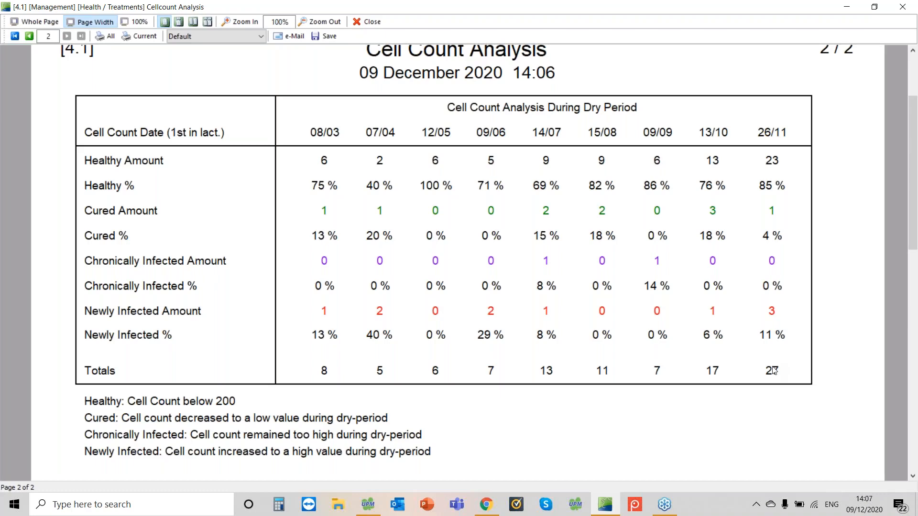
pyautogui.moveTo(790, 333)
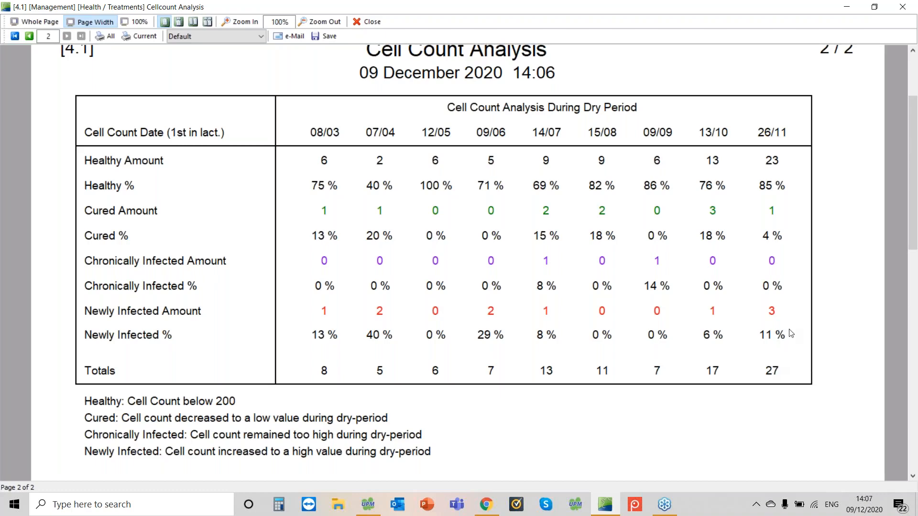
pyautogui.moveTo(767, 167)
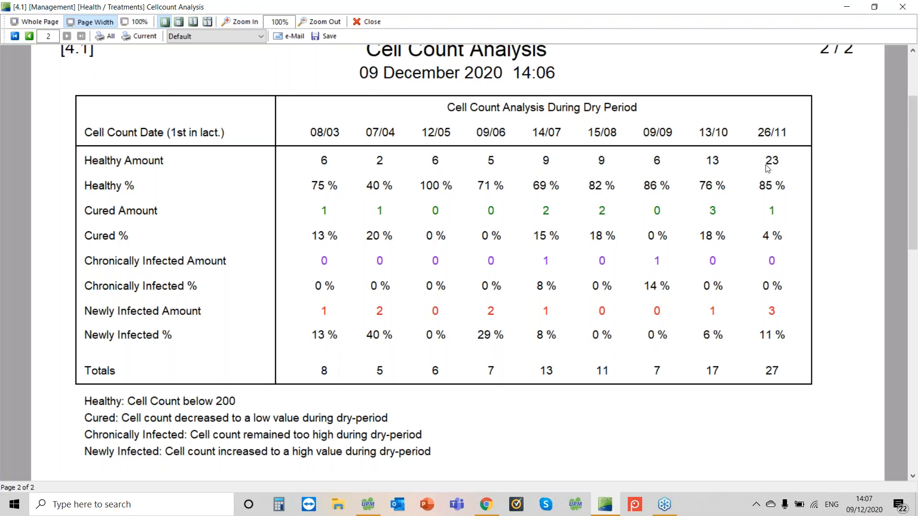
pyautogui.moveTo(773, 212)
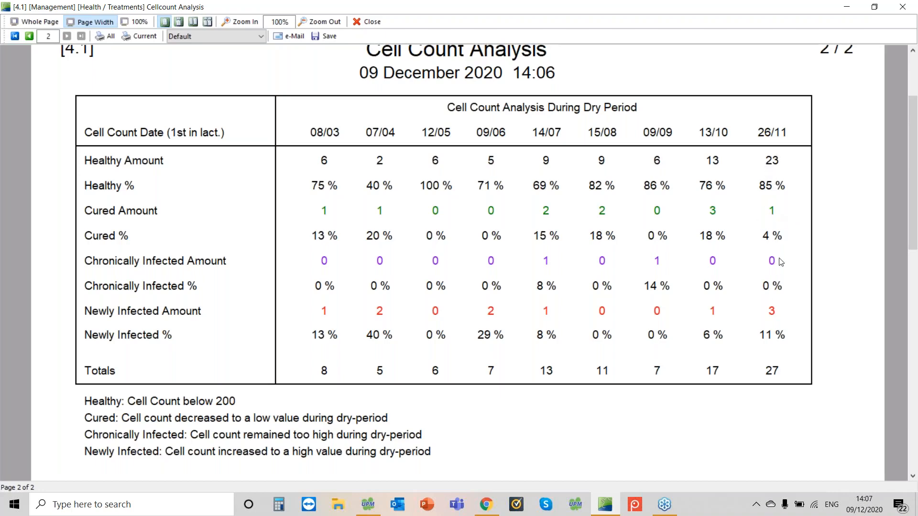
pyautogui.moveTo(769, 256)
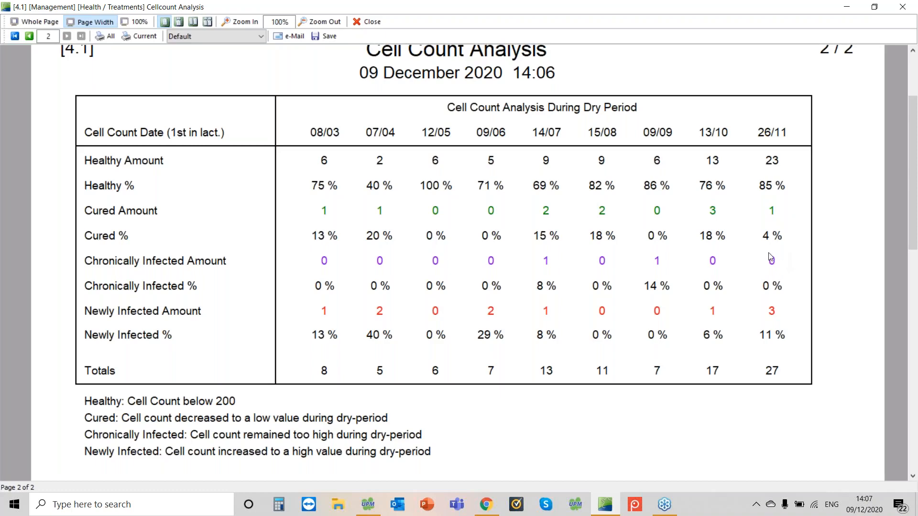
pyautogui.moveTo(776, 313)
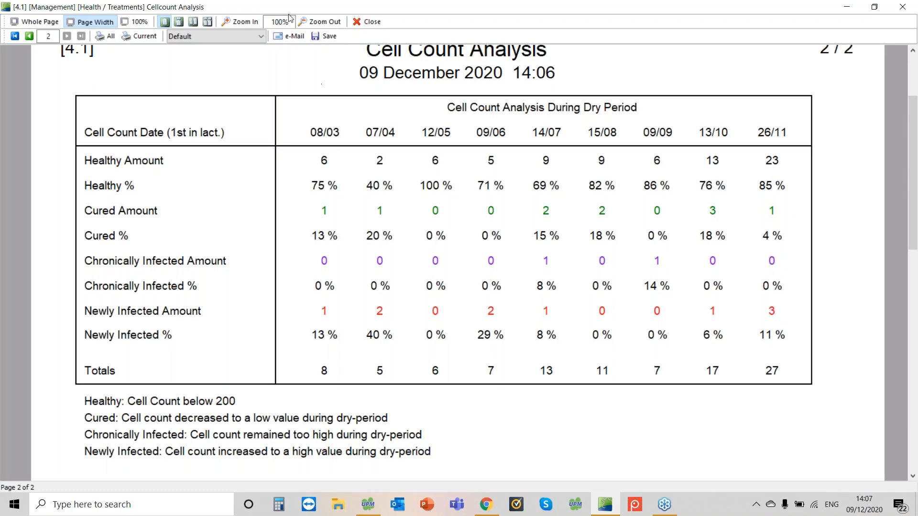
pyautogui.moveTo(372, 21)
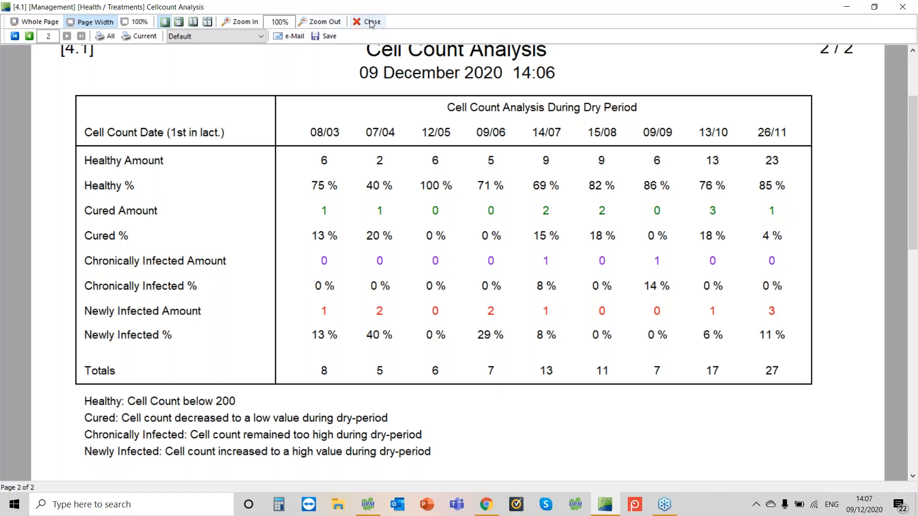
# Step: Close the cellcount preview and open Dryoff Analysis, then the Dryoff results graph
pyautogui.click(371, 21)
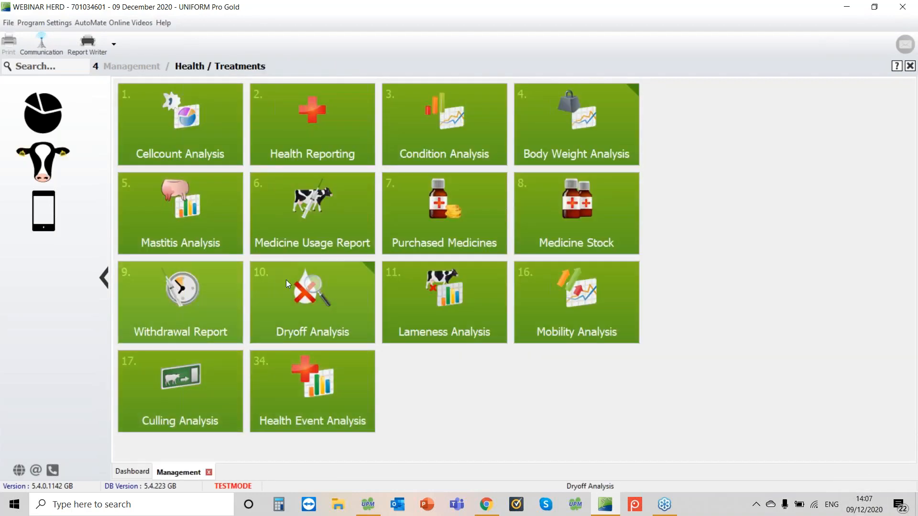
pyautogui.click(309, 305)
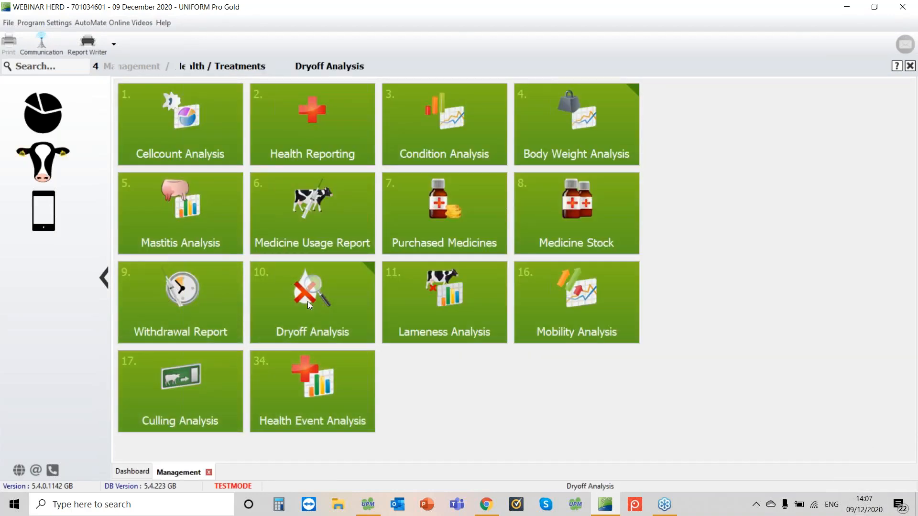
pyautogui.click(311, 301)
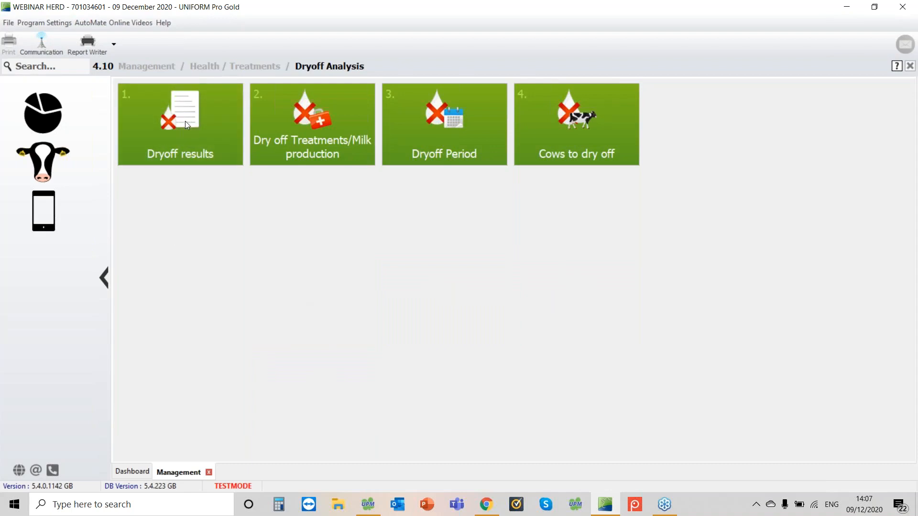
pyautogui.click(180, 122)
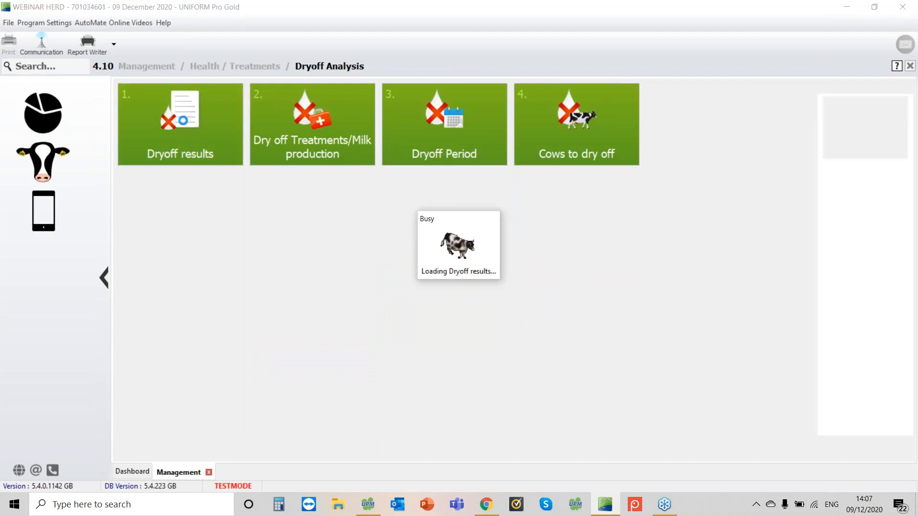
pyautogui.click(179, 124)
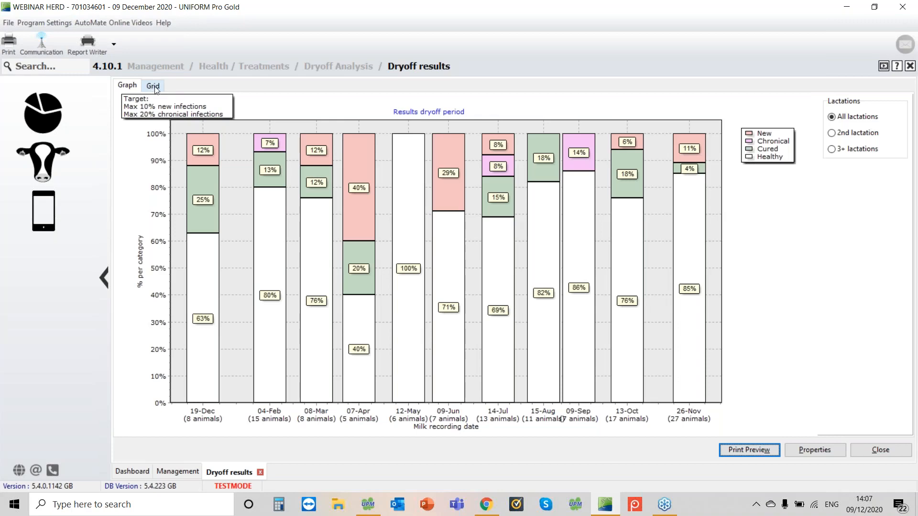
# Step: Show Dryoff results as a grid of counts per recording date, then return to the report list
pyautogui.click(152, 85)
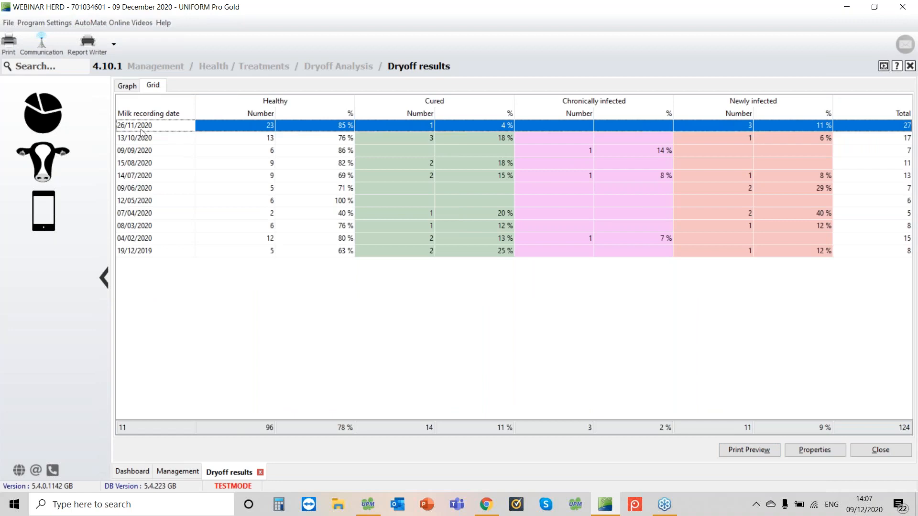
pyautogui.moveTo(911, 24)
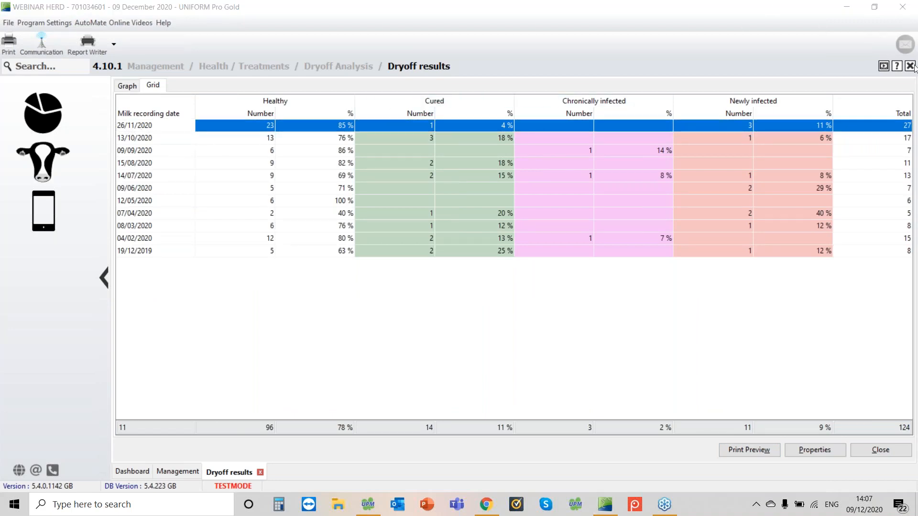
pyautogui.moveTo(911, 116)
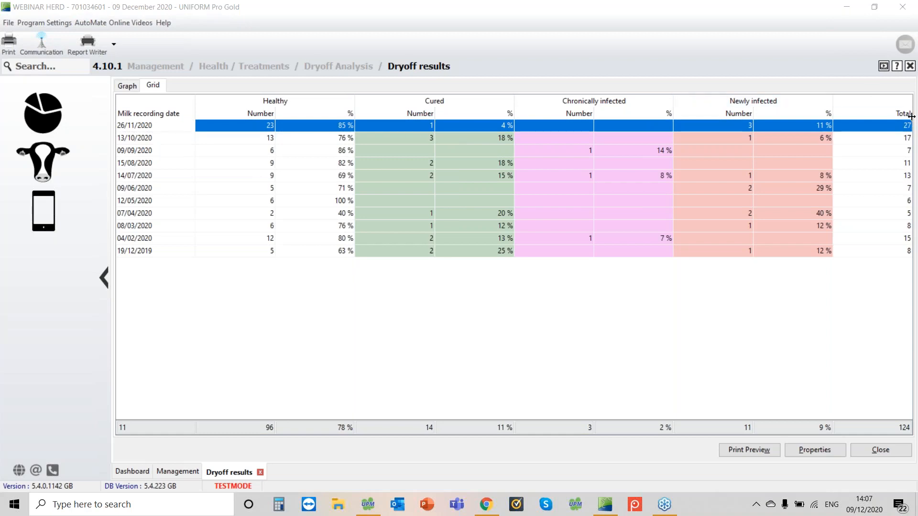
pyautogui.moveTo(303, 132)
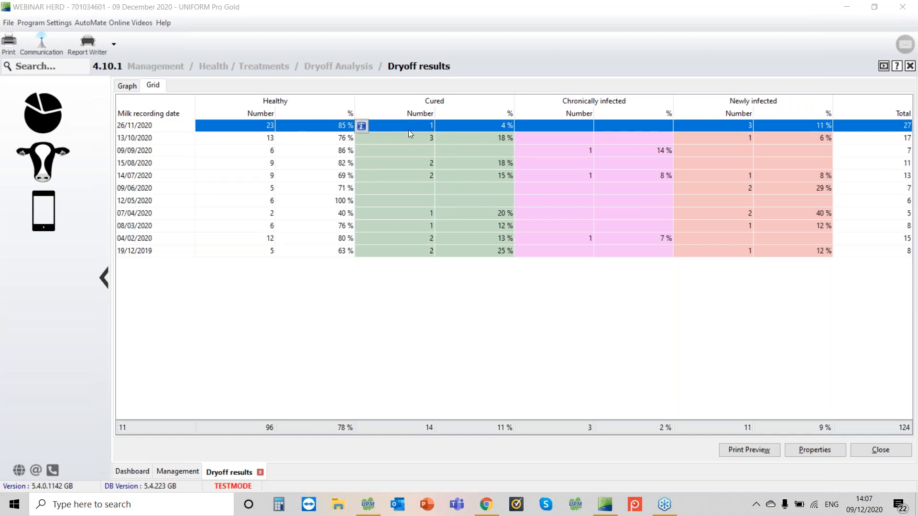
pyautogui.moveTo(656, 128)
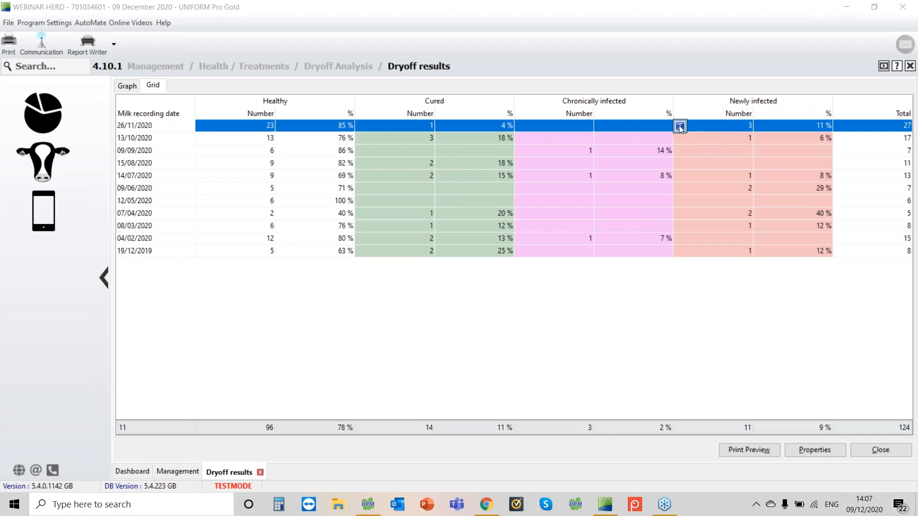
pyautogui.click(679, 125)
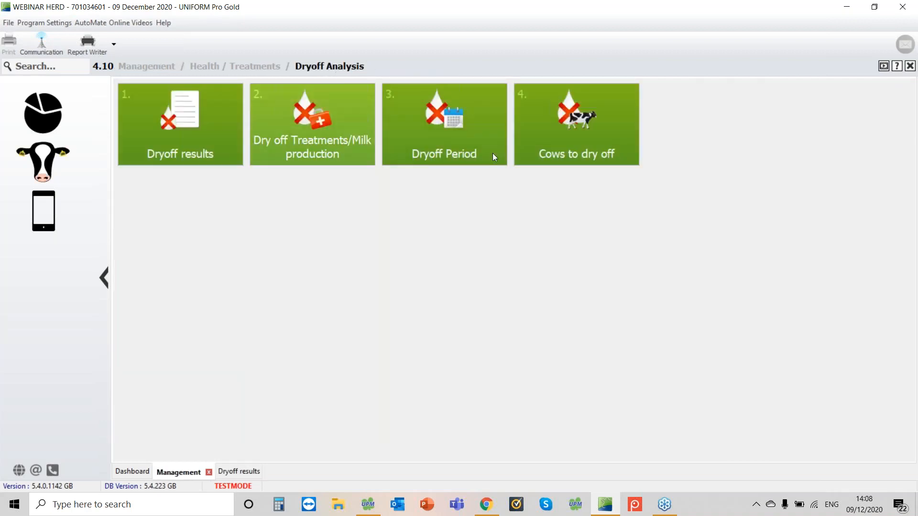
pyautogui.moveTo(354, 160)
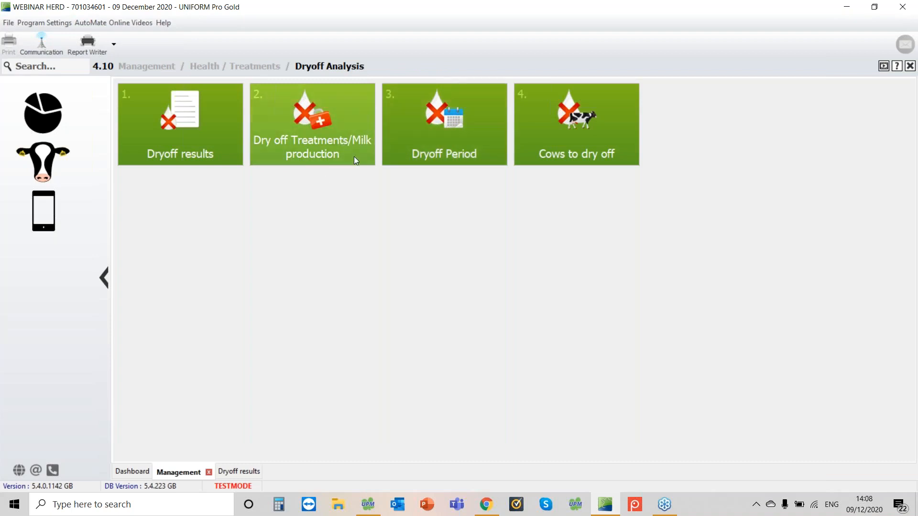
pyautogui.moveTo(444, 122)
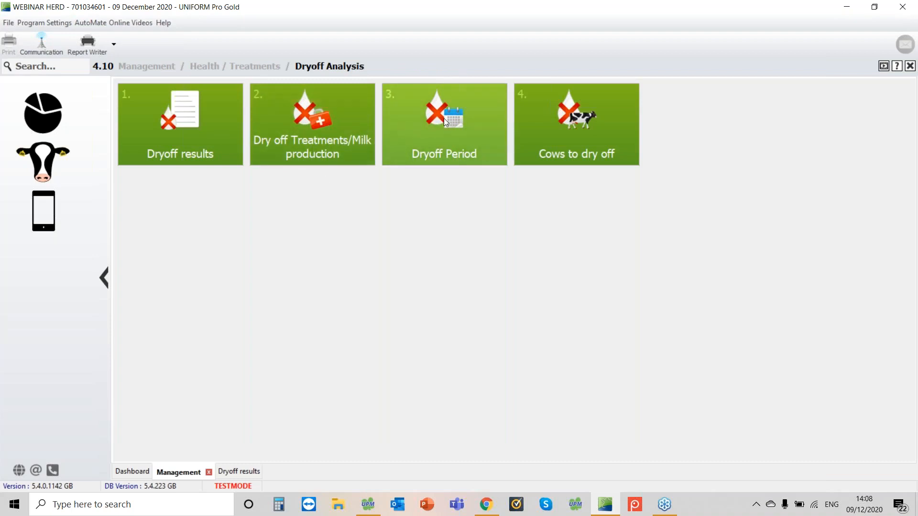
# Step: Open the Dryoff Period graph and select a data point to show that cow's Animal data
pyautogui.click(444, 122)
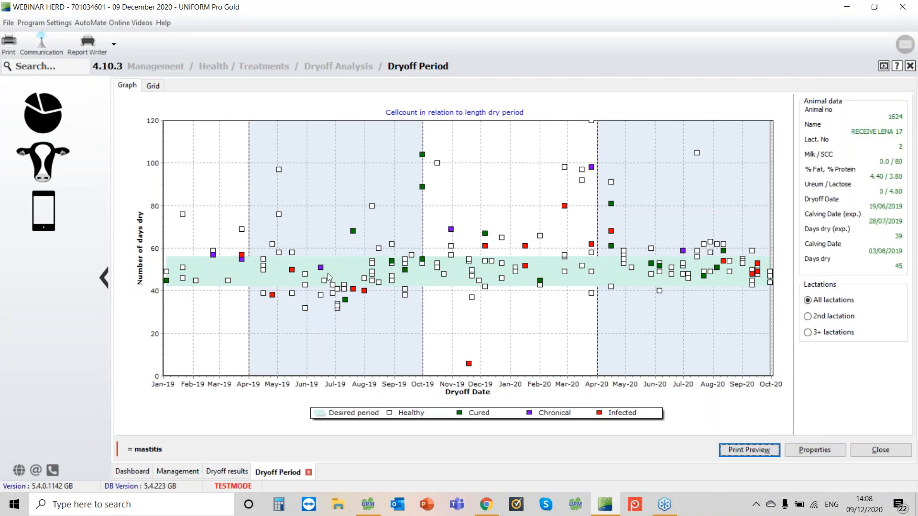
pyautogui.click(466, 362)
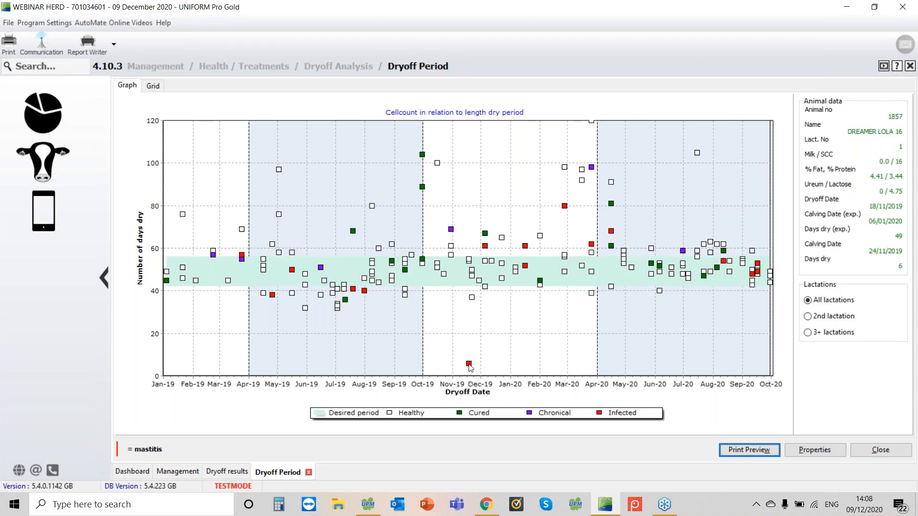
pyautogui.moveTo(320, 266)
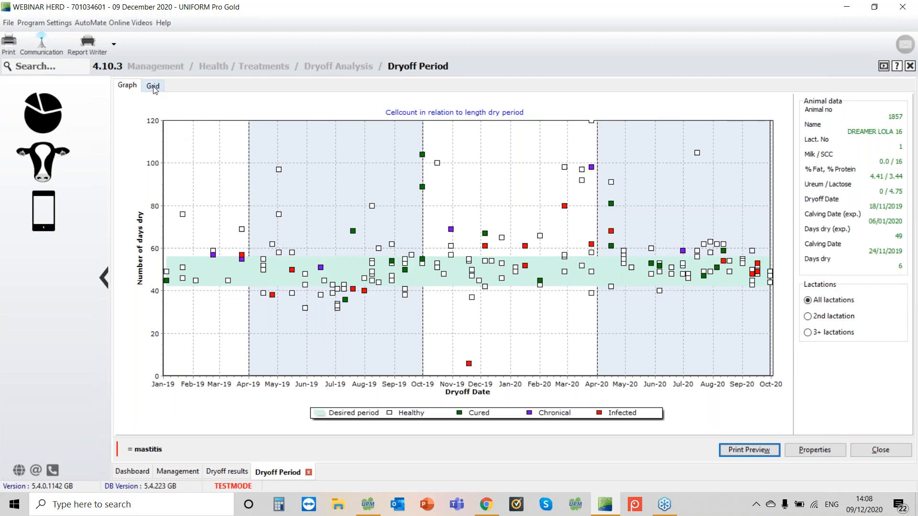
# Step: Show Dryoff Period as a per-cow grid, then go back to the Health / Treatments menu
pyautogui.click(152, 85)
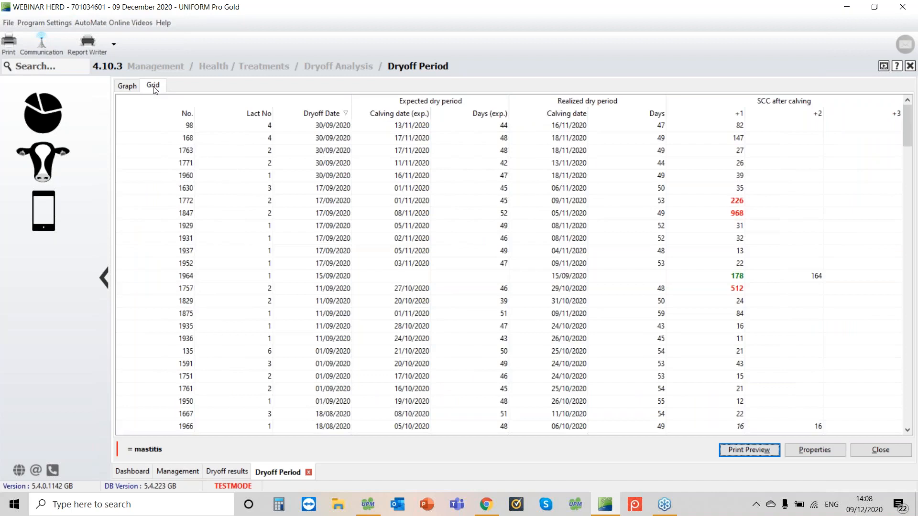
pyautogui.moveTo(508, 233)
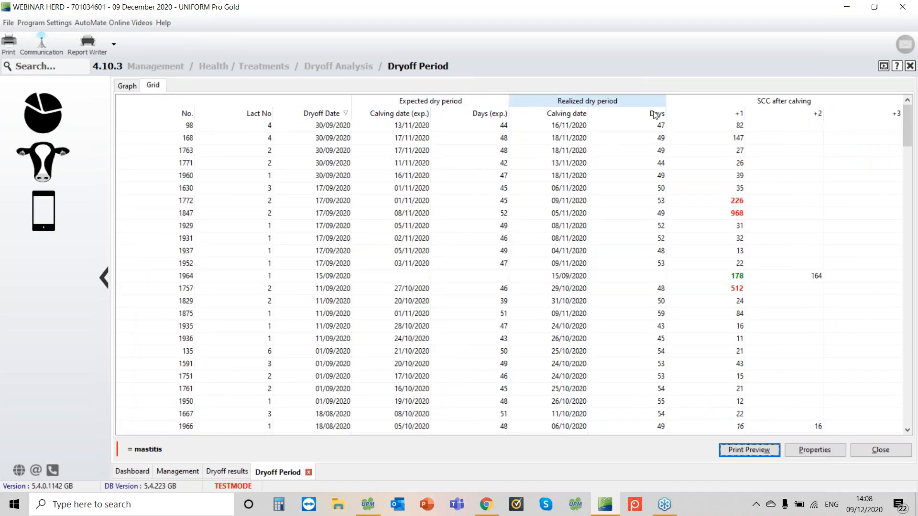
pyautogui.click(647, 113)
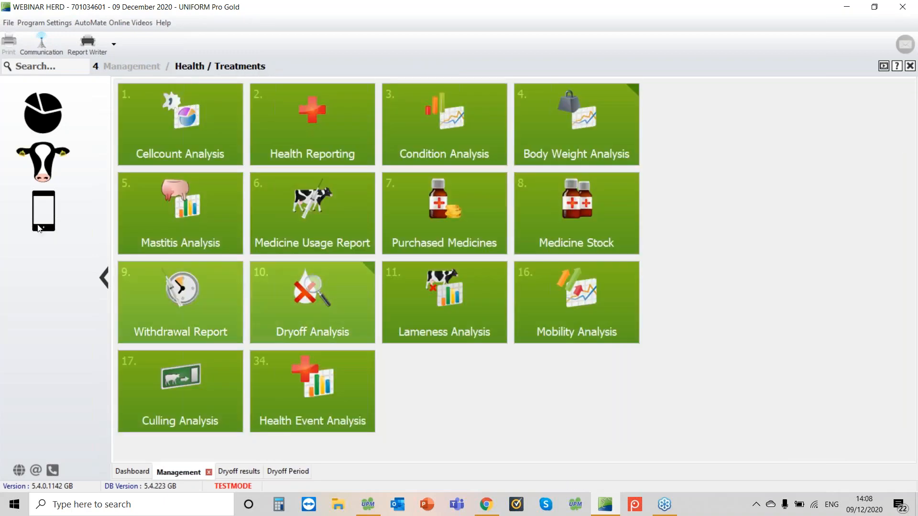
# Step: Open the herd Dashboard via the pie chart icon in the left sidebar
pyautogui.click(132, 471)
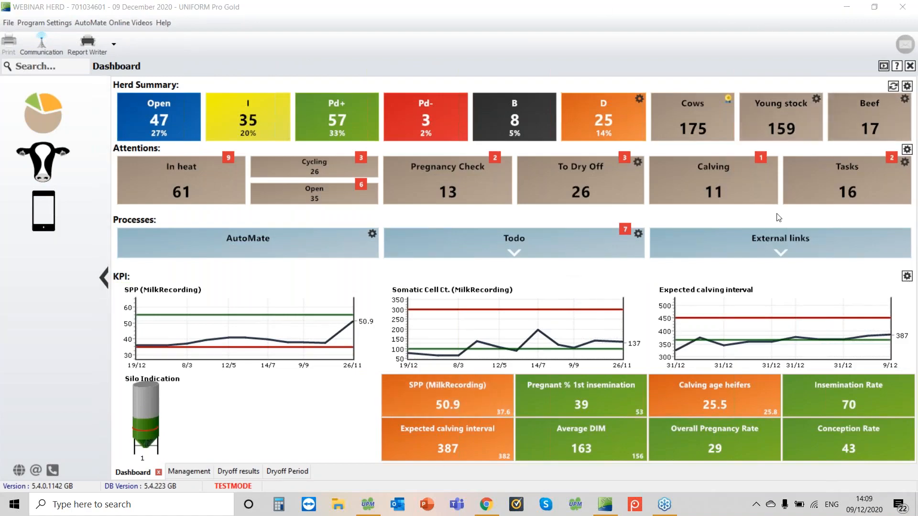
pyautogui.moveTo(768, 236)
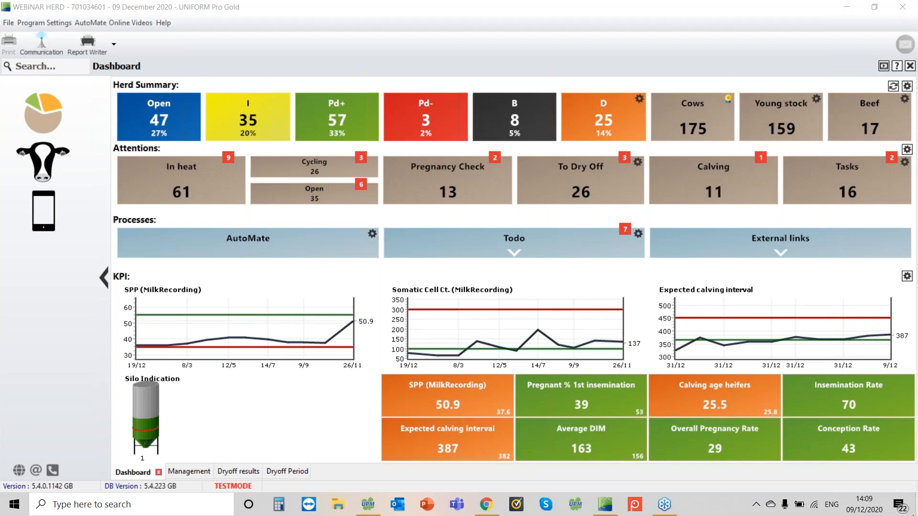
pyautogui.moveTo(876, 330)
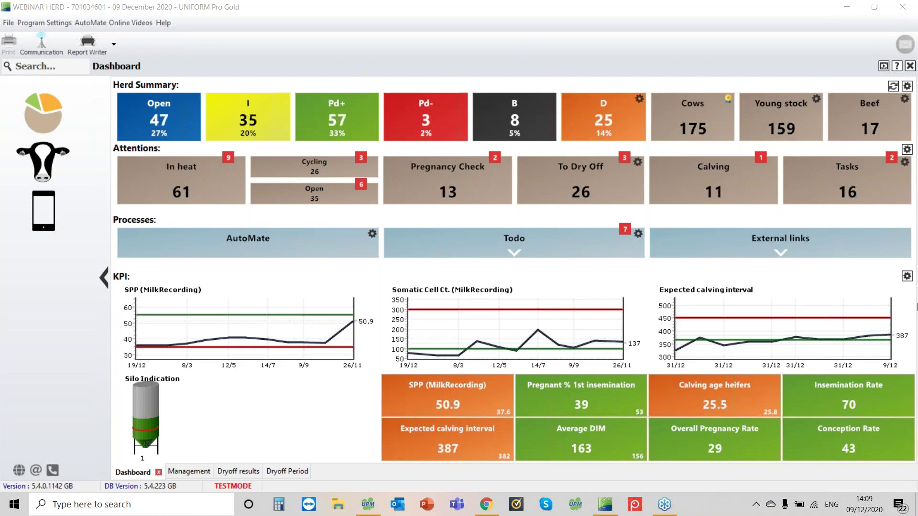
pyautogui.moveTo(887, 281)
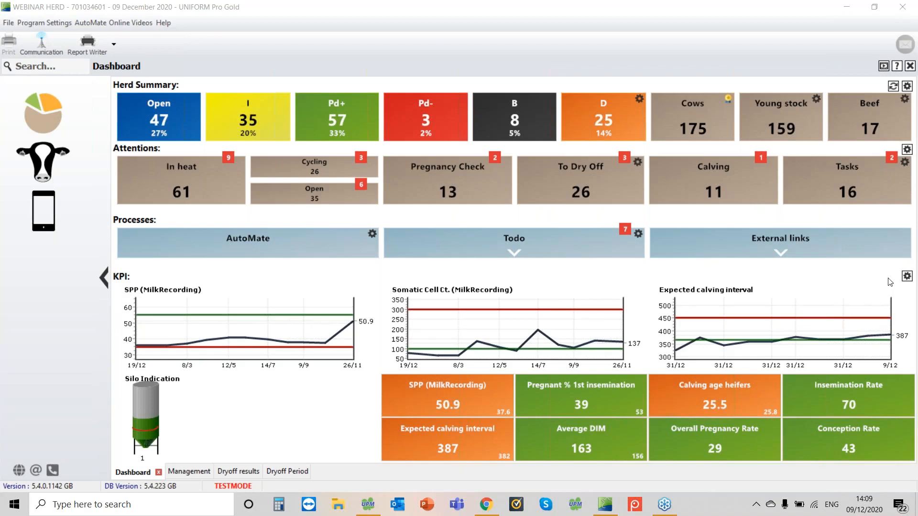
pyautogui.moveTo(873, 278)
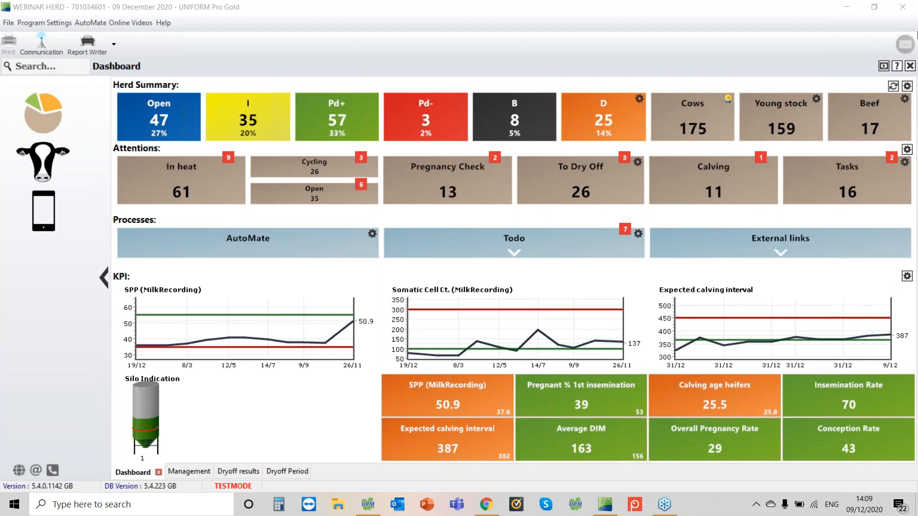
pyautogui.moveTo(896, 28)
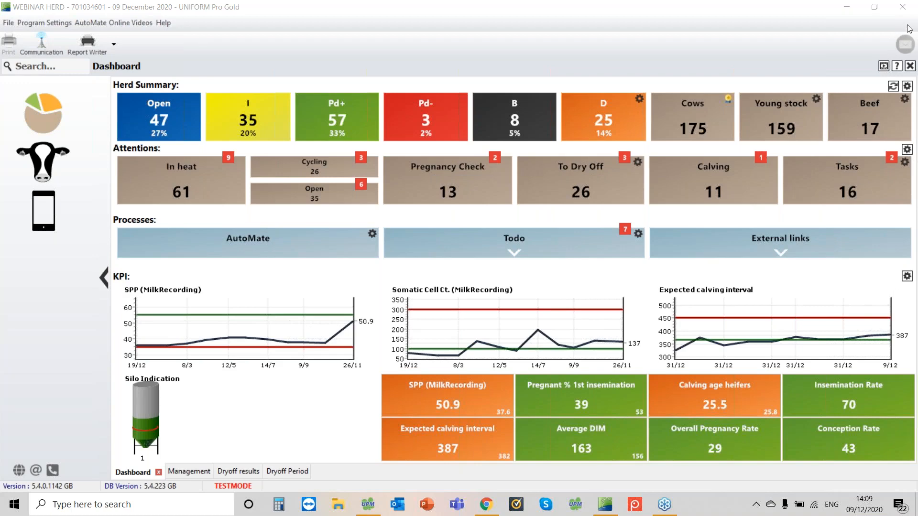